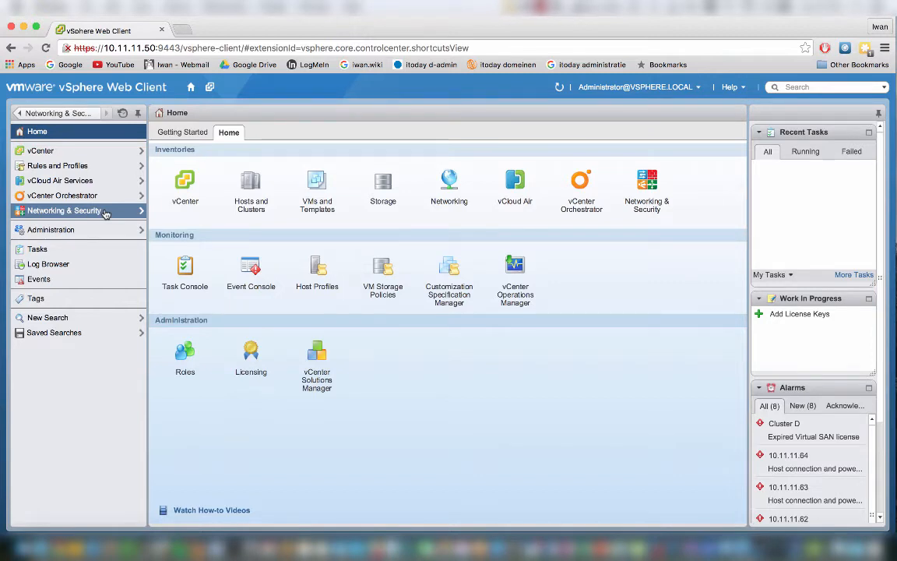
Show the NSX Logical Switches list with TRANSPORT-INSIDE and TRANSPORT-LDR-ESG.
click(64, 211)
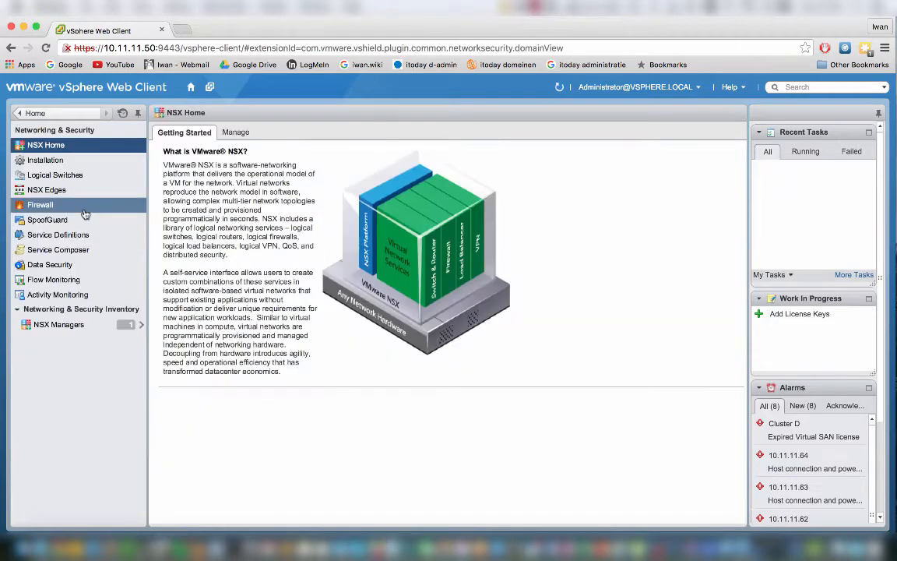
mouse_move(97, 206)
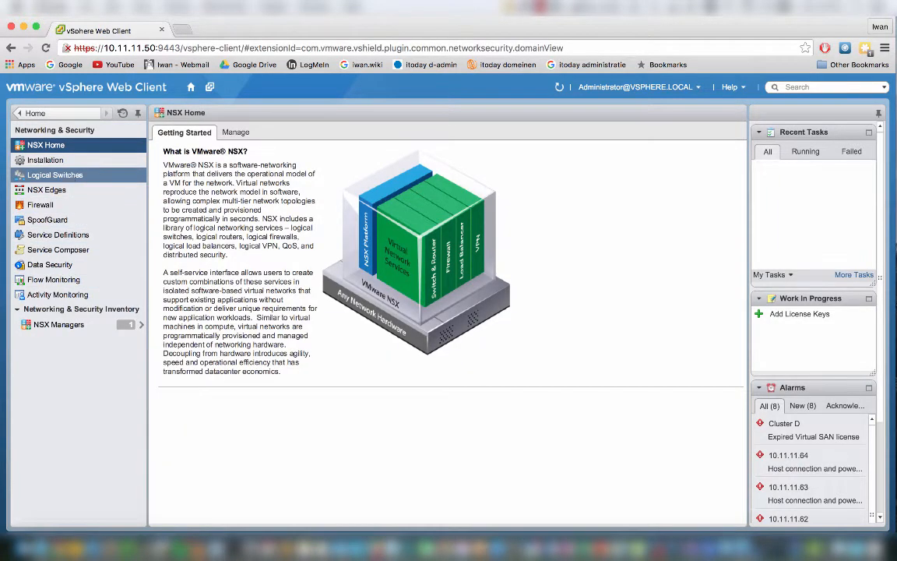
click(55, 174)
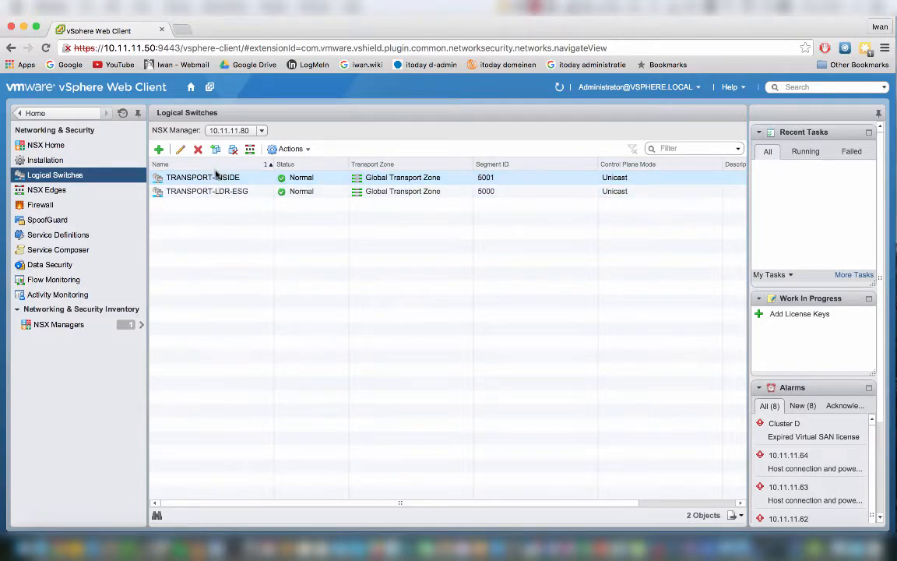
Add a new logical switch, first naming it 'Test Logical Switch'.
click(158, 149)
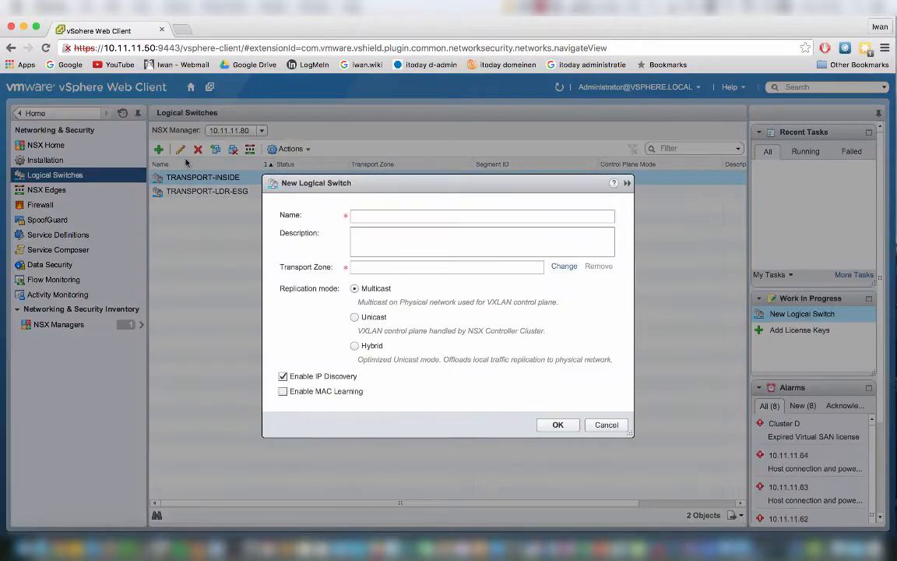
click(481, 215)
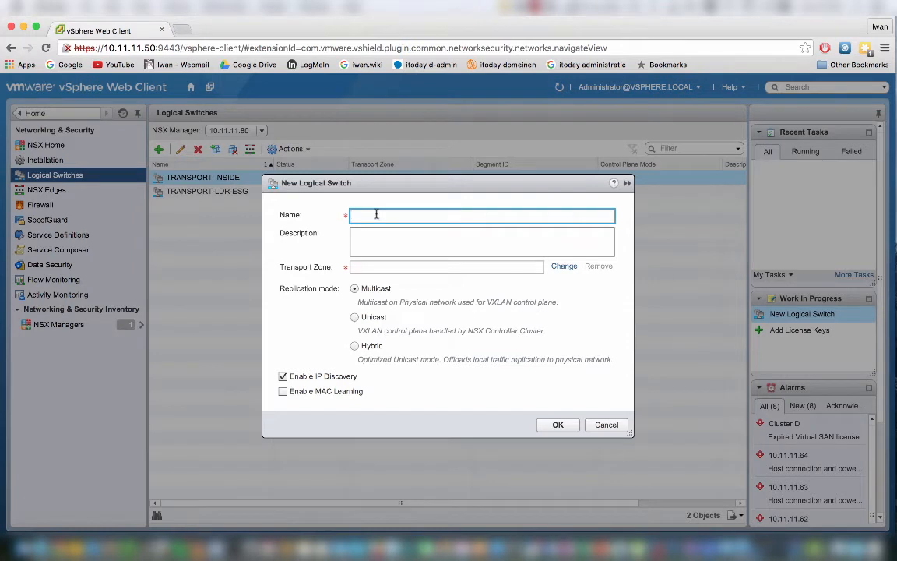
text(Test L)
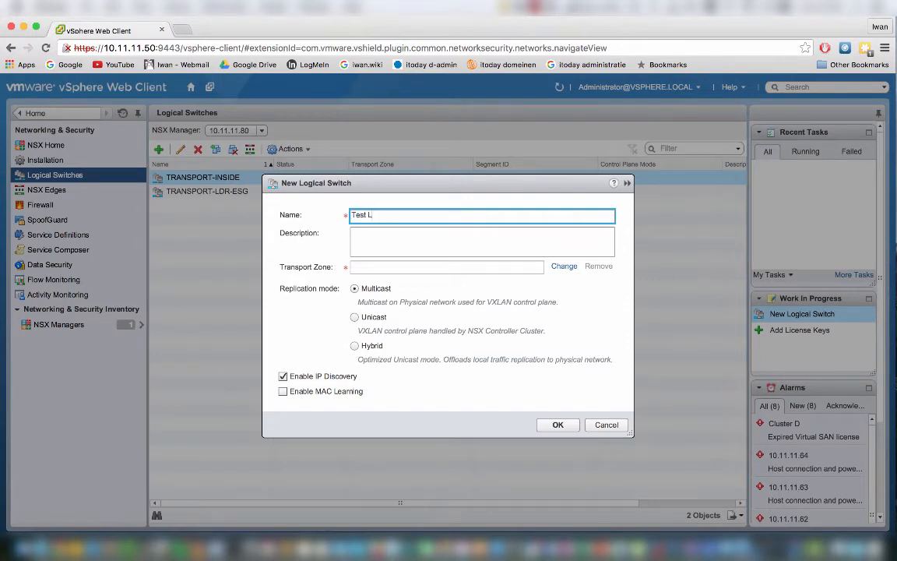
text(ogical S)
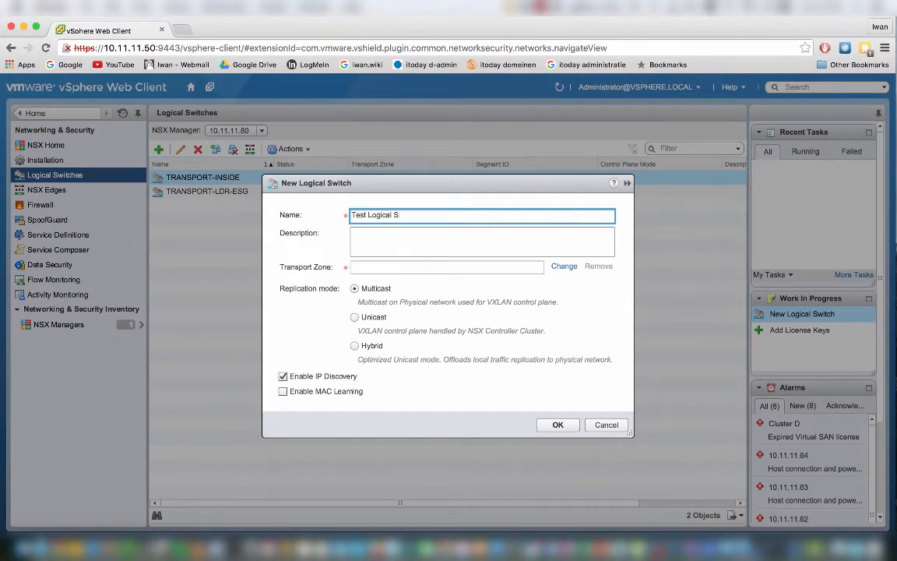
text(witch)
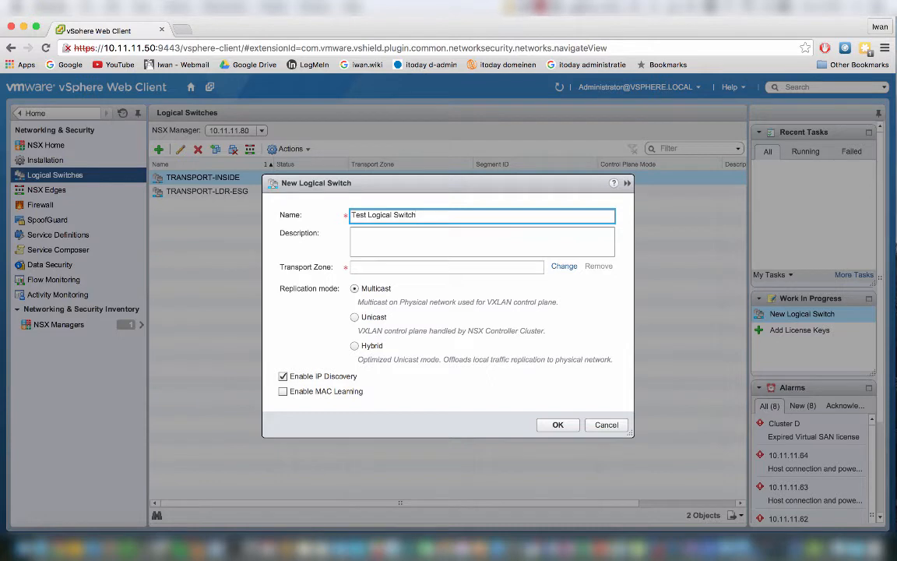
click(447, 267)
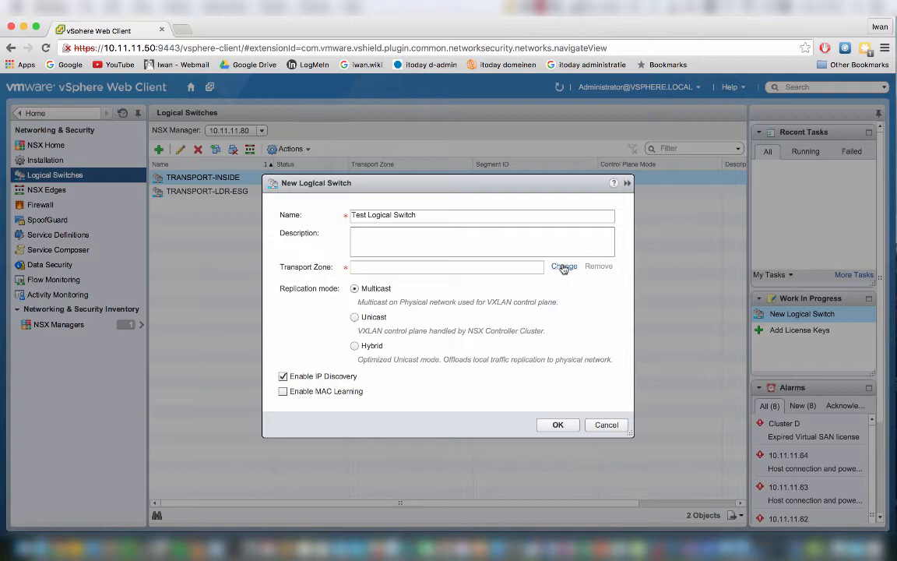
mouse_move(528, 284)
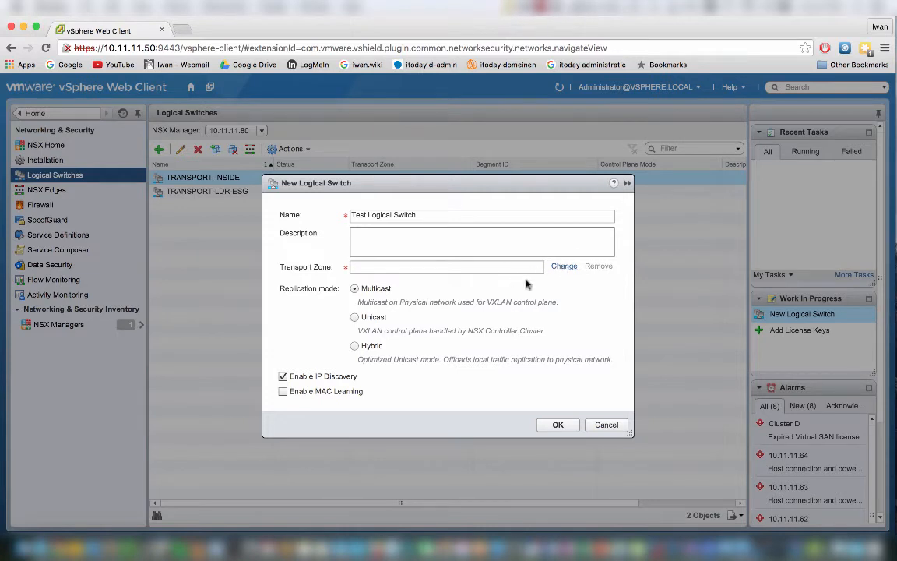
Replace the test name with APP-LOGICAL-SWITCH.
triple_click(481, 215)
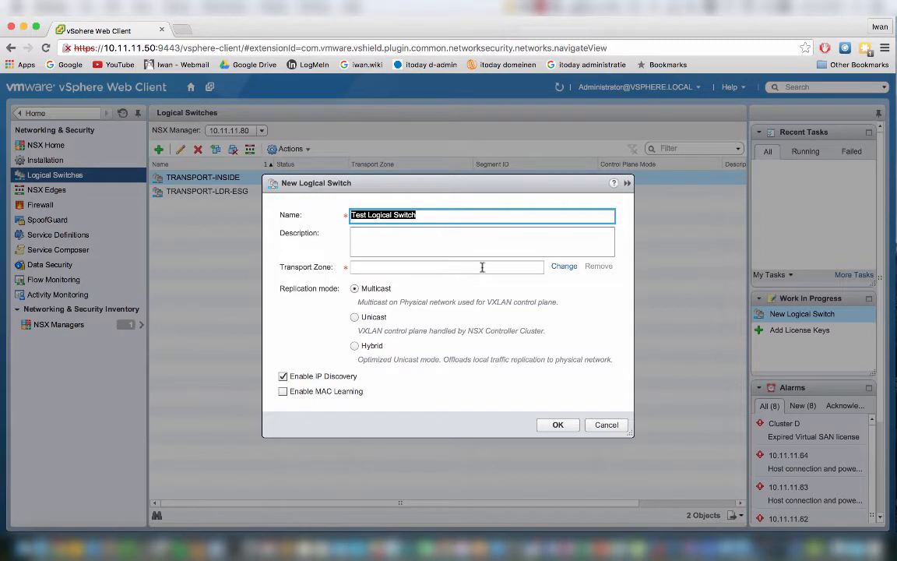
click(425, 215)
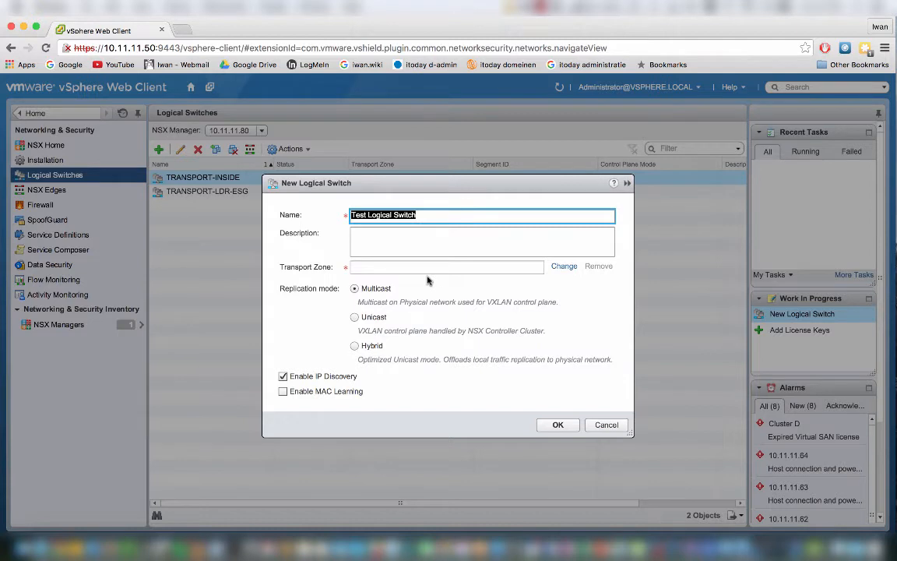
text(App)
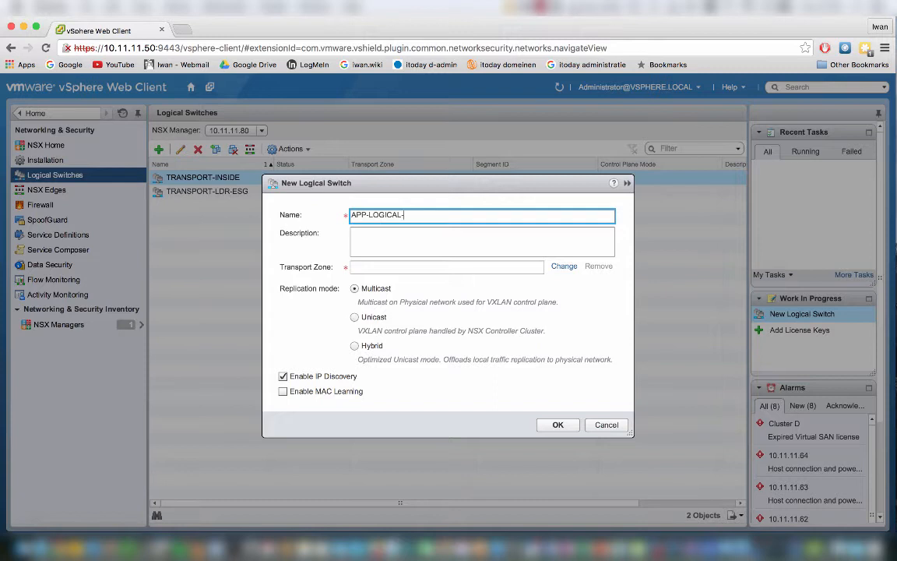
text(SWITCH)
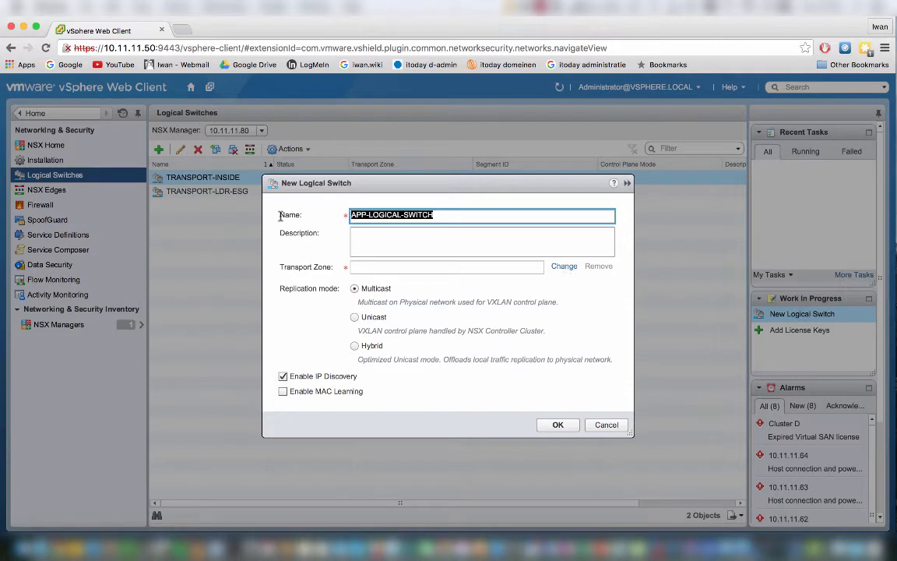
Assign Global Transport Zone, keep Unicast, and create APP-LOGICAL-SWITCH (segment 5002).
click(564, 266)
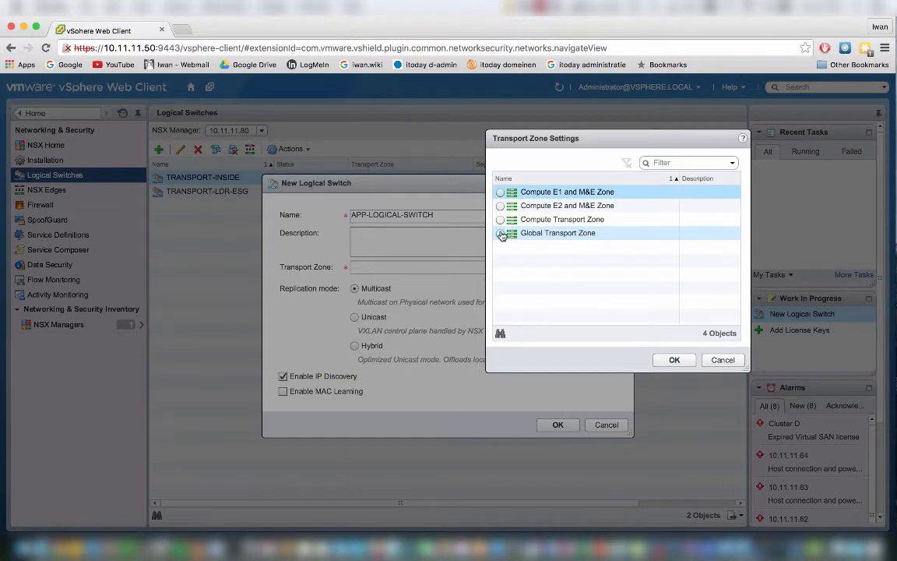
click(500, 233)
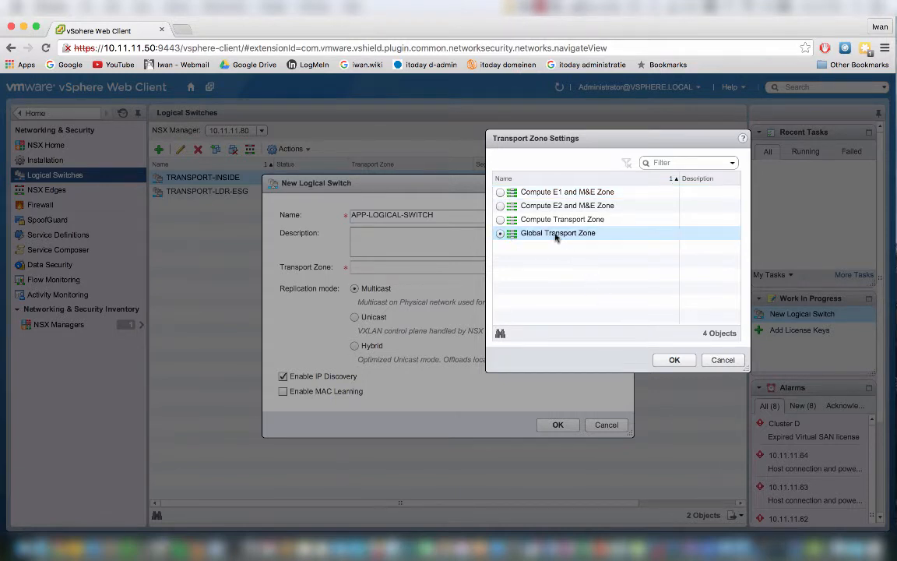
click(500, 219)
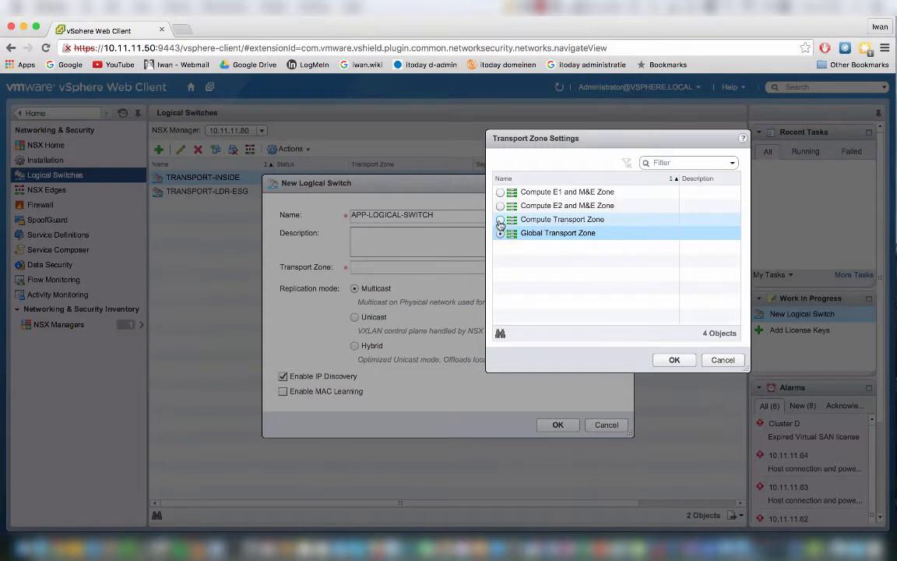
click(500, 219)
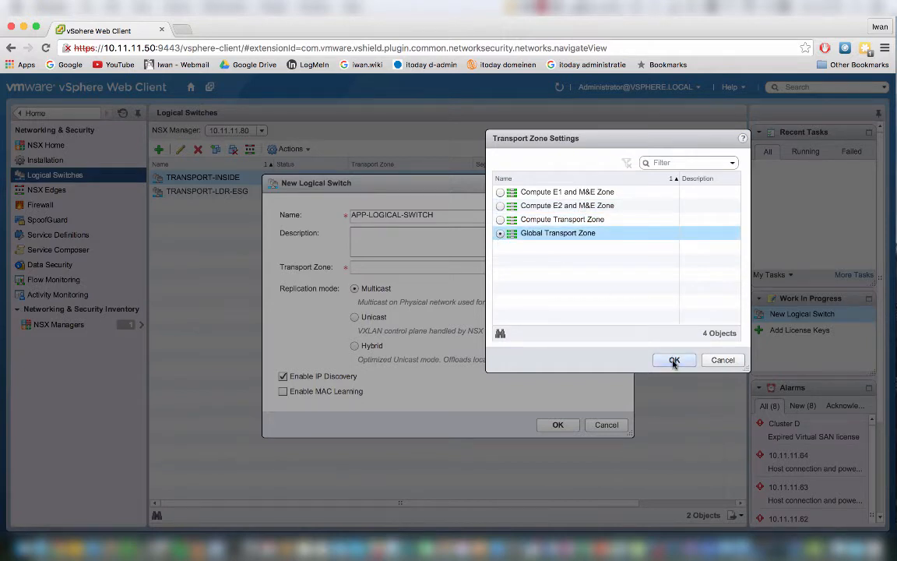
click(674, 360)
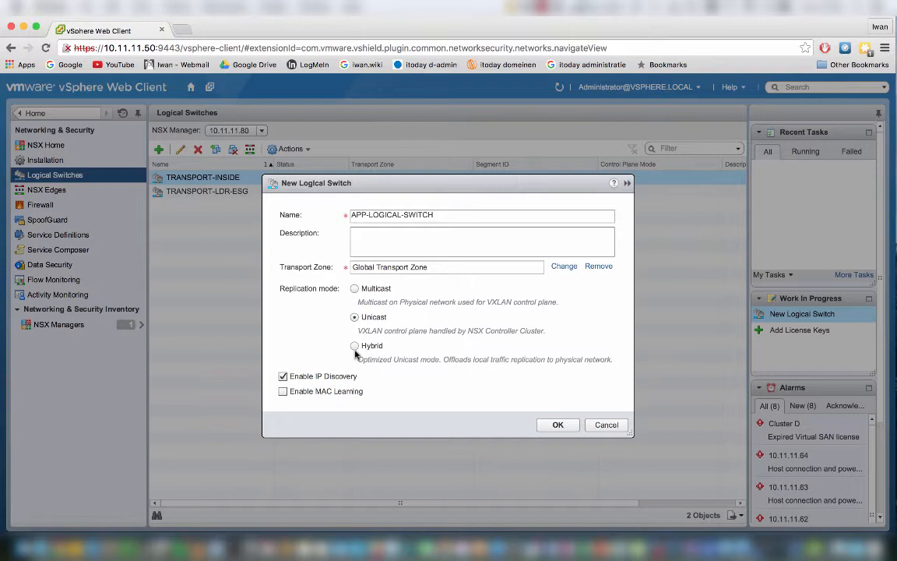
mouse_move(392, 309)
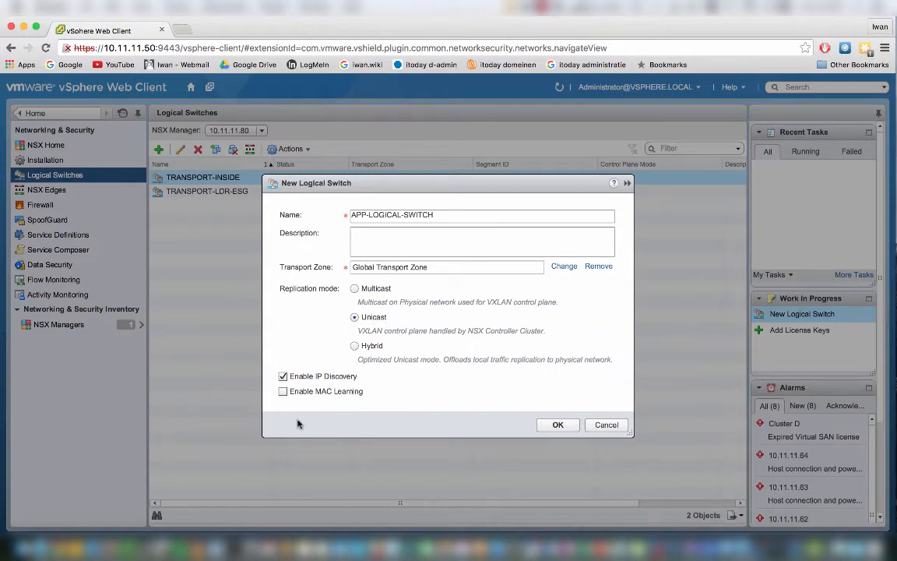
mouse_move(522, 428)
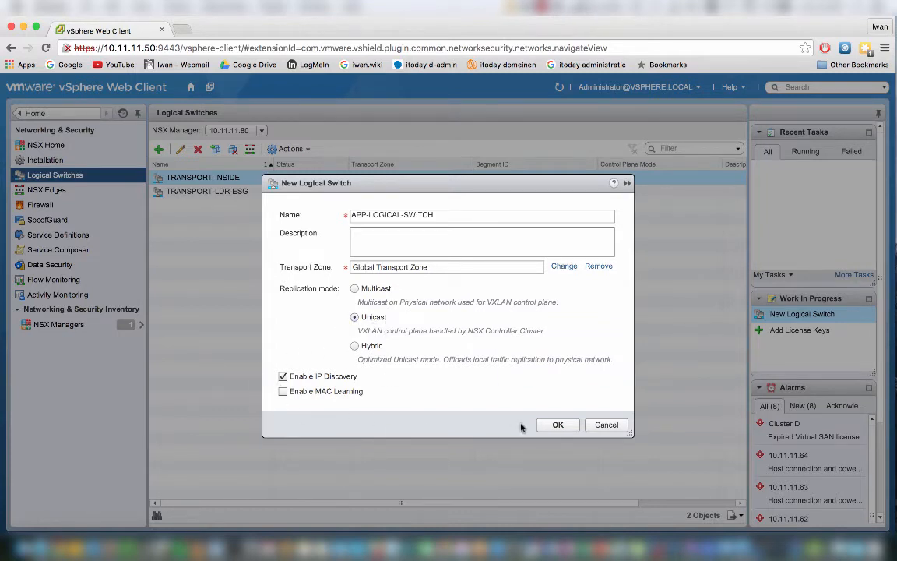
click(558, 424)
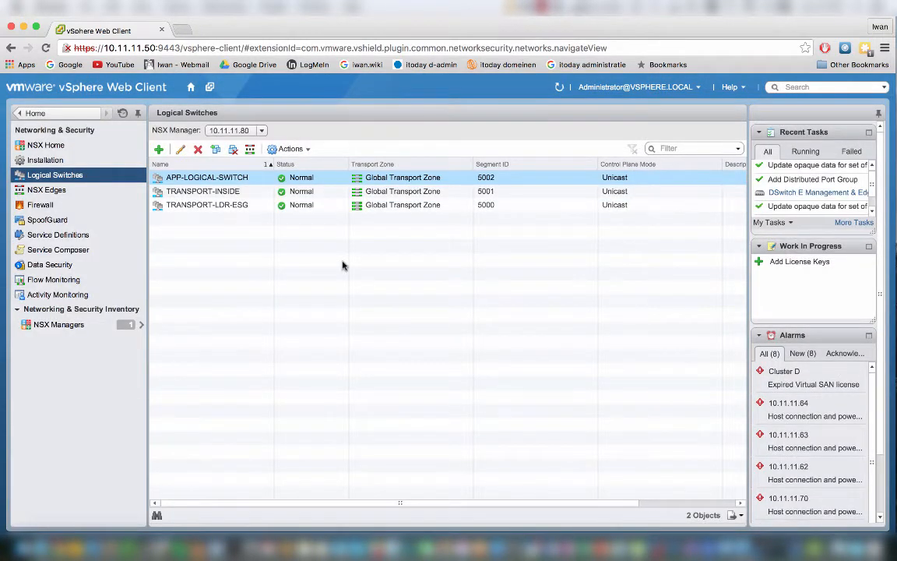
mouse_move(251, 225)
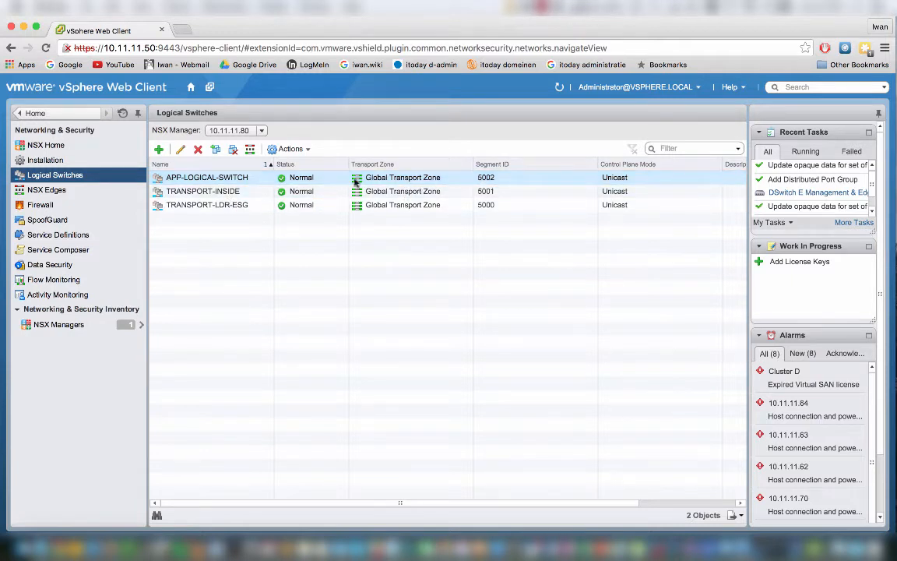
mouse_move(209, 183)
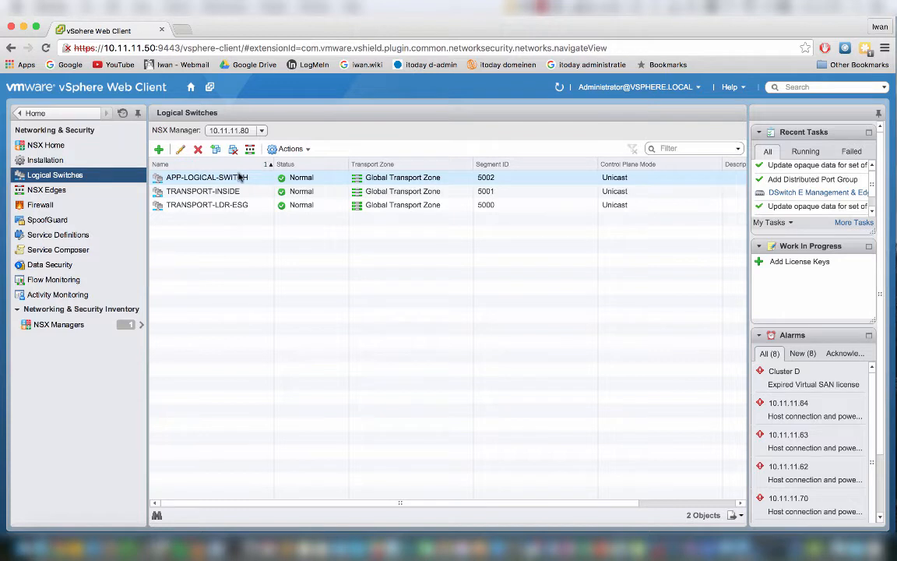
right_click(207, 177)
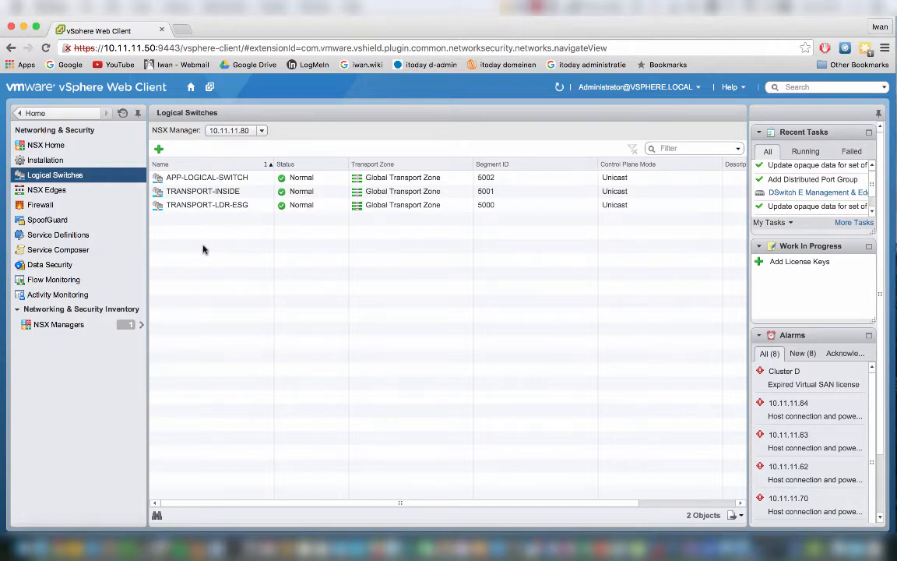
mouse_move(207, 245)
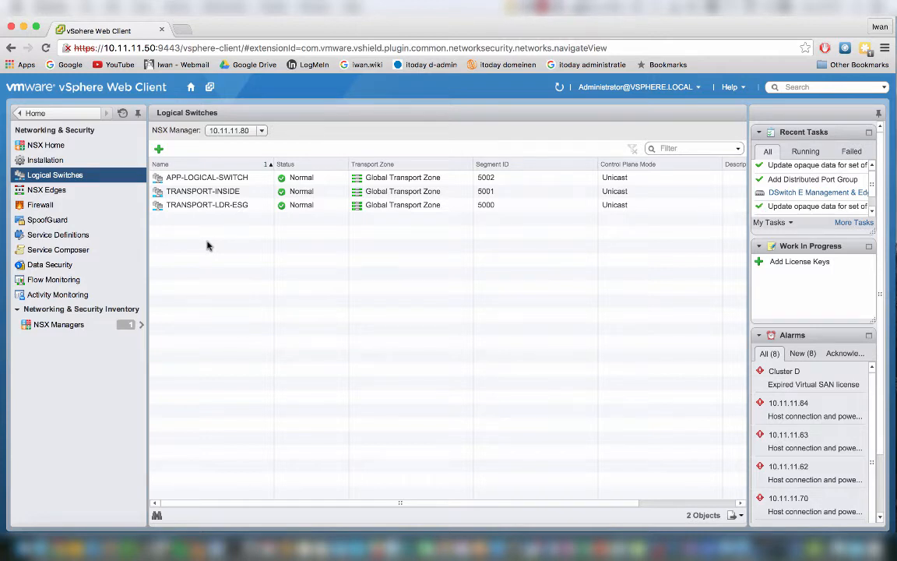
Open the NSX Edges list showing LAB-NSX-ESG-01 and LAB-NSX-LDR-01.
click(47, 189)
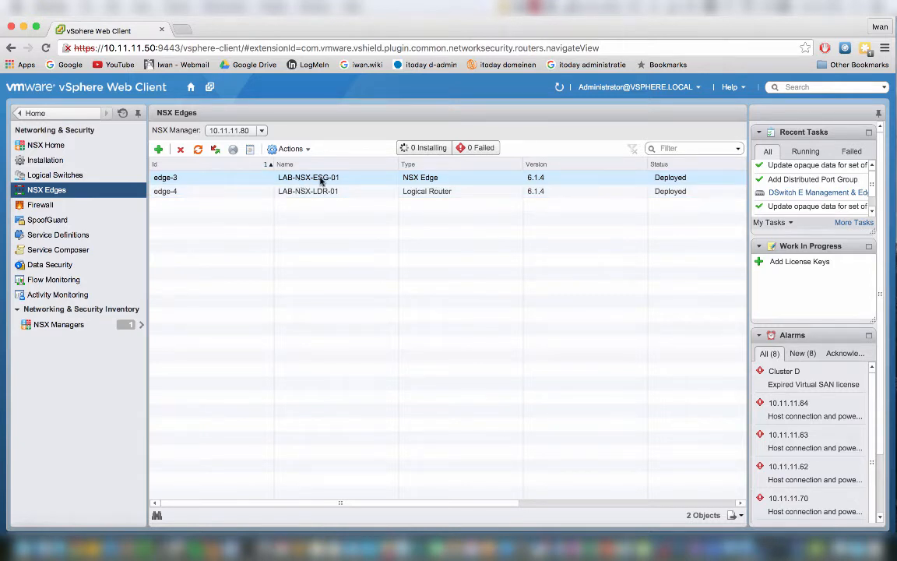
mouse_move(335, 183)
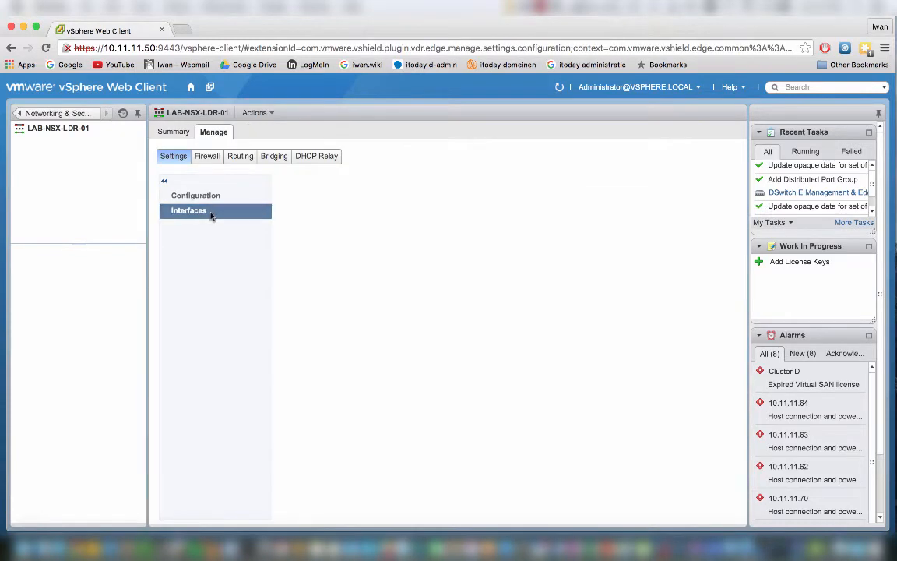
List LAB-NSX-LDR-01's interfaces, showing the outside uplink on TRANSPORT-LDR-ESG.
click(188, 211)
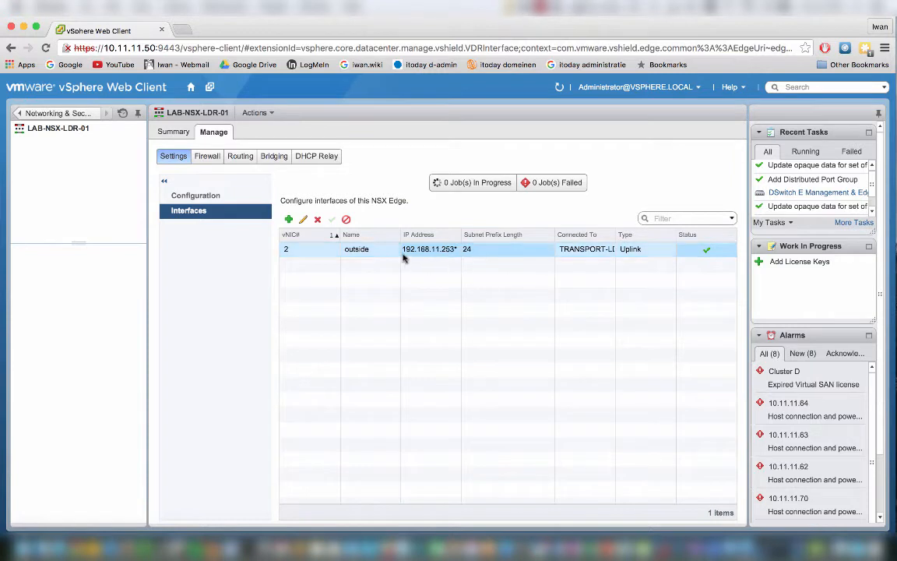
mouse_move(446, 259)
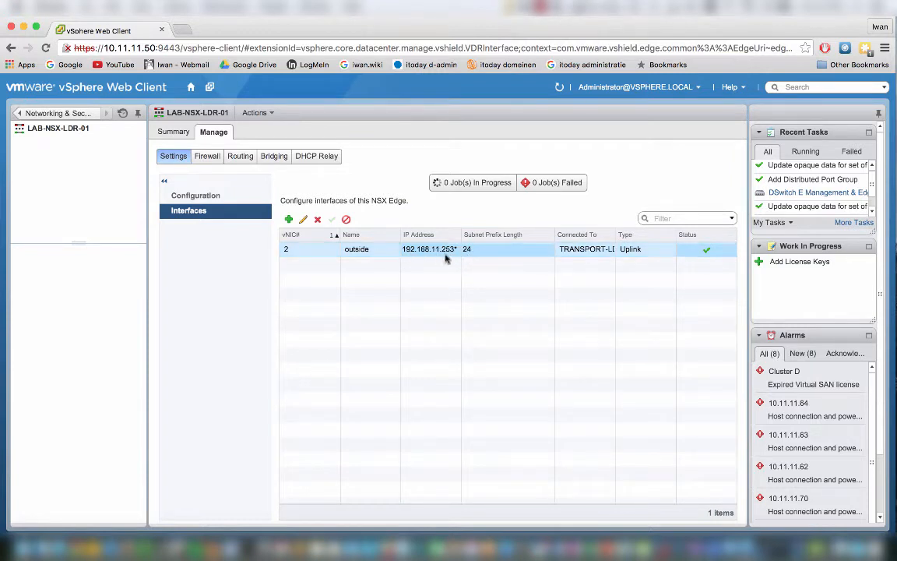
mouse_move(380, 256)
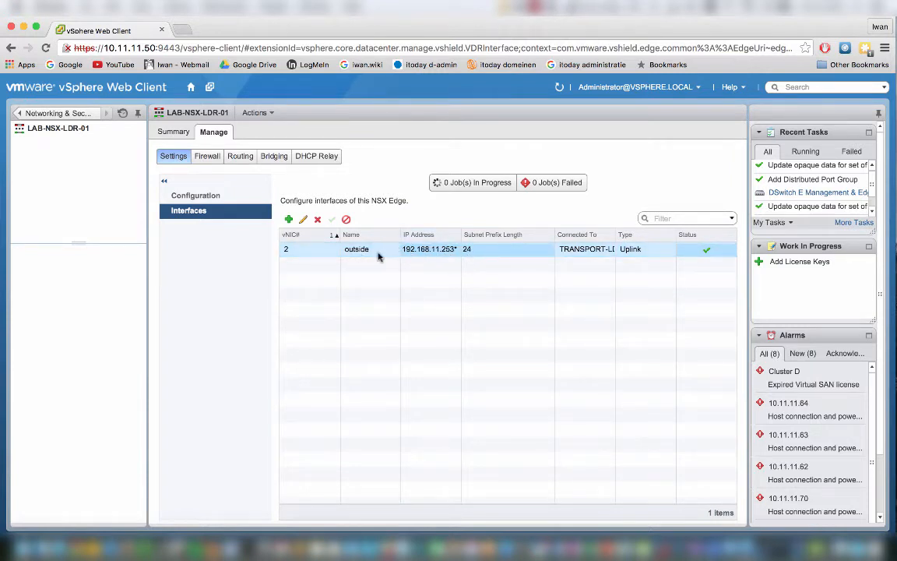
mouse_move(363, 250)
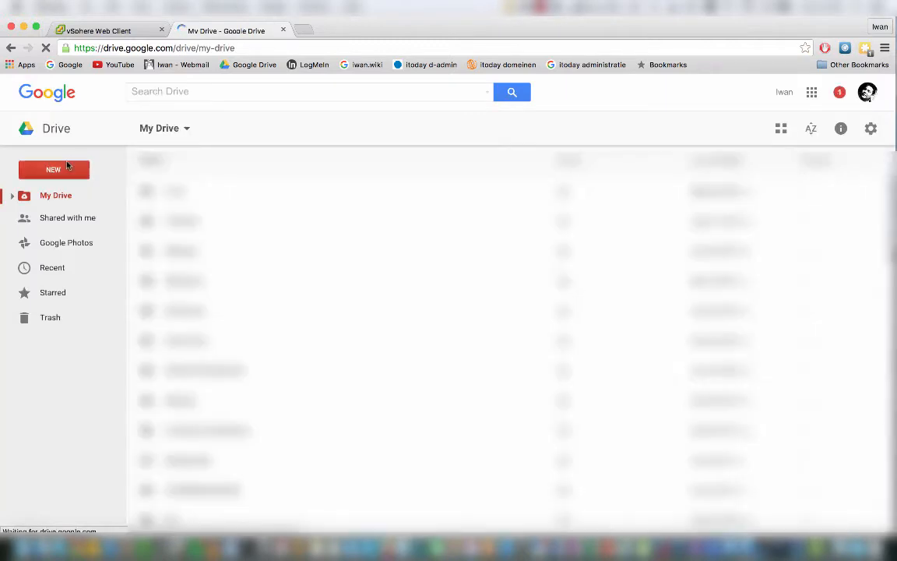
Start a new Google Drawing with a wide rectangle labelled LDR.
click(53, 169)
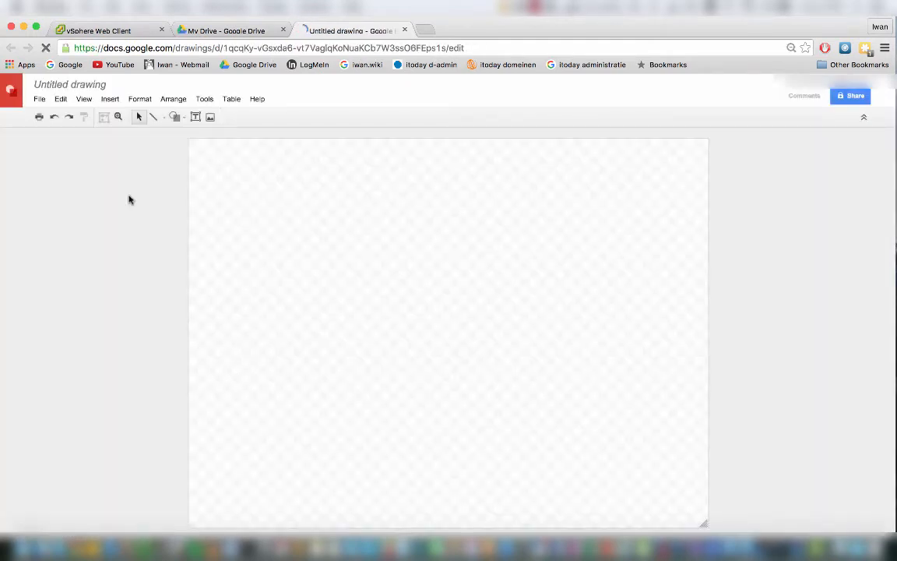
click(175, 117)
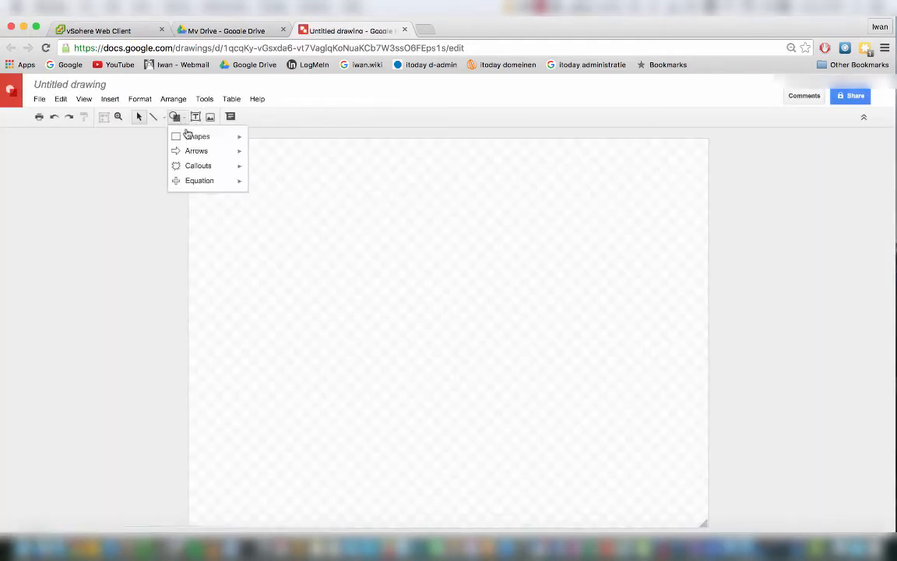
drag(322, 322, 582, 379)
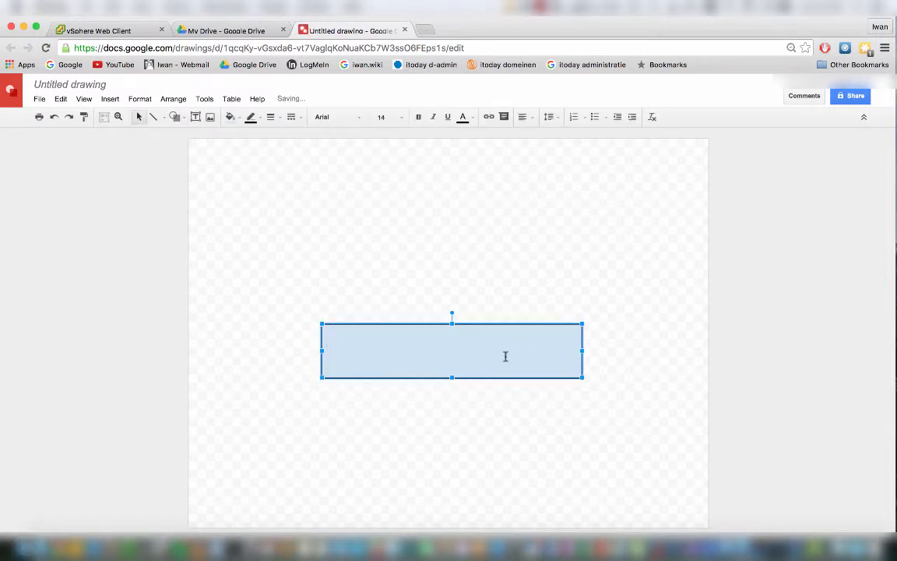
text(LD)
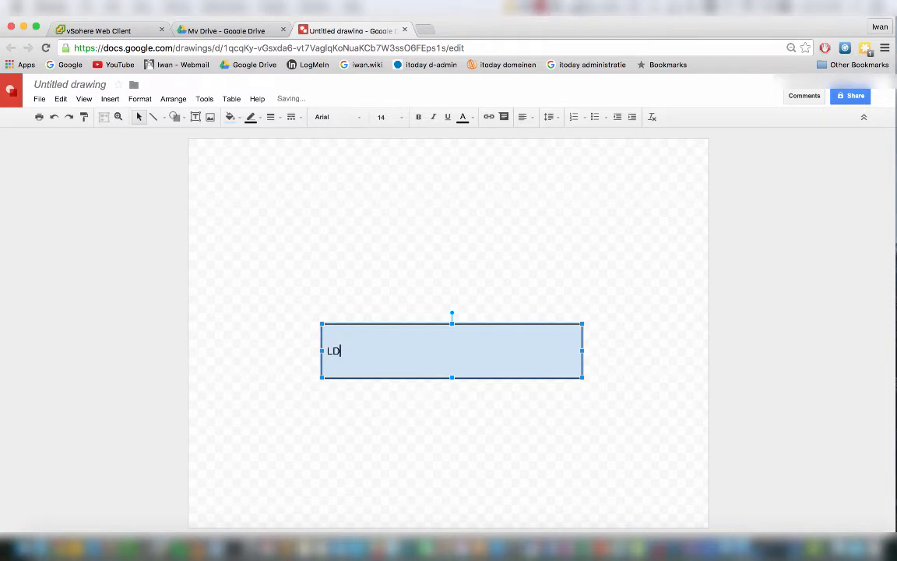
text(R)
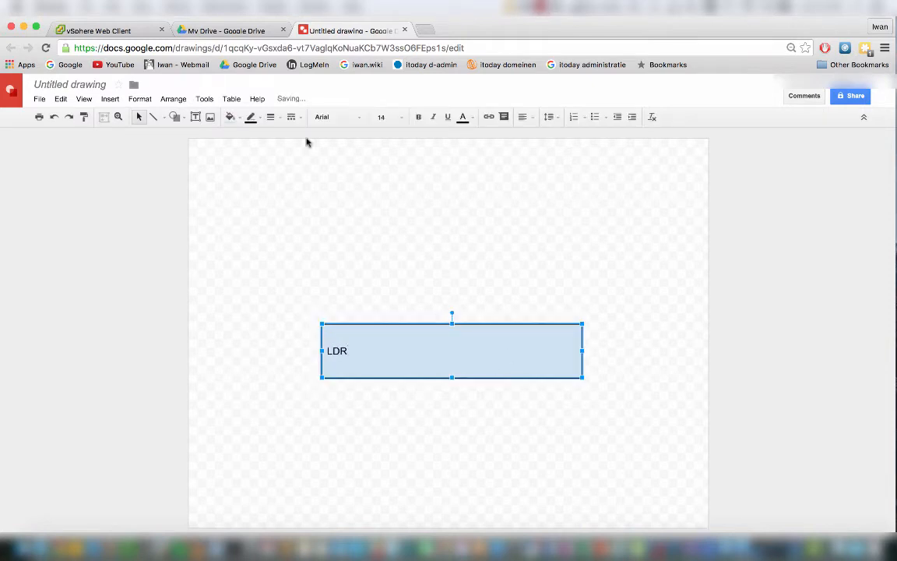
click(523, 116)
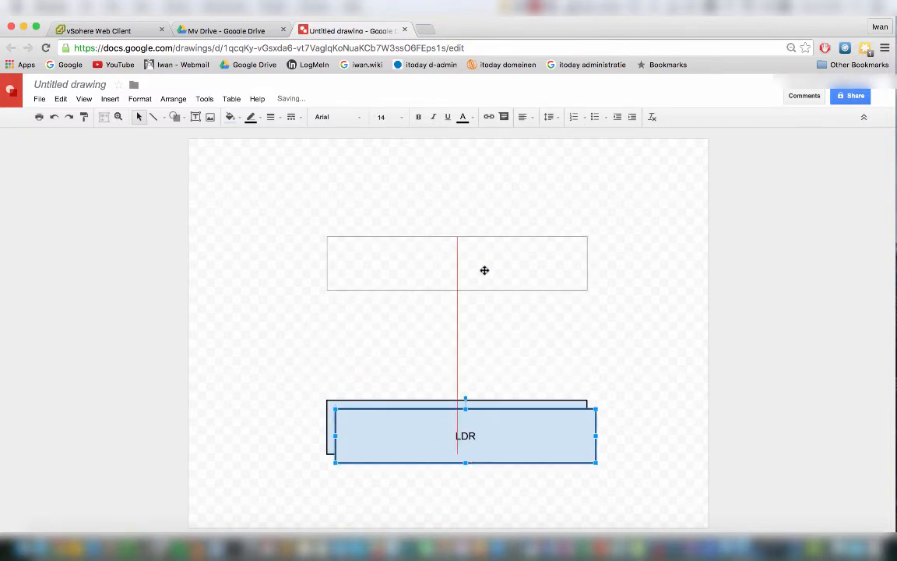
Move the copied box above LDR and label it ESG.
drag(465, 436, 457, 263)
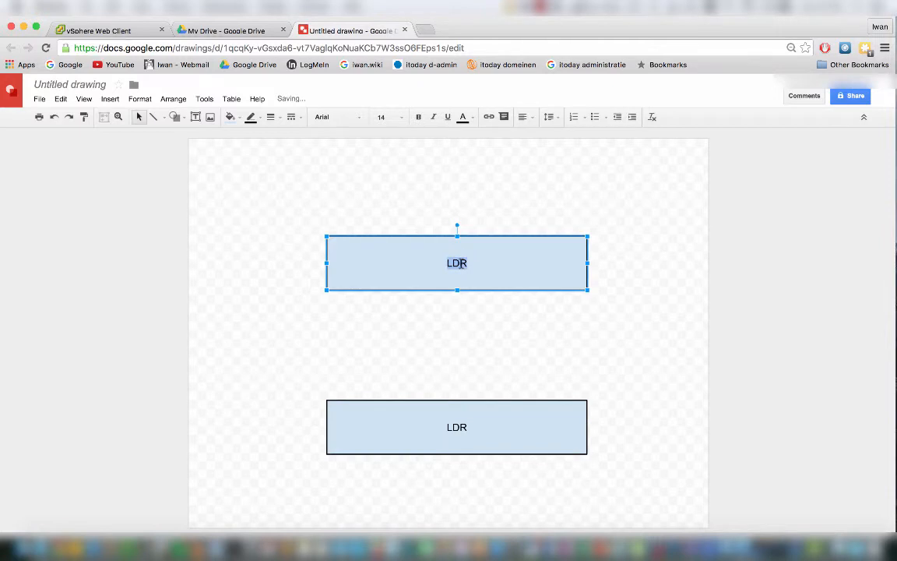
text(ESG)
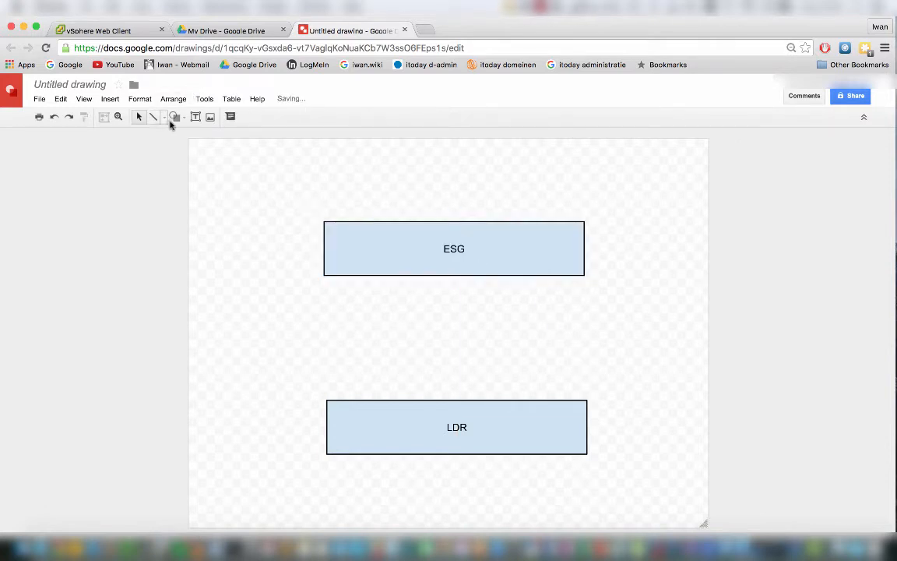
click(175, 117)
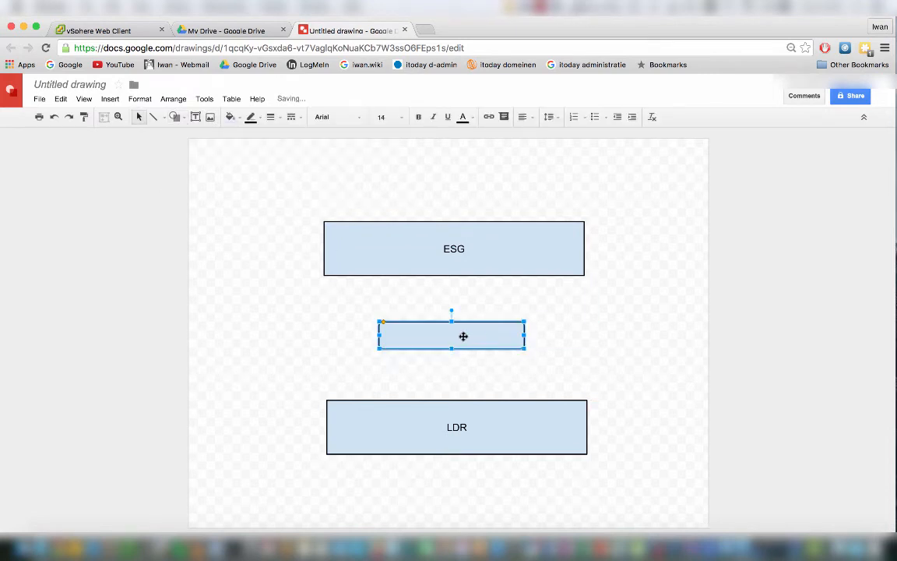
Label the middle box LOGICAL SWITCH, centred in smaller font, and select the ESG box.
text(L)
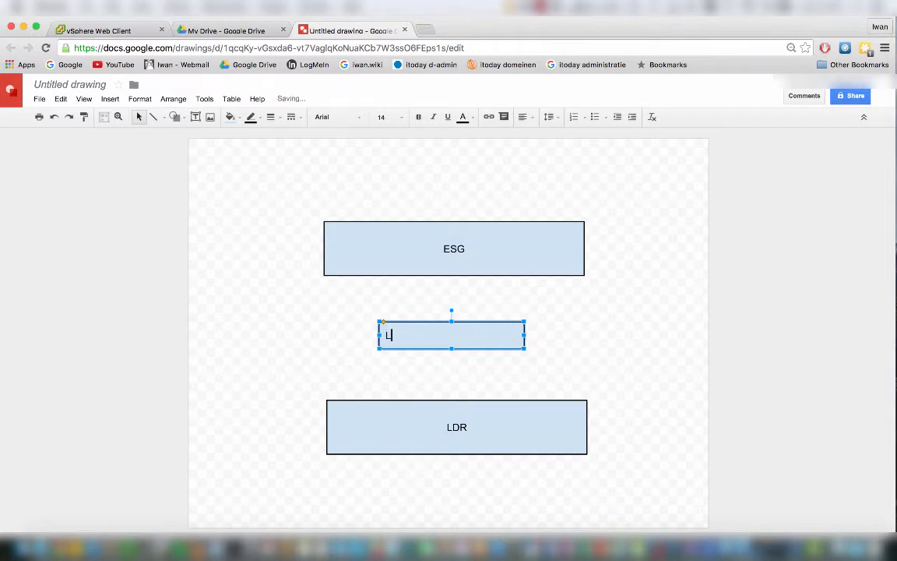
text(OGICAL)
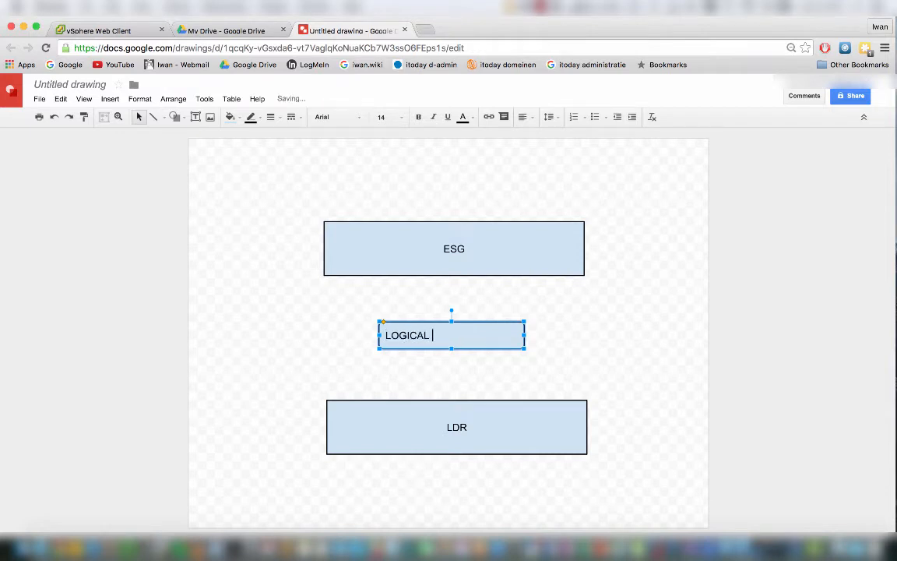
text(SWITCH)
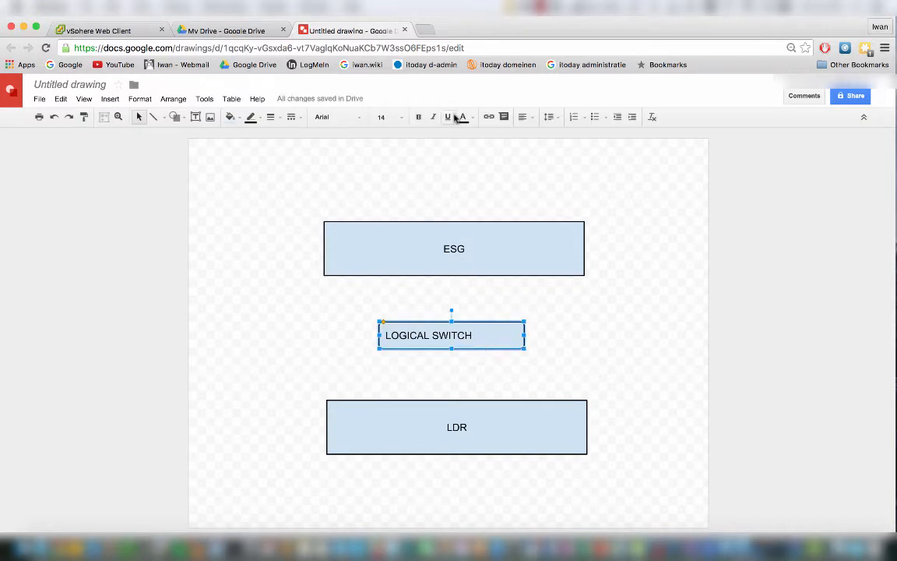
click(525, 117)
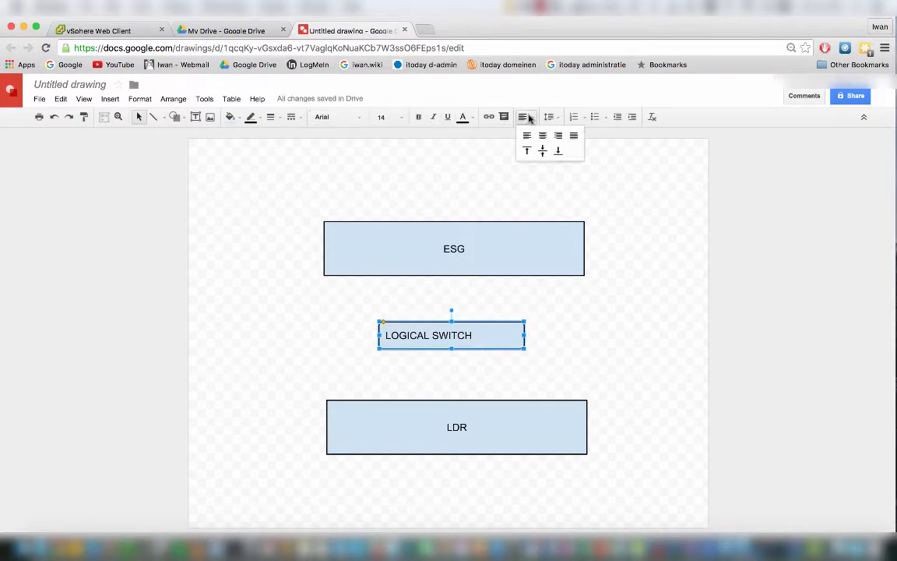
click(402, 117)
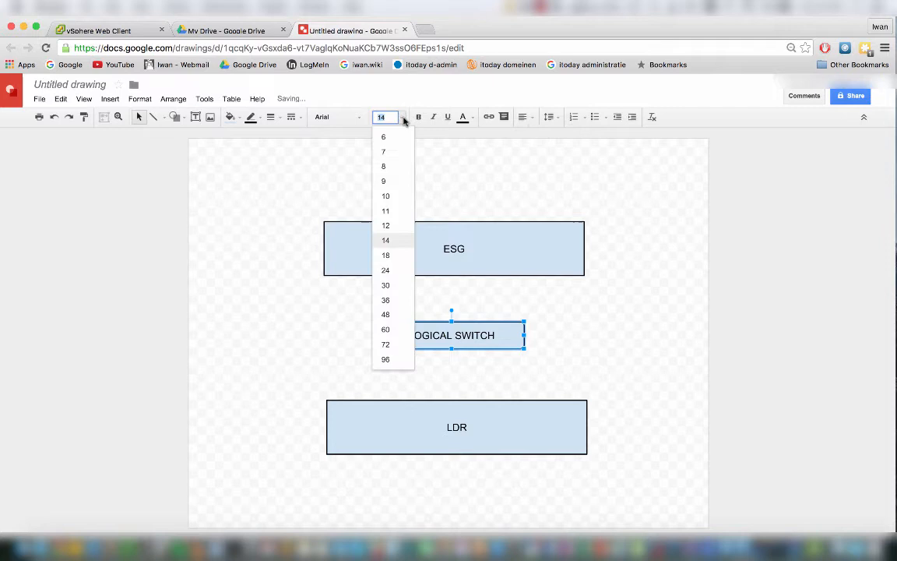
click(384, 181)
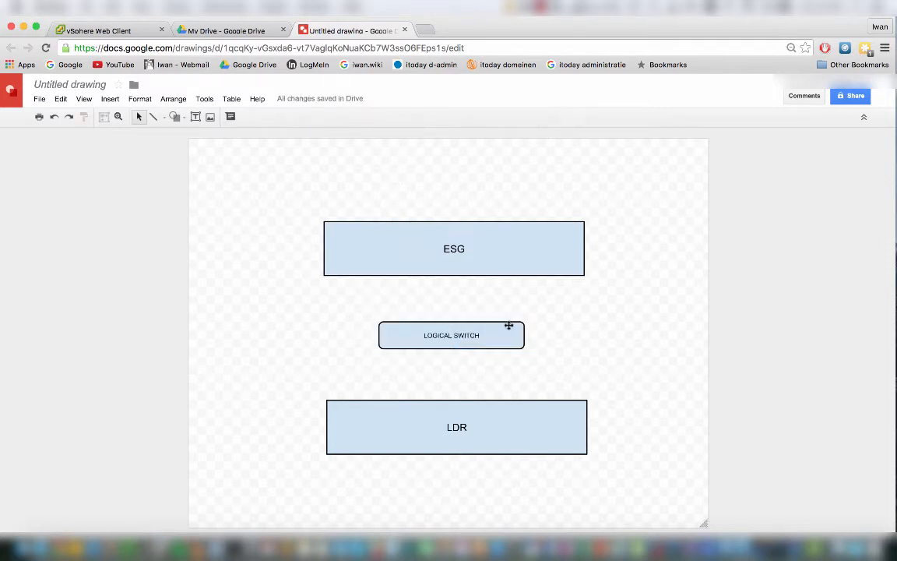
click(454, 248)
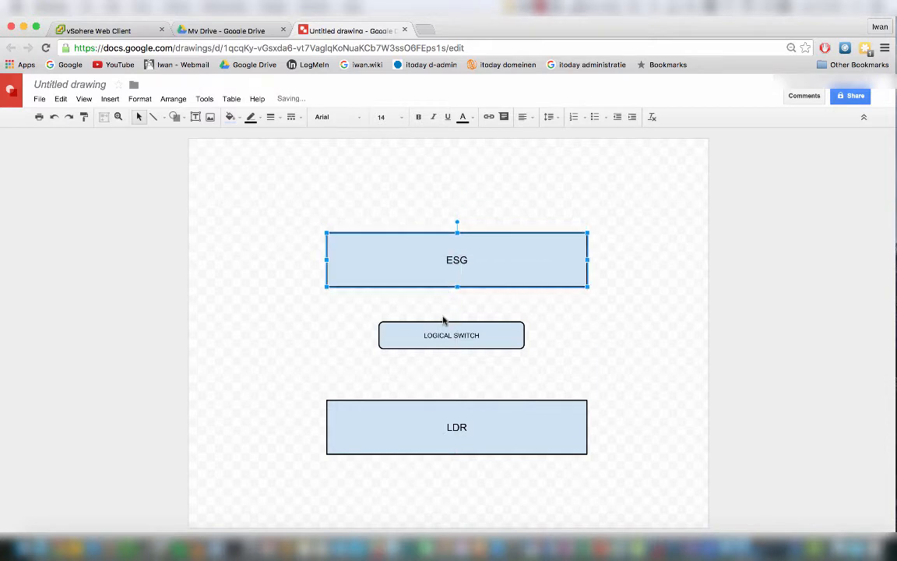
Copy LOGICAL SWITCH above ESG, shift all boxes down, and add a top ESG copy.
click(451, 335)
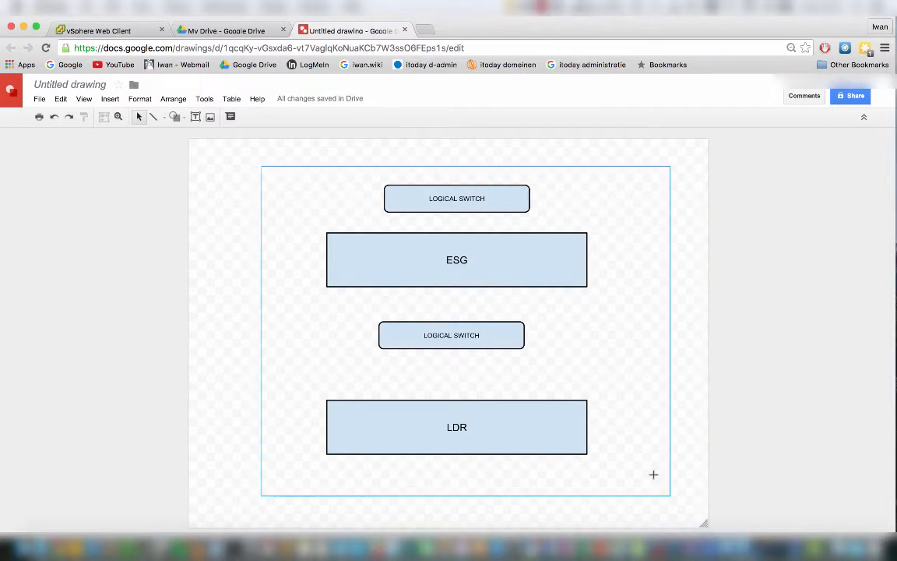
click(456, 427)
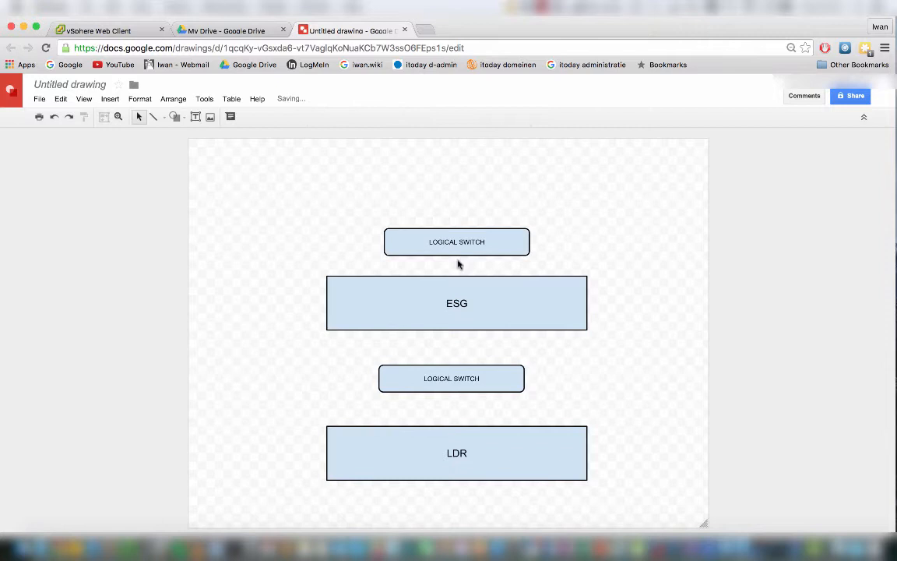
click(457, 303)
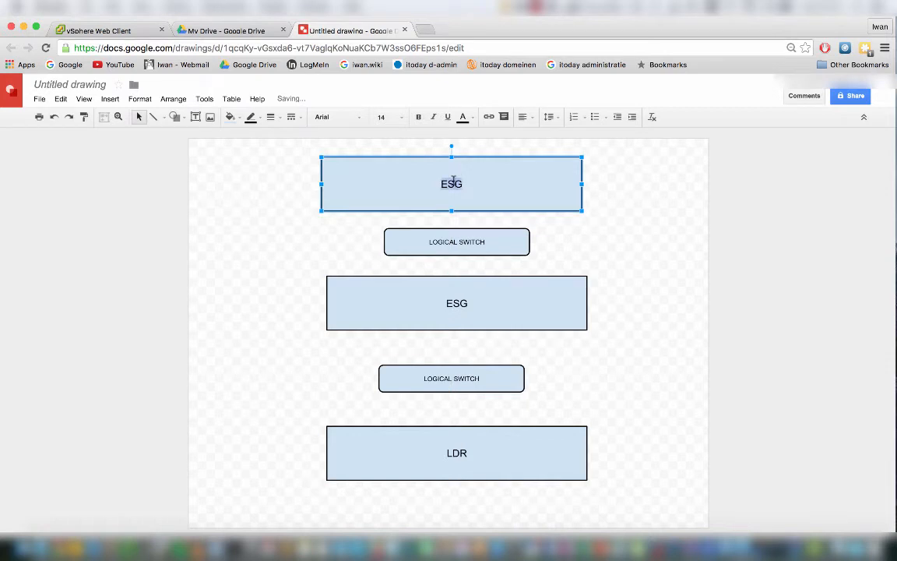
Relabel the top box PHYSICAL NETWORK.
text(PHY)
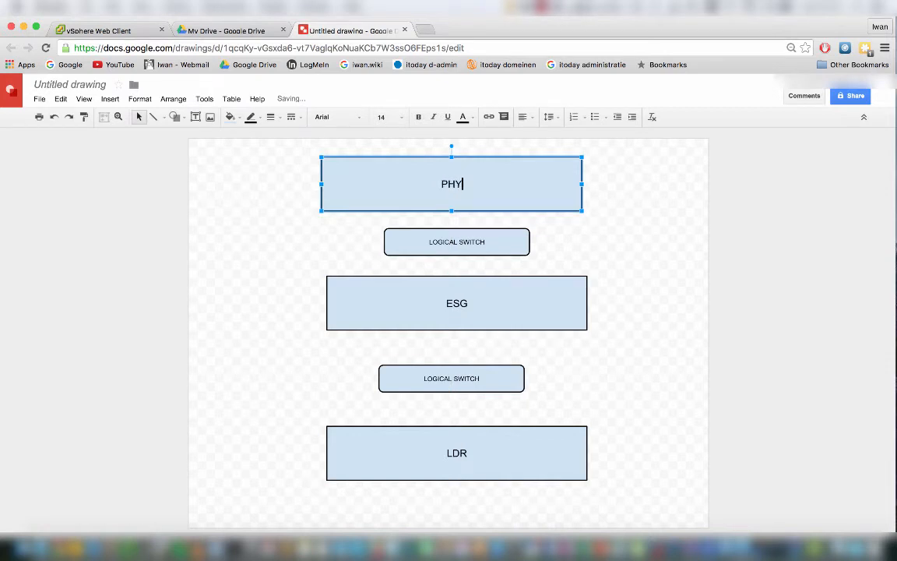
text(SICAL NETWORK)
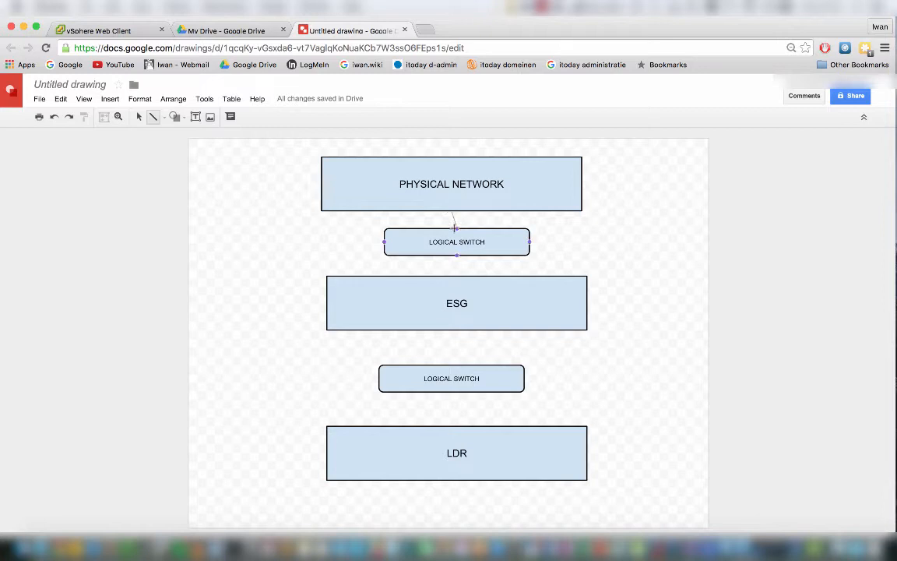
Draw lines from PHYSICAL NETWORK to the upper LOGICAL SWITCH, then to ESG.
click(456, 226)
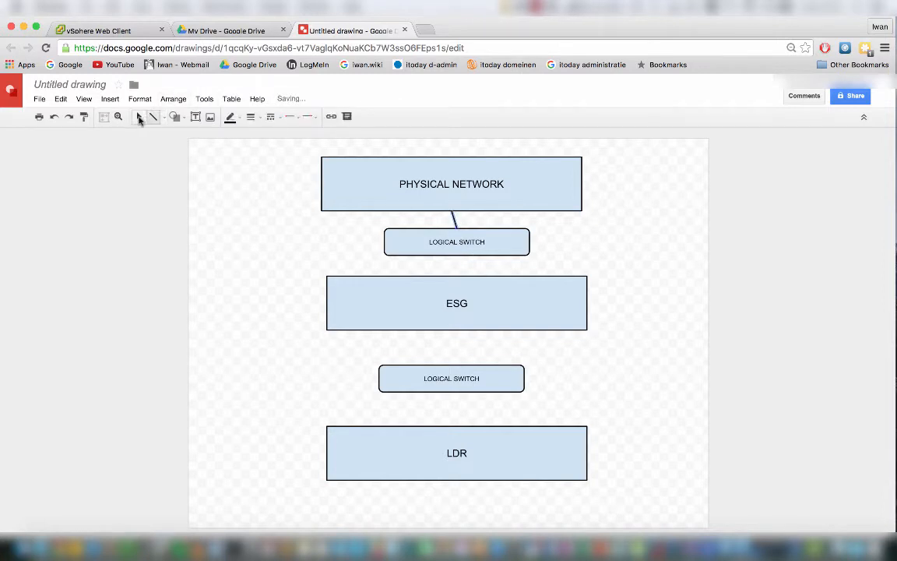
click(456, 241)
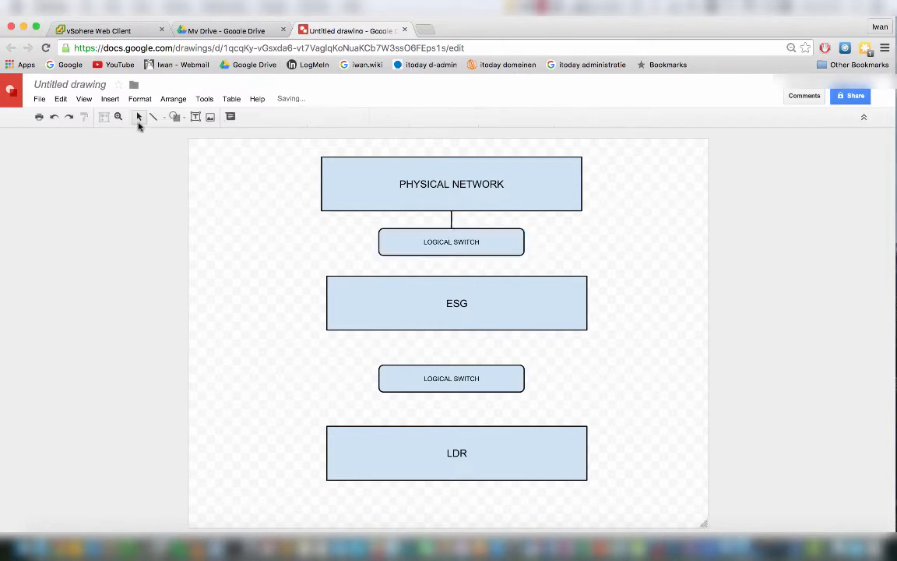
click(451, 241)
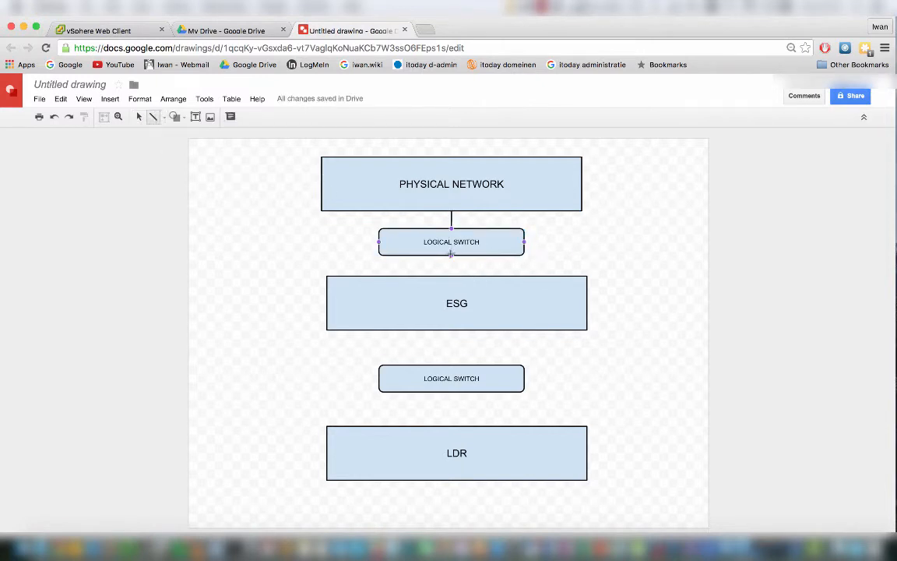
drag(451, 253, 456, 275)
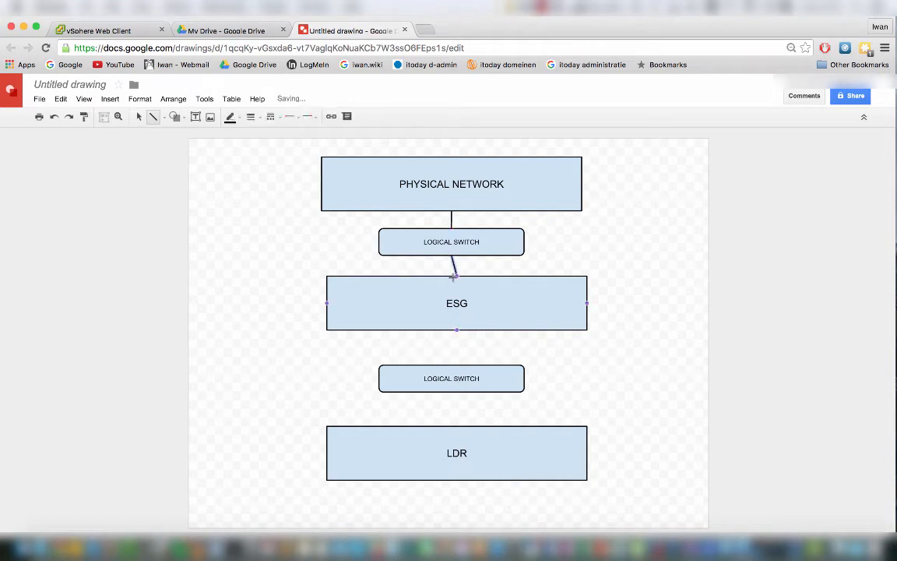
click(139, 117)
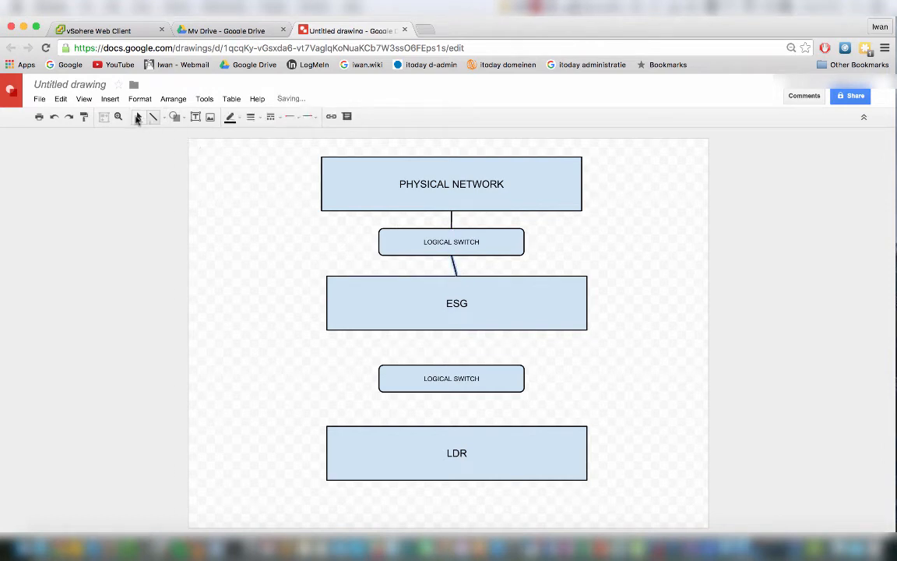
click(454, 303)
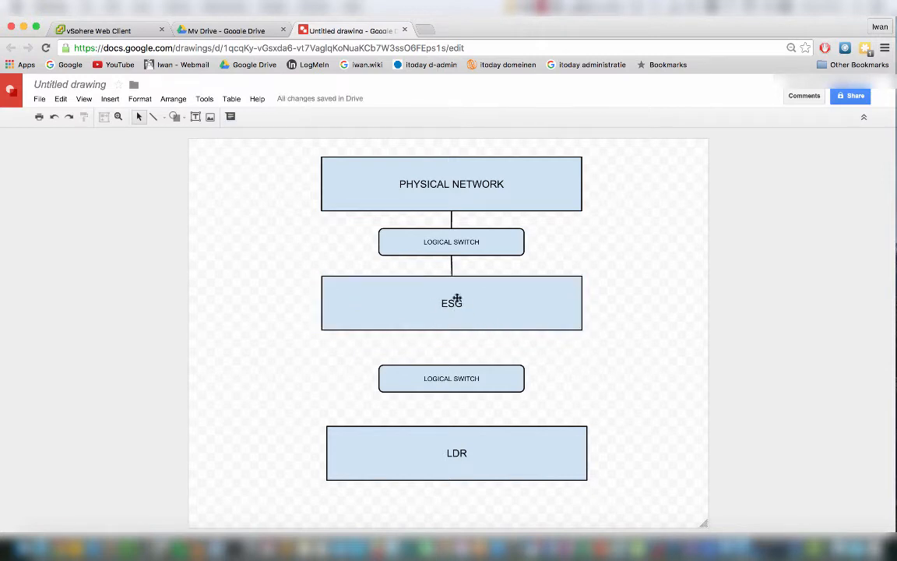
Connect ESG to the lower LOGICAL SWITCH and realign the LDR box.
click(451, 303)
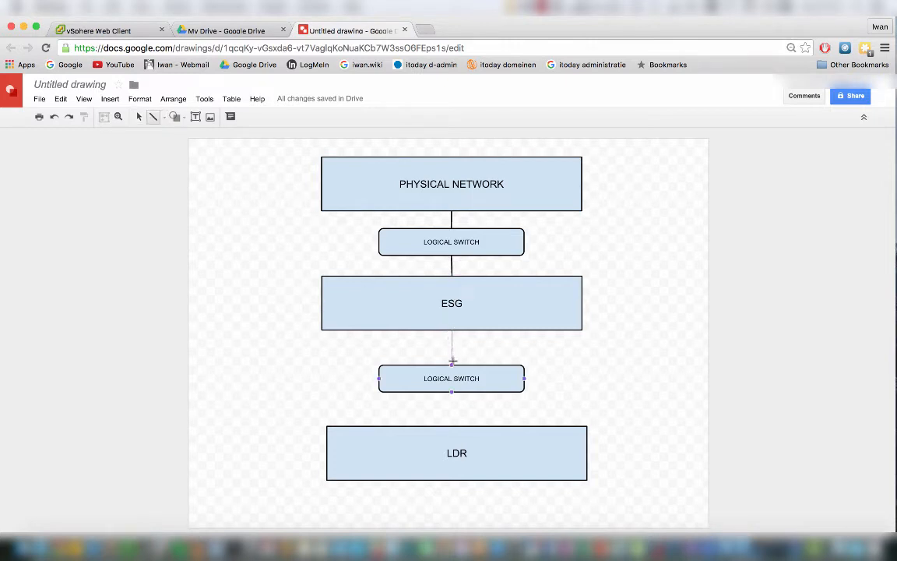
click(452, 347)
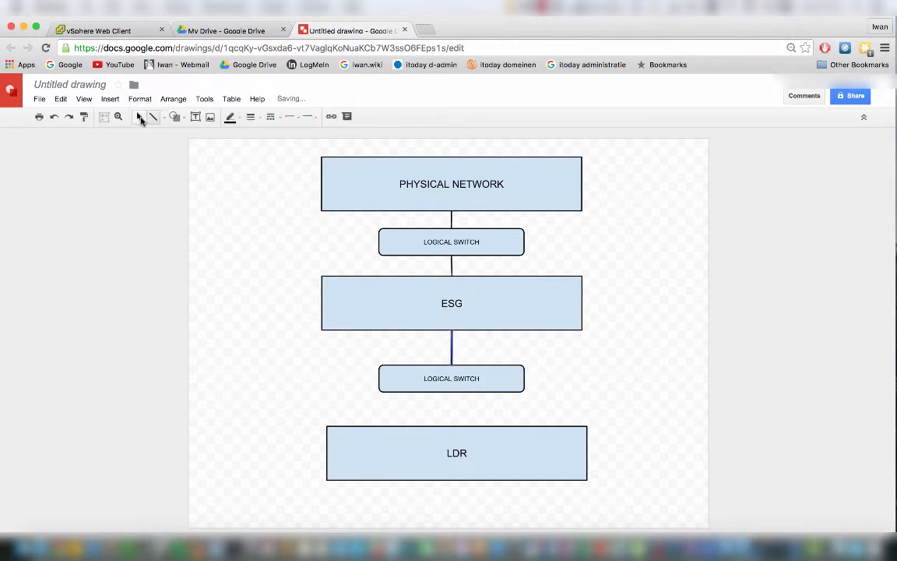
click(451, 378)
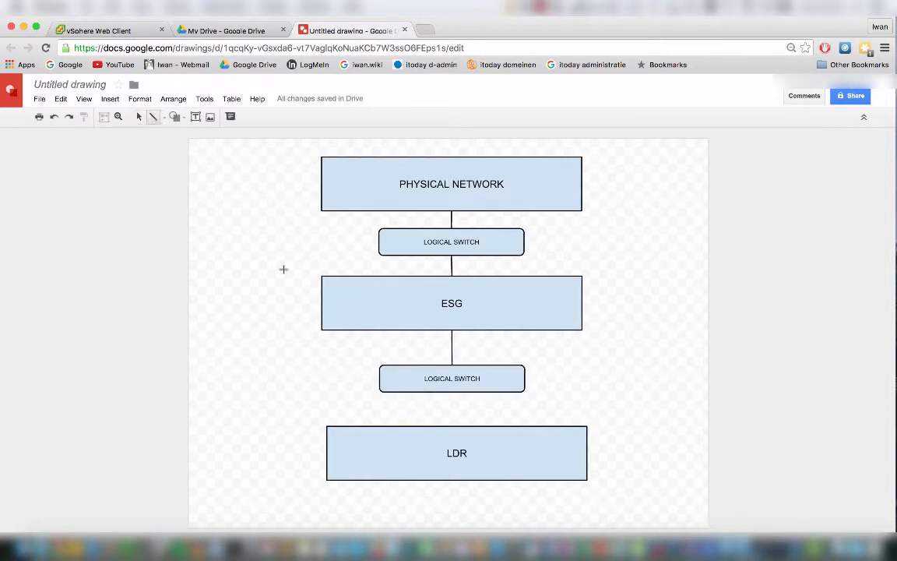
mouse_move(453, 417)
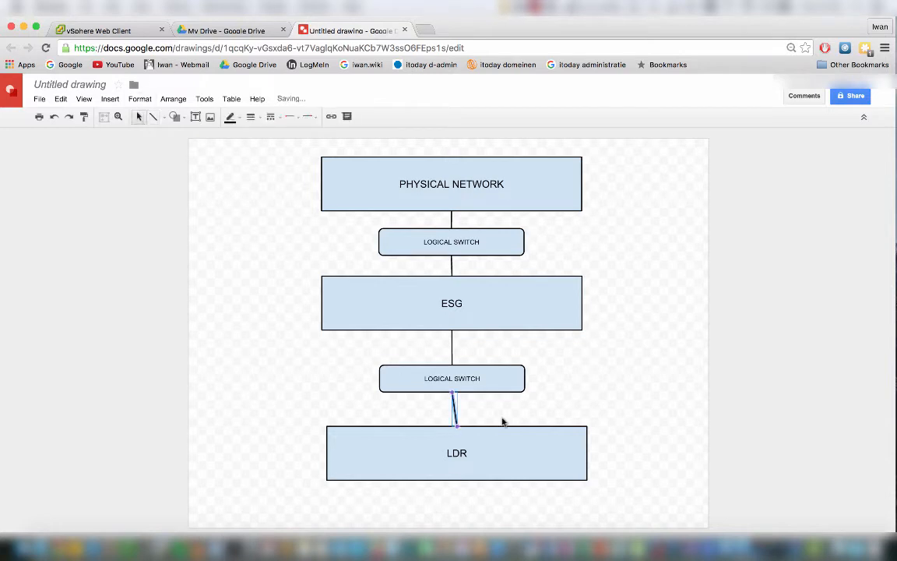
click(457, 453)
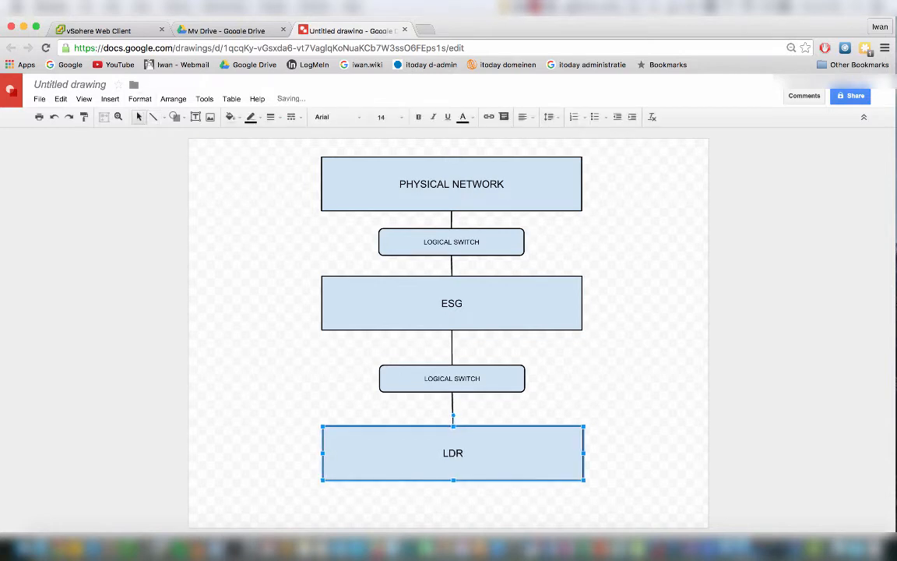
click(629, 380)
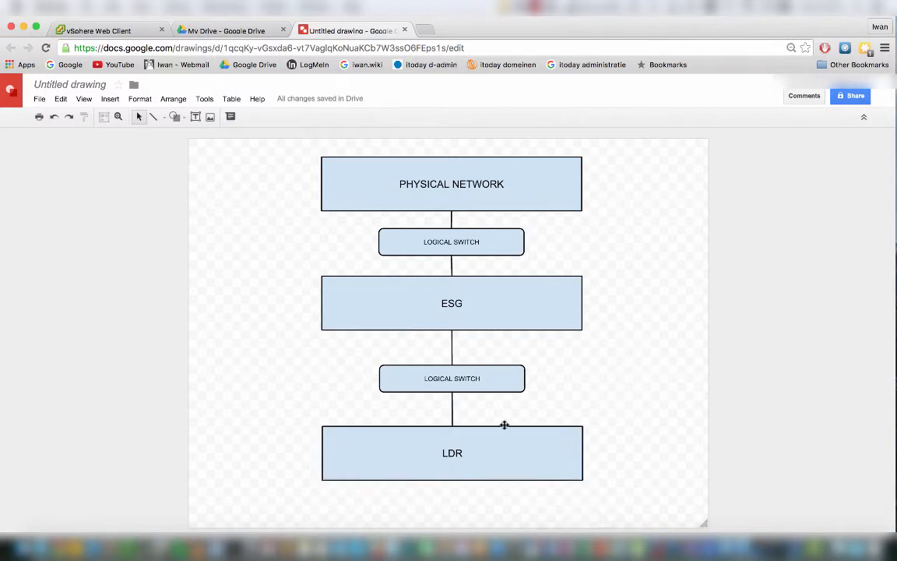
mouse_move(686, 356)
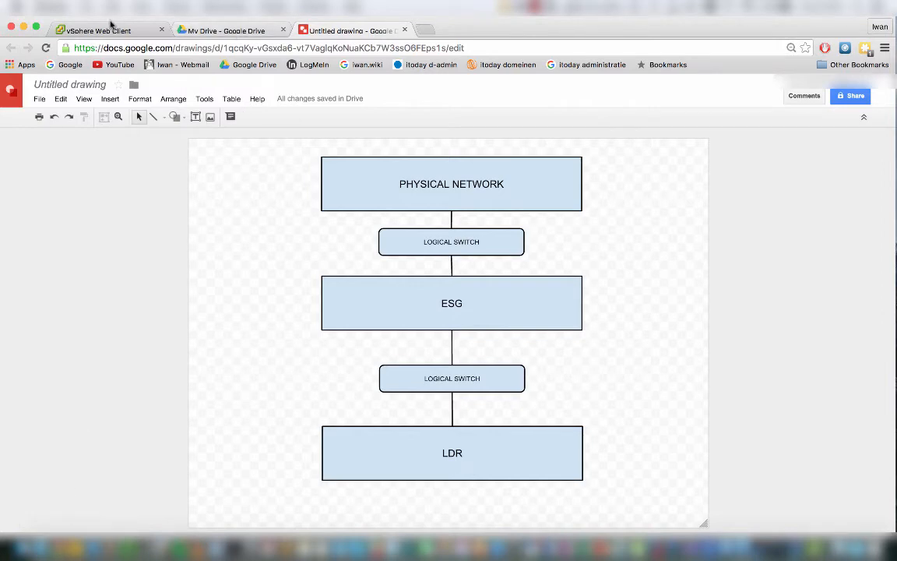
Insert a text box reading 192.168.11.253 in the drawing.
click(99, 30)
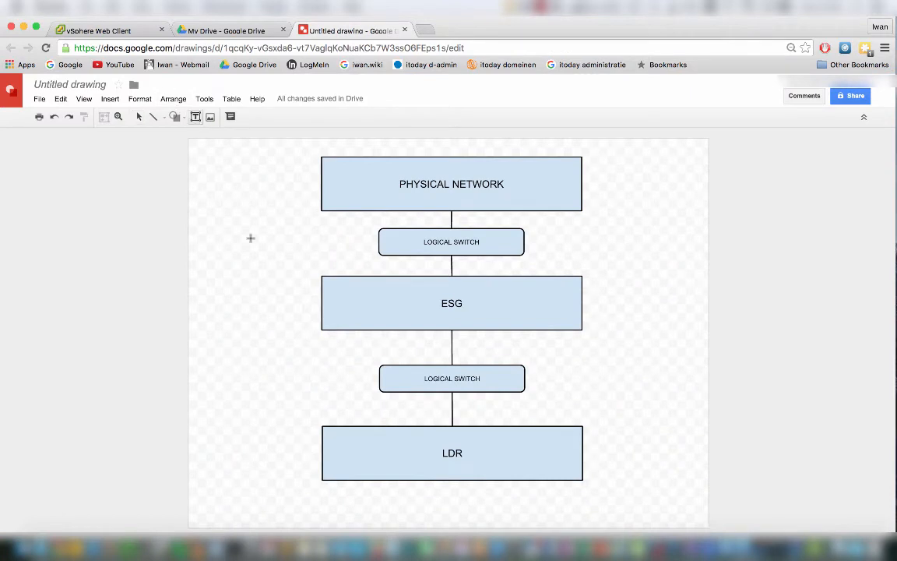
text(192.)
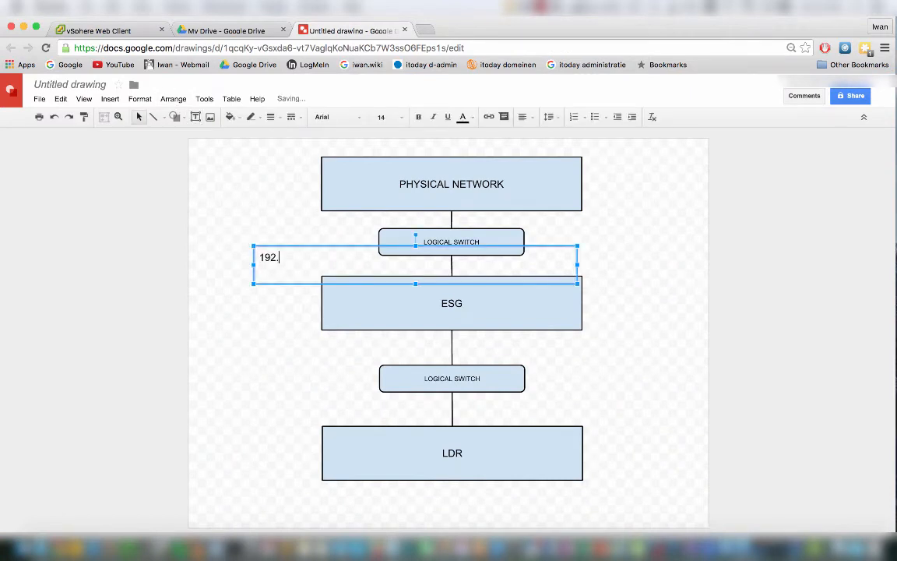
text(168.11)
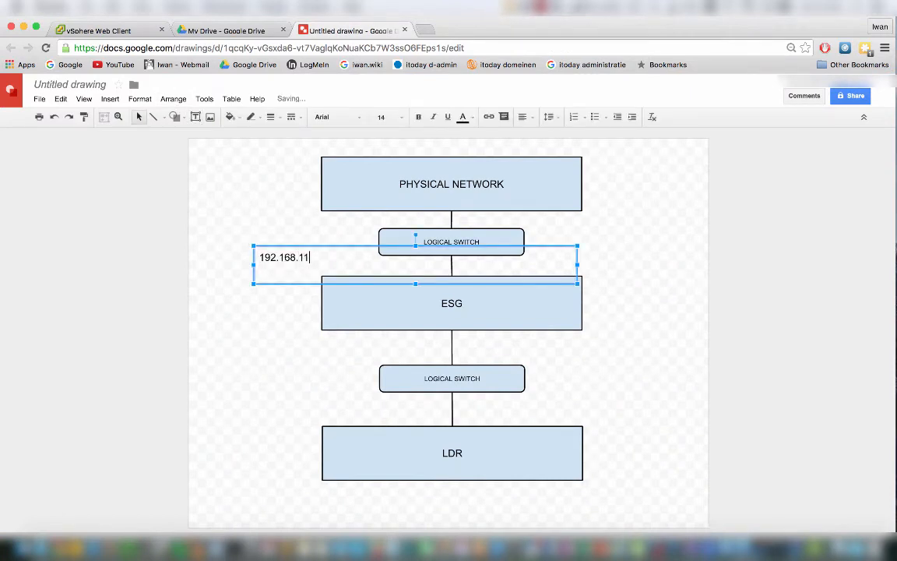
text(.253)
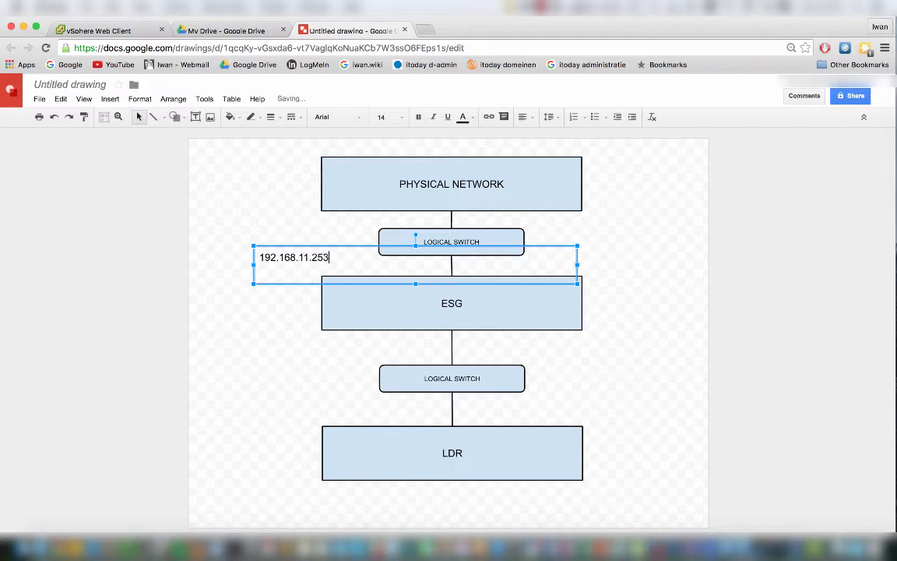
Set the label to size 8, place it above LDR, and copy it beneath ESG.
click(401, 117)
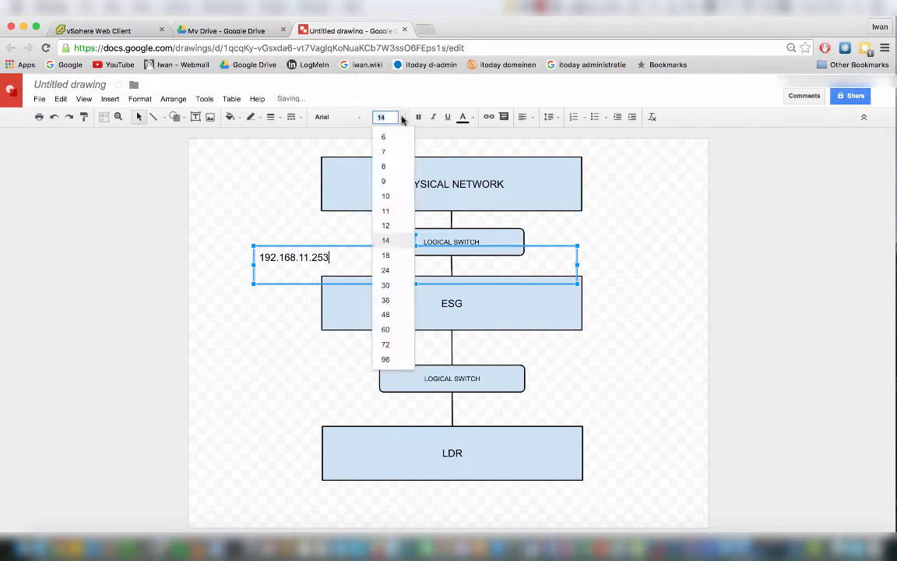
click(248, 321)
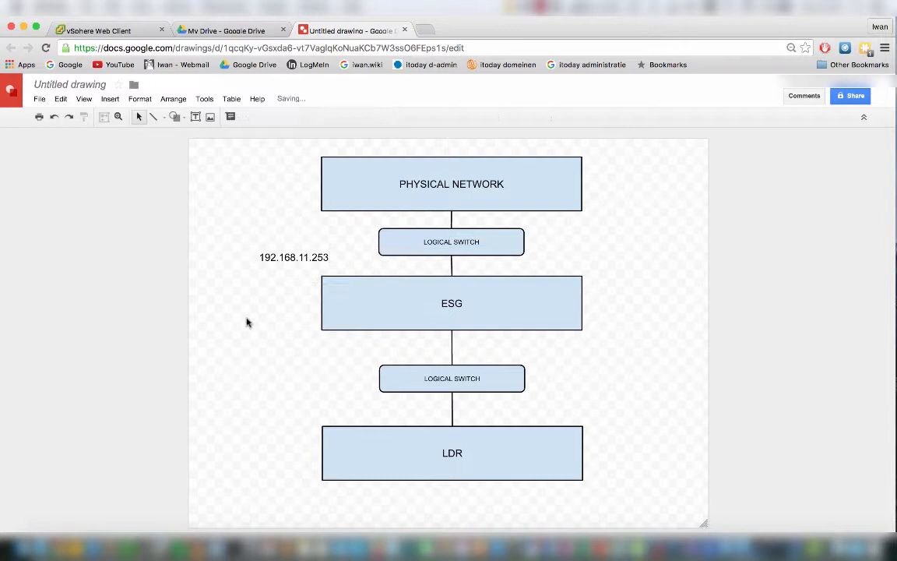
click(385, 117)
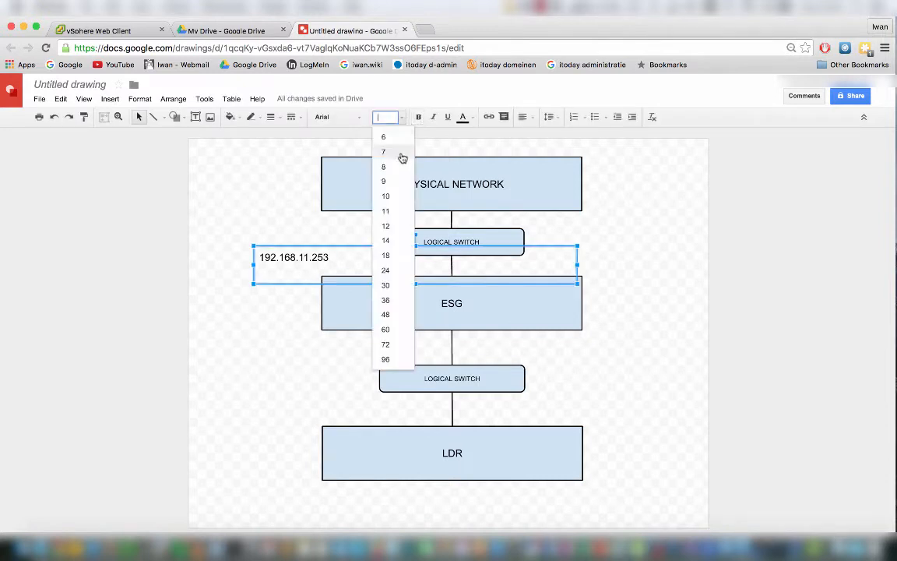
click(383, 166)
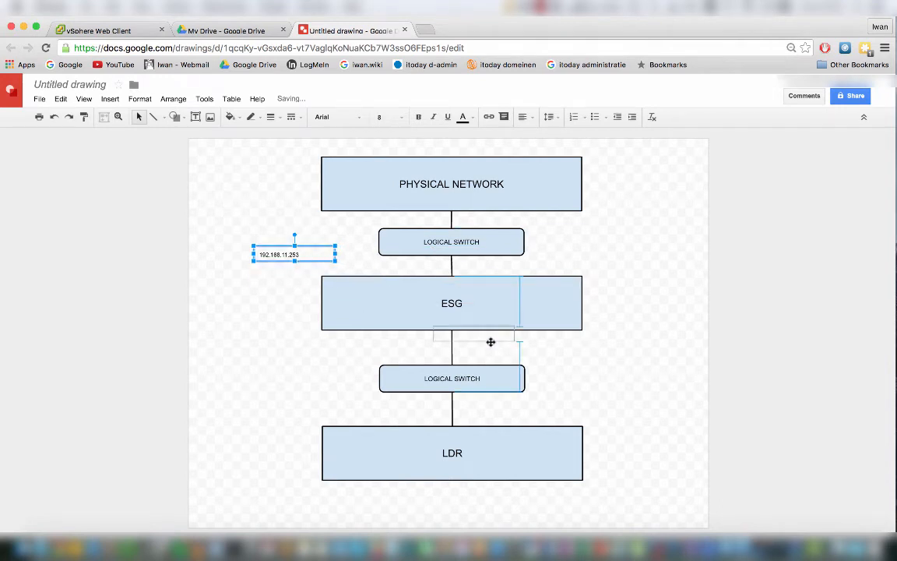
drag(295, 254, 491, 419)
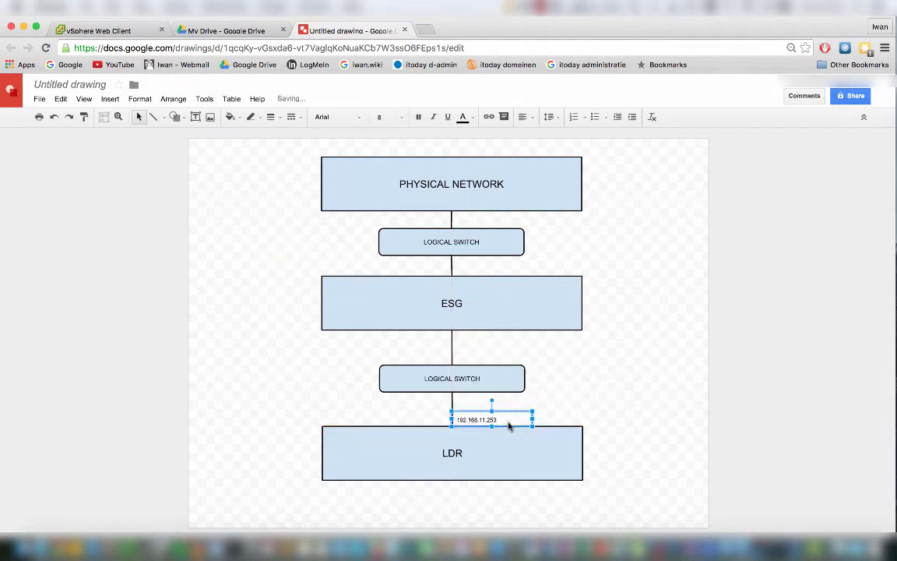
drag(492, 419, 538, 432)
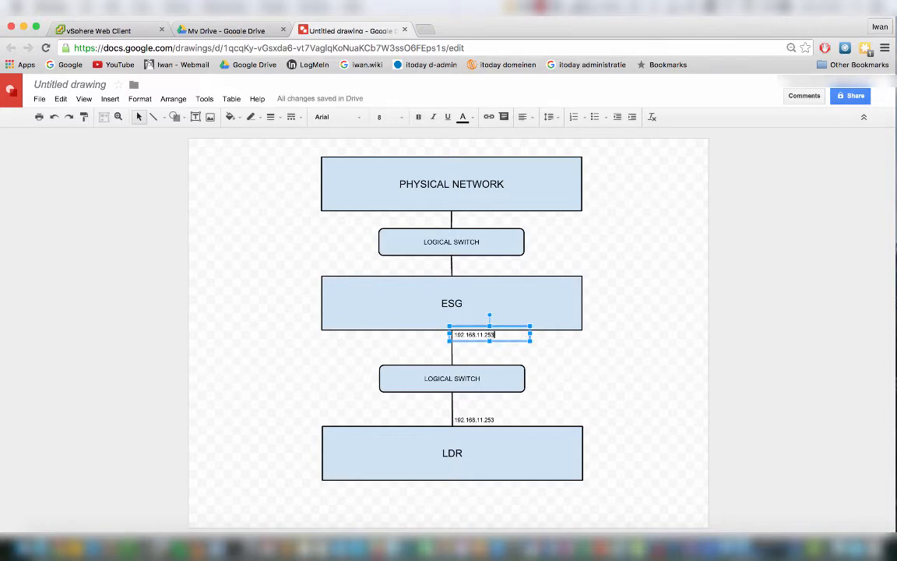
click(97, 31)
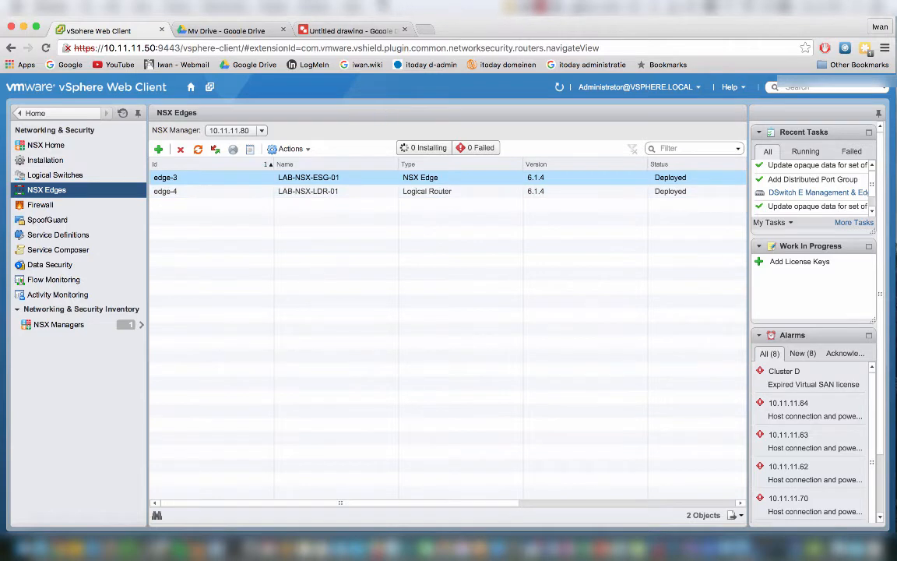
Change the drawing's ESG label to 192.168.11.254, then return to the vSphere client.
click(346, 30)
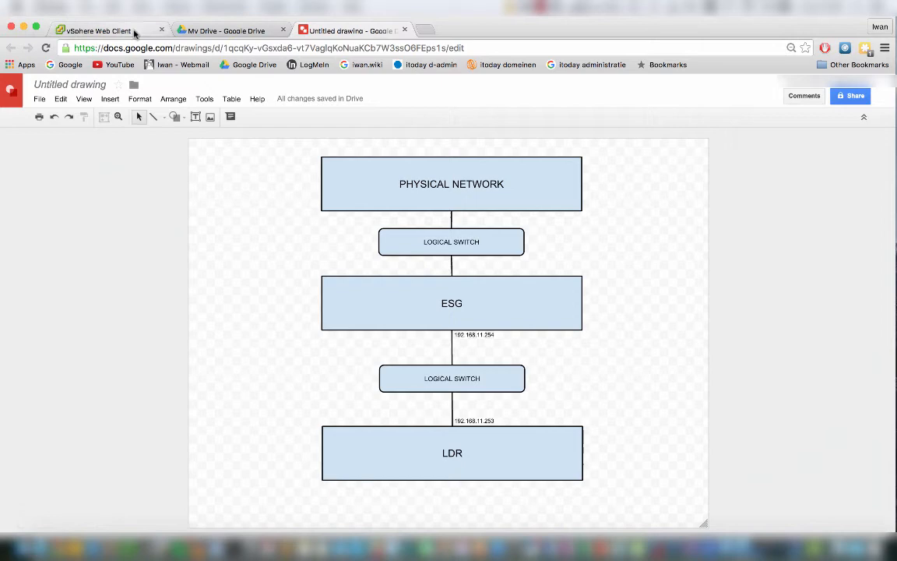
click(95, 31)
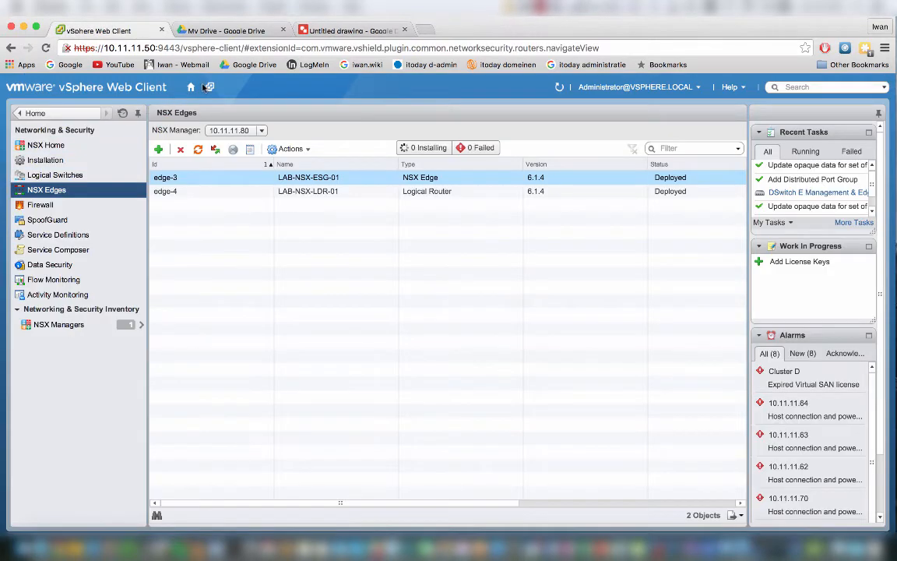
Open the LAB-NSX-ESG-01-0 console in its own tab from the vCenter inventory.
click(190, 87)
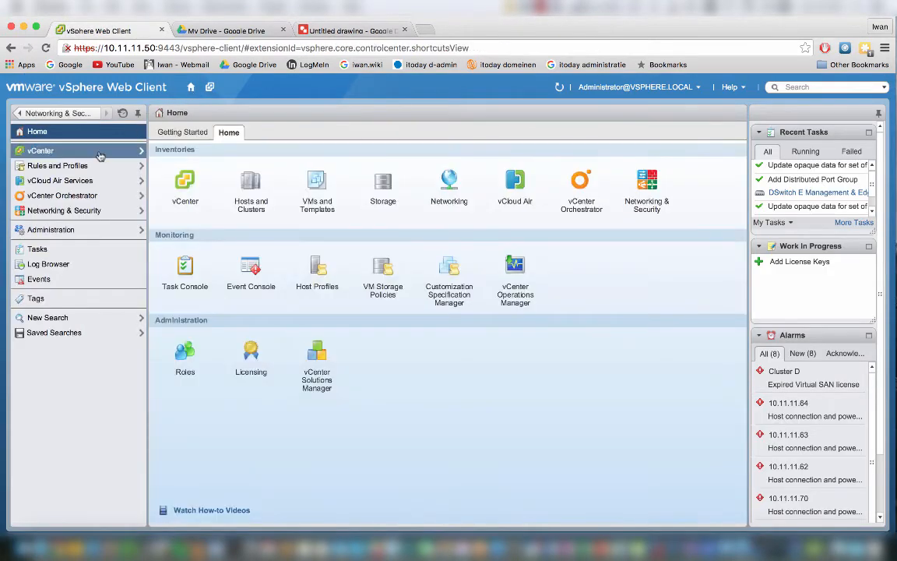
click(41, 151)
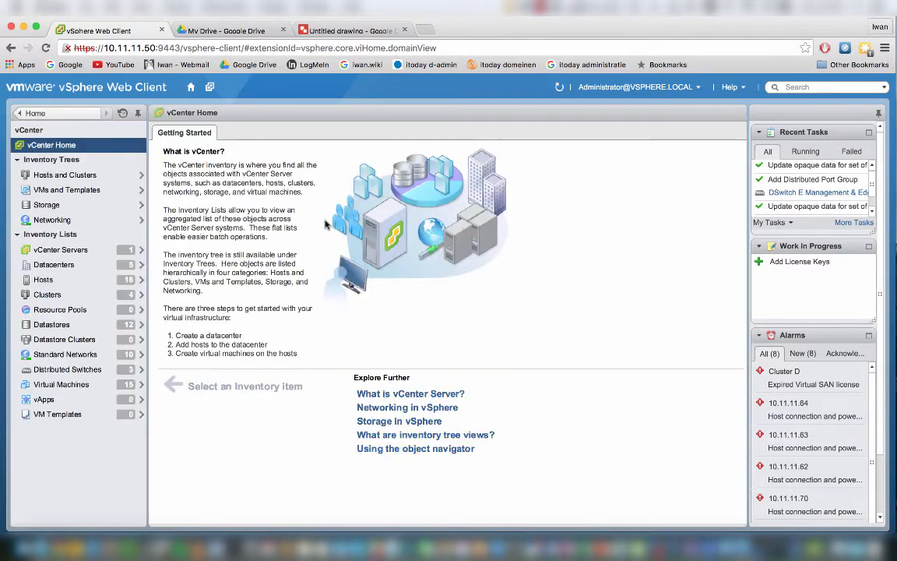
mouse_move(65, 174)
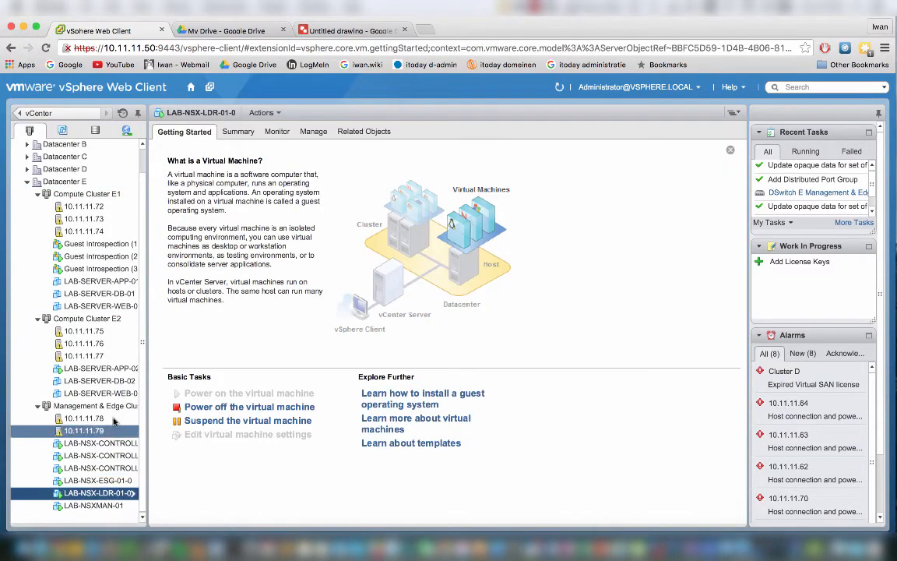
click(97, 480)
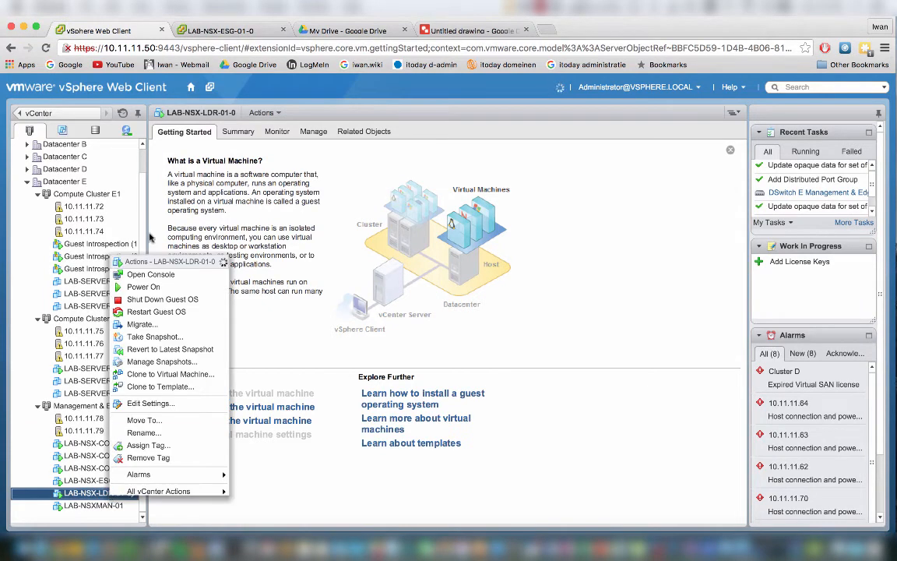
click(150, 273)
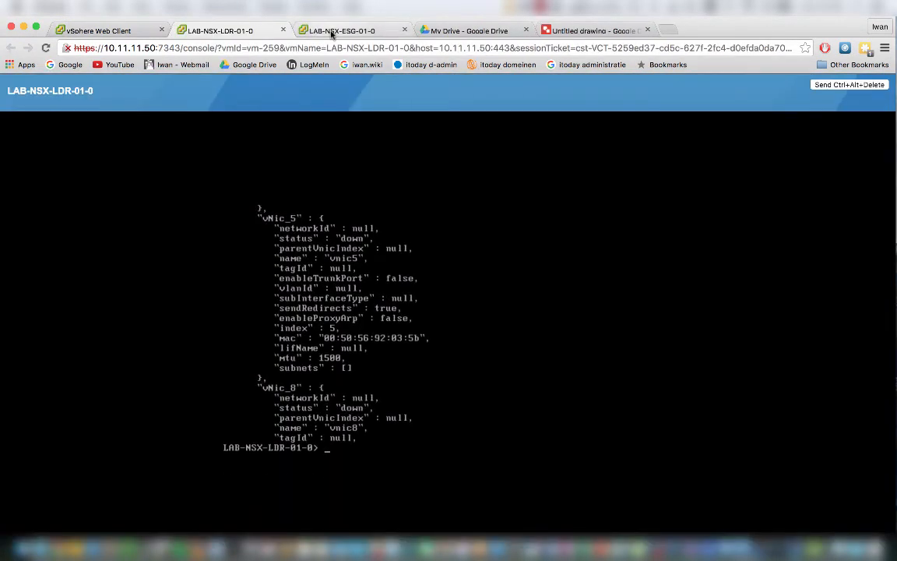
Log in to the ESG console as admin and ping 192.168.11.254.
click(341, 30)
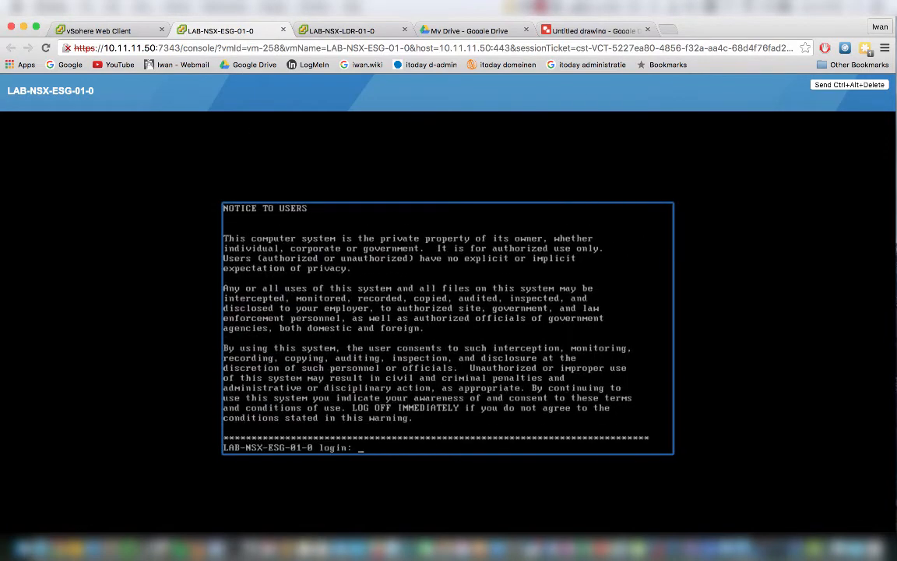
text(admin)
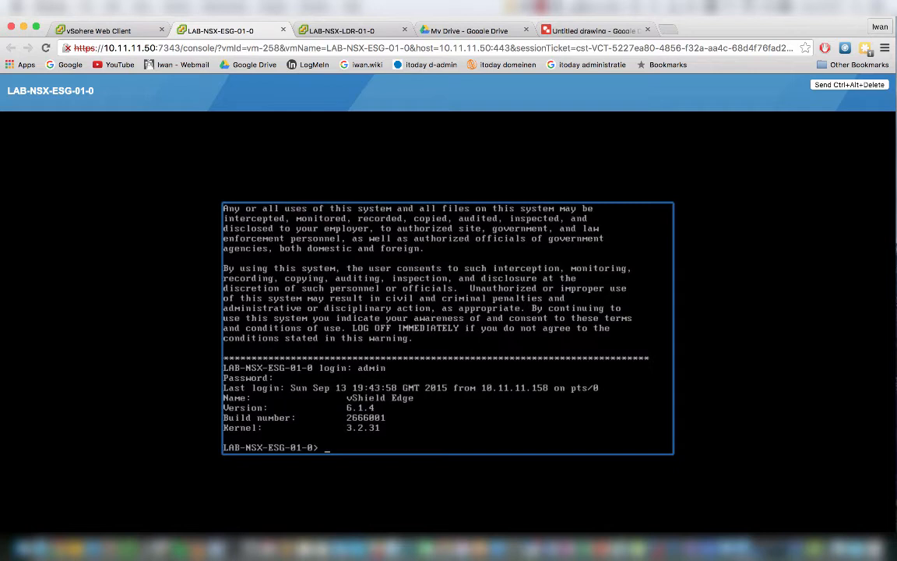
text(ping)
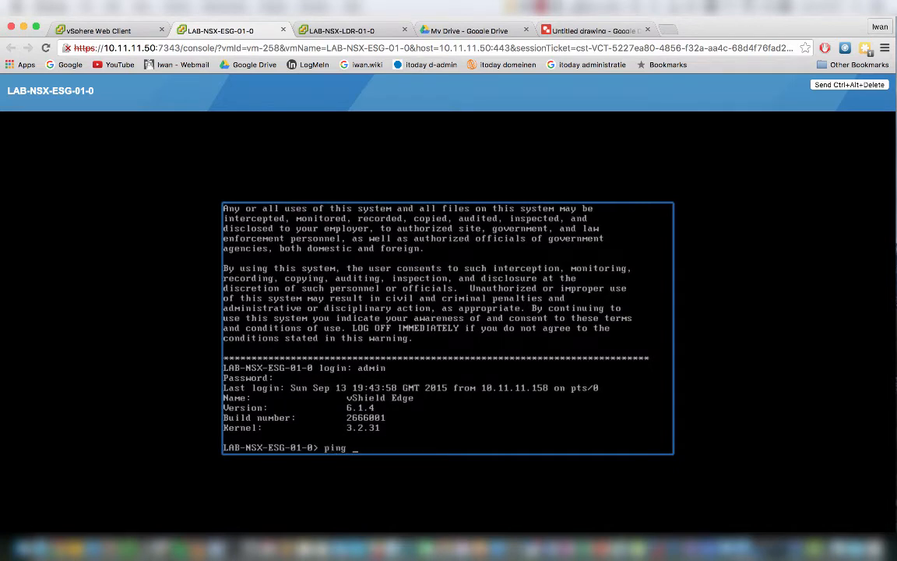
text(192.168.)
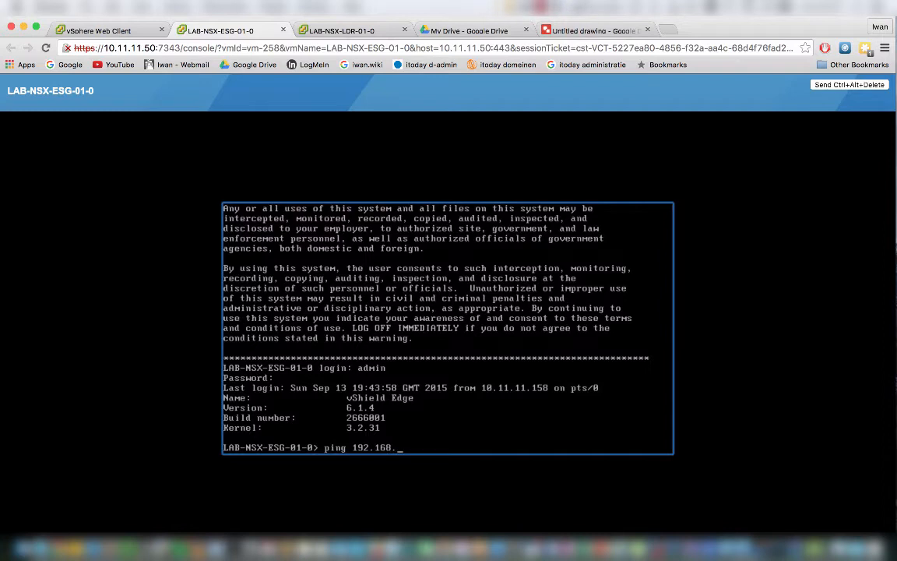
text(11.)
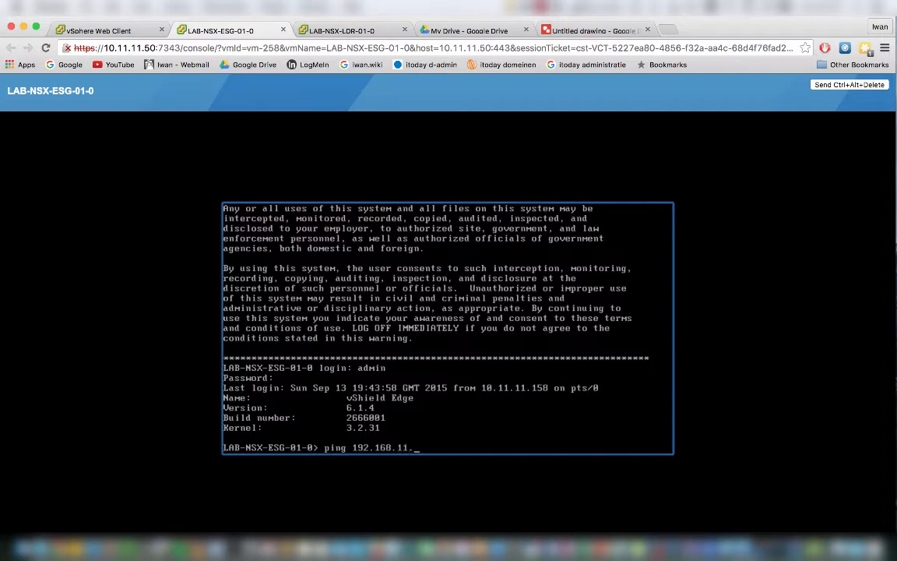
key(Return)
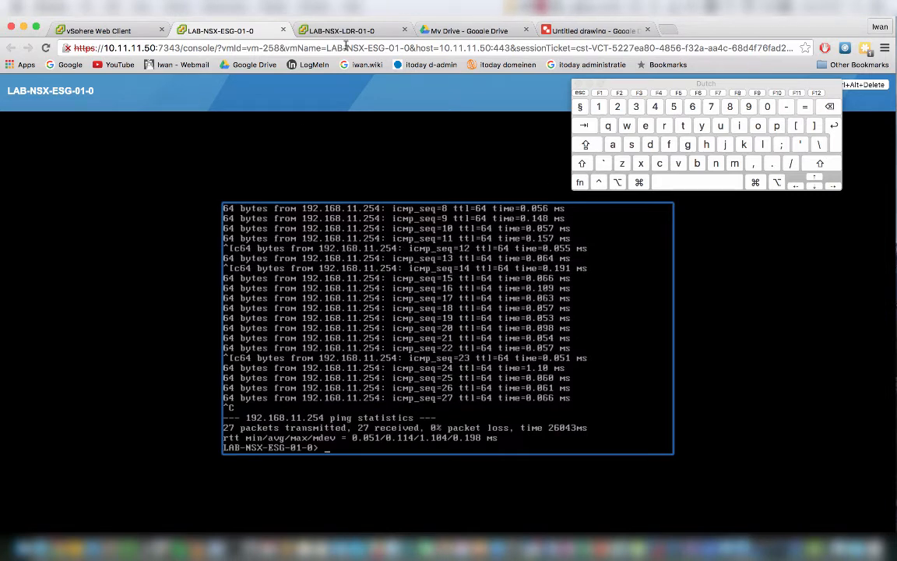
Ping 192.168.11.253 from the ESG console.
click(339, 31)
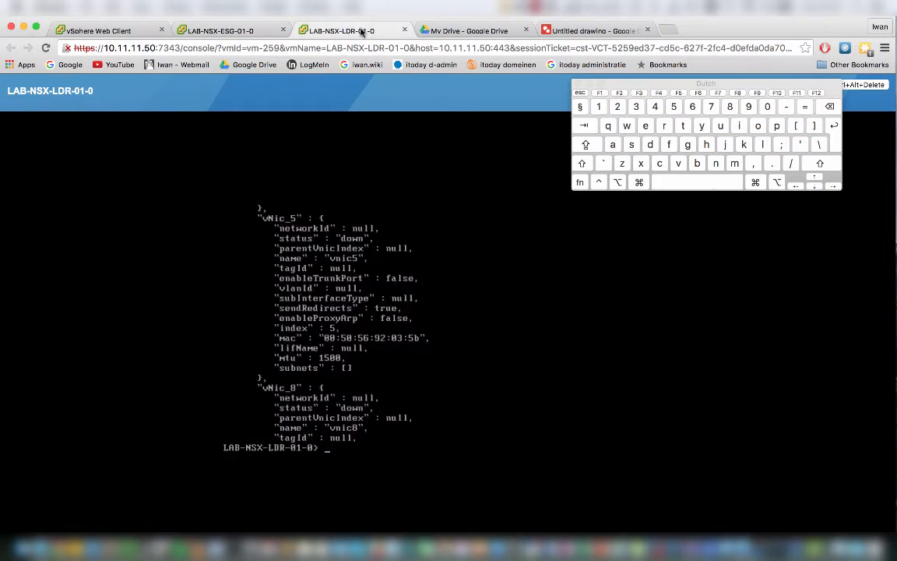
click(218, 30)
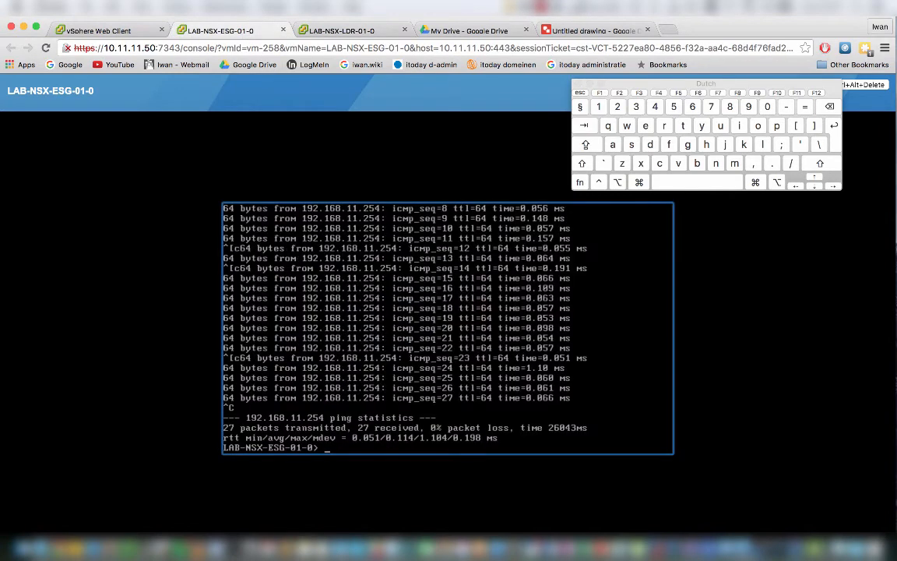
text(ping 192.168.11.253)
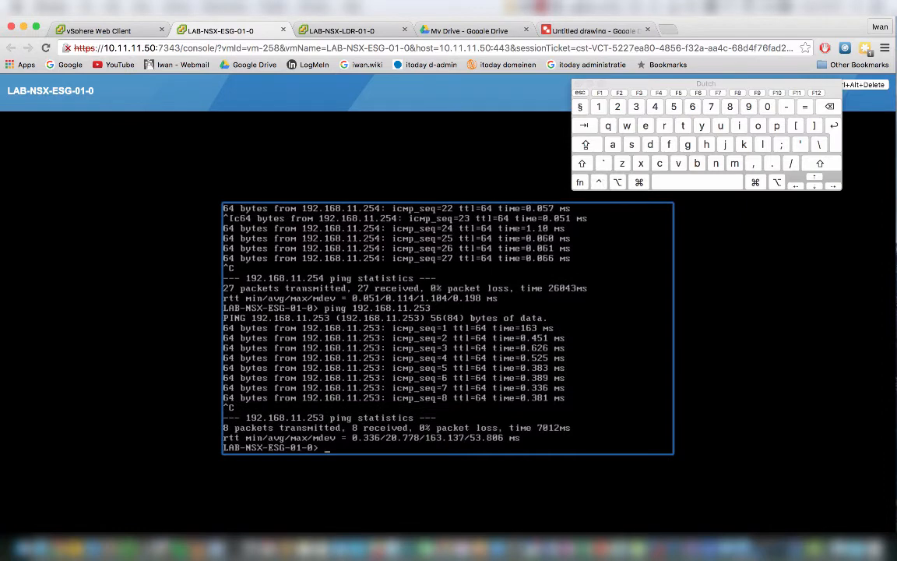
Ping 192.168.11.254 from the LDR console.
click(343, 31)
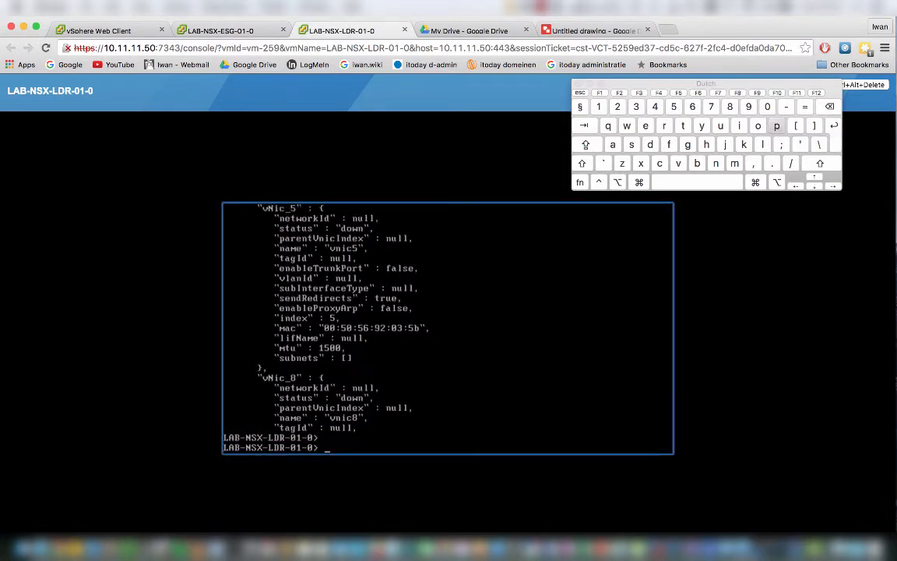
text(ping 1)
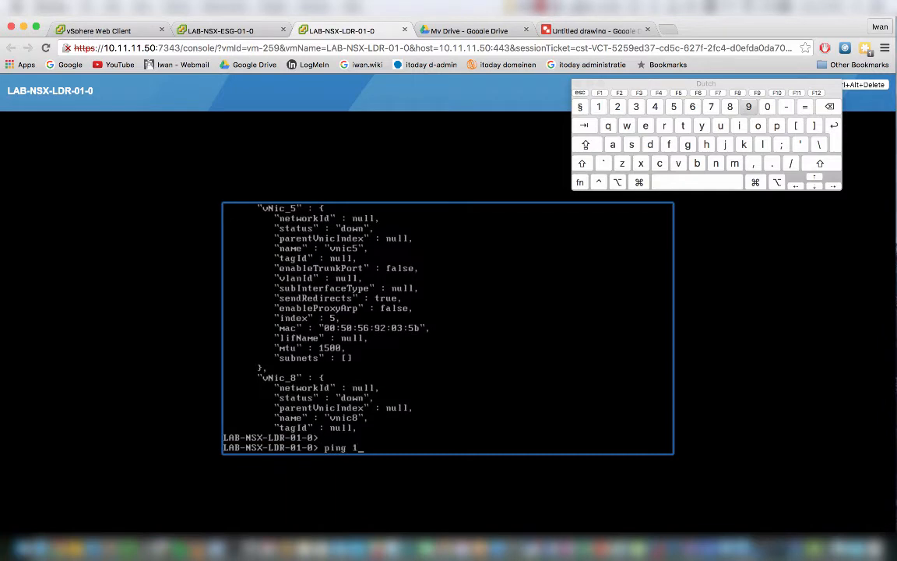
text(92.168.)
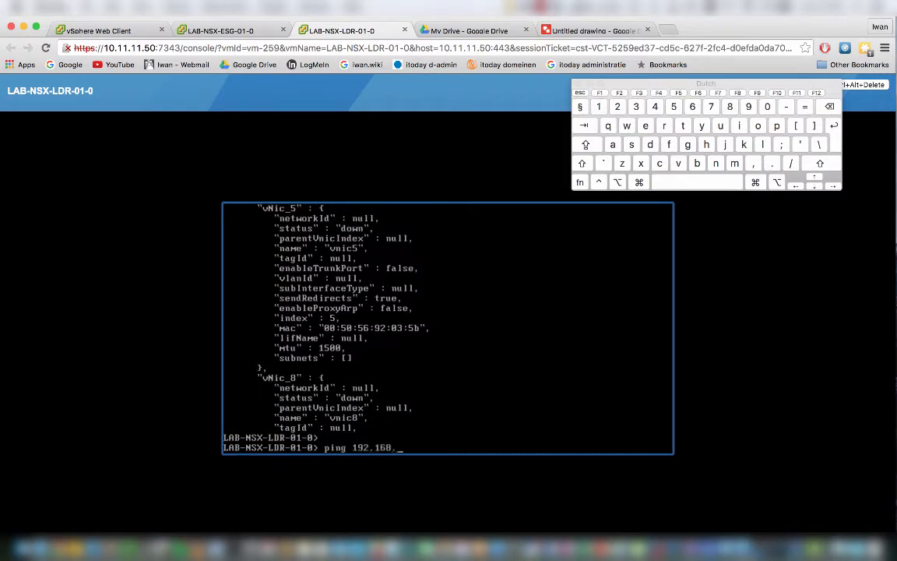
text(11.254)
text(ping 192.168.11.25)
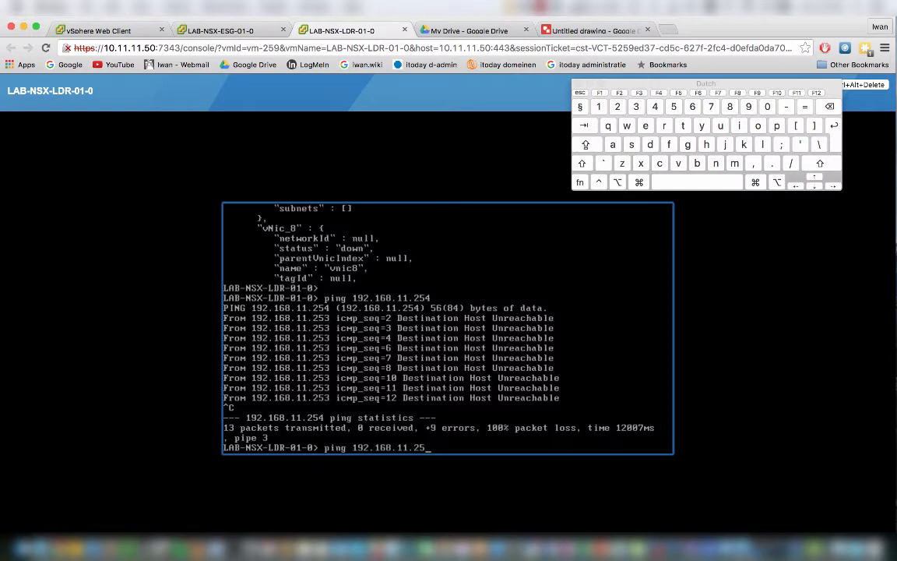
key(enter)
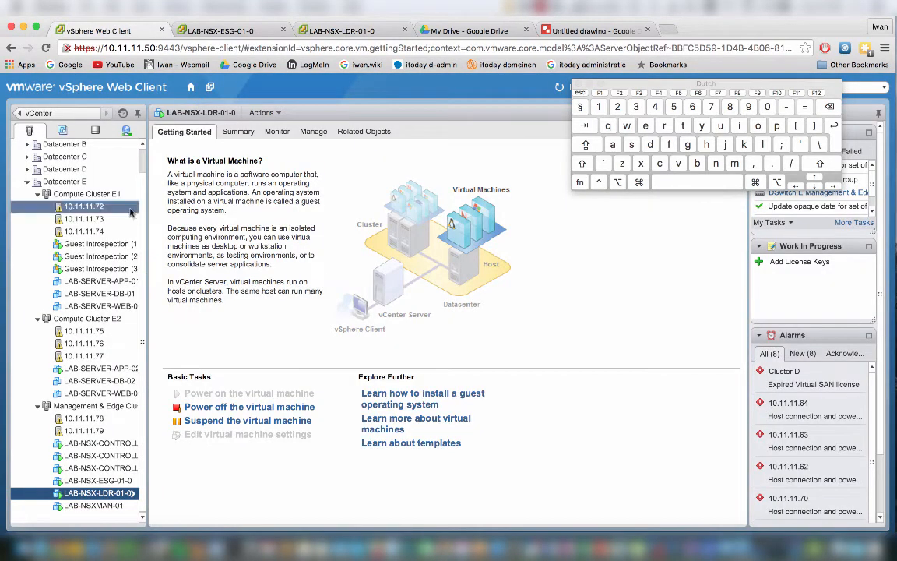
Open Networking & Security > Logical Switches and sort the list by Name.
click(191, 86)
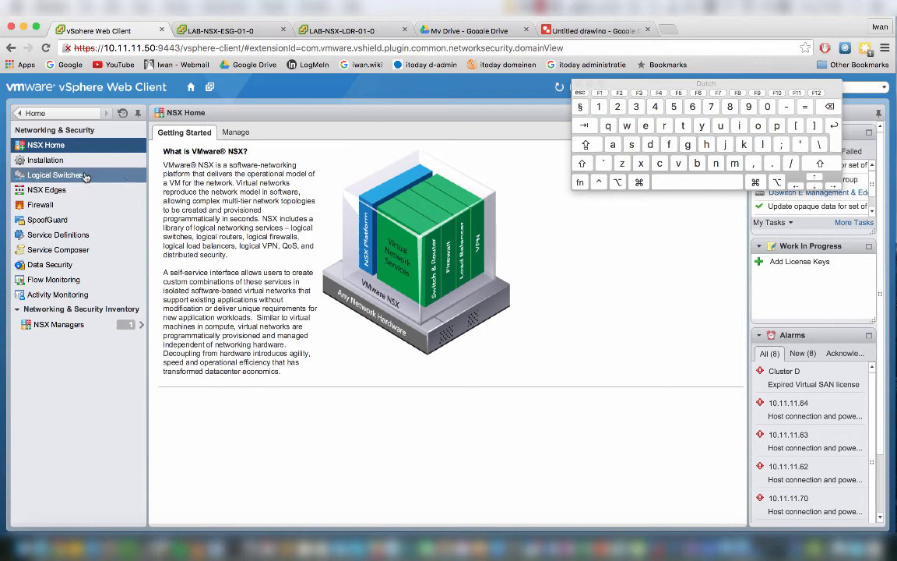
click(54, 174)
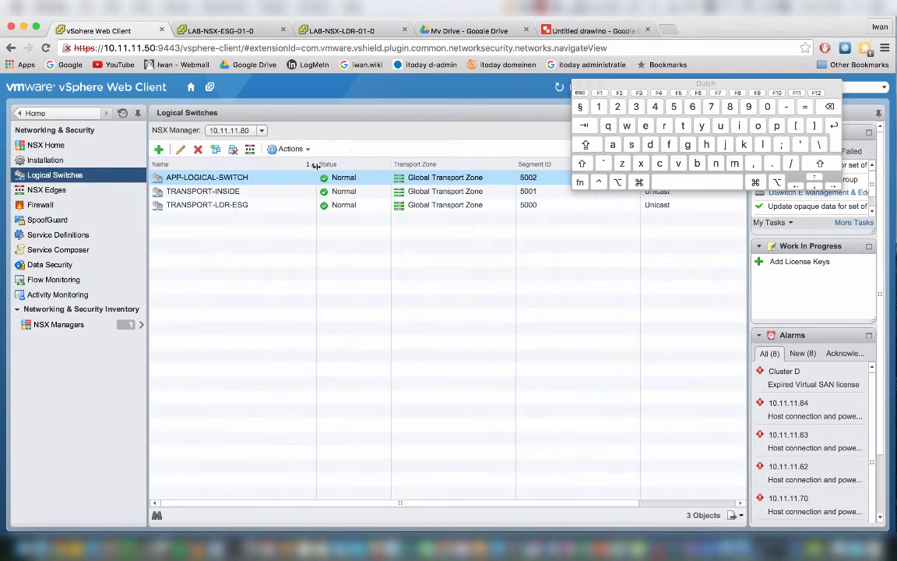
click(202, 191)
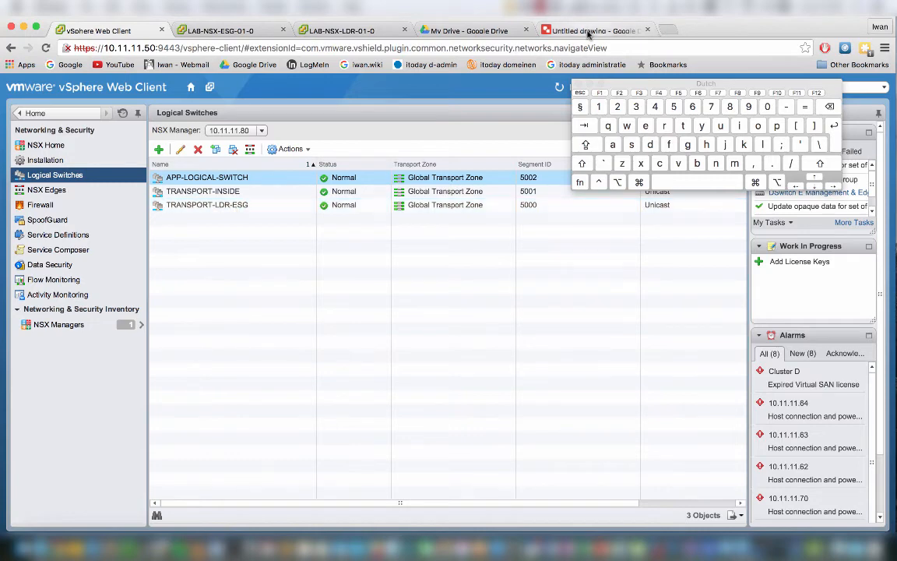
Relabel the upper logical switch box in the drawing as TRANSPORT INSIDE.
click(596, 31)
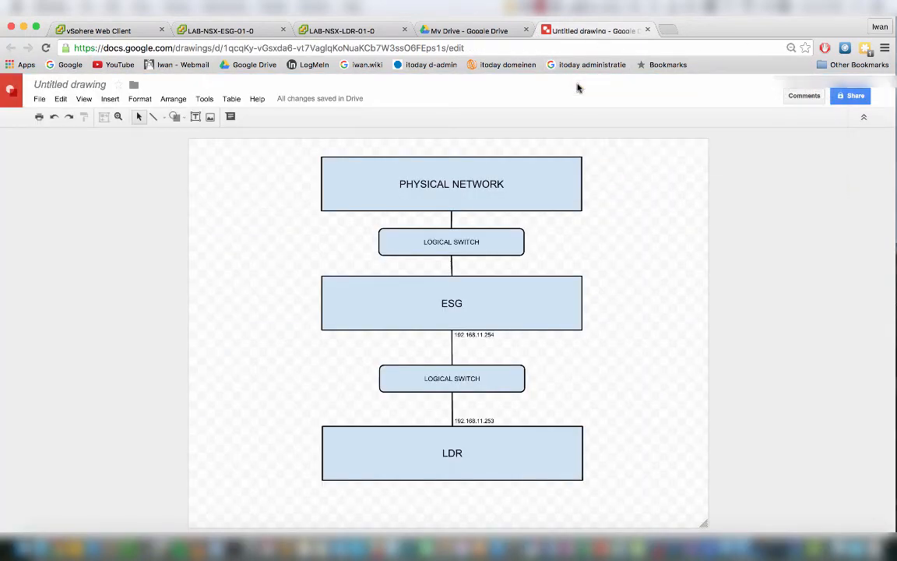
mouse_move(396, 114)
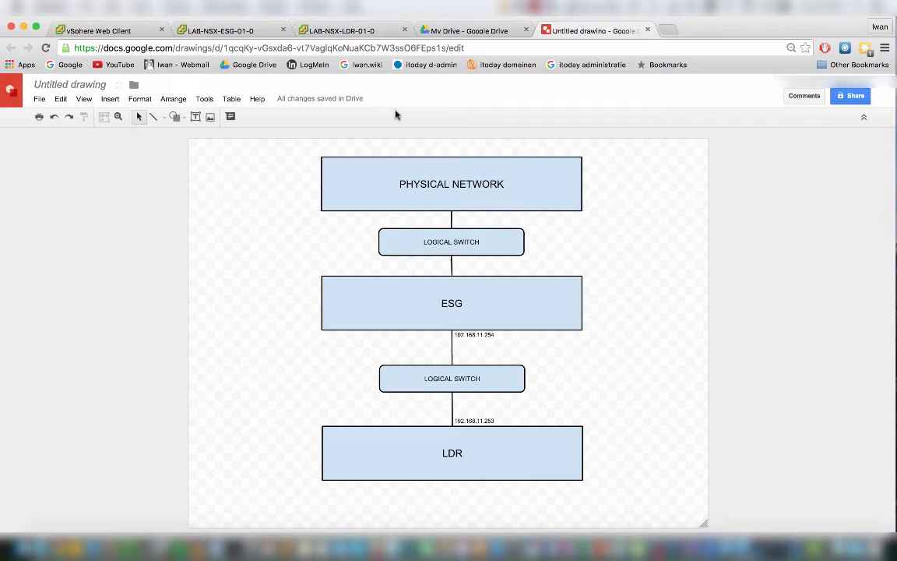
double_click(452, 242)
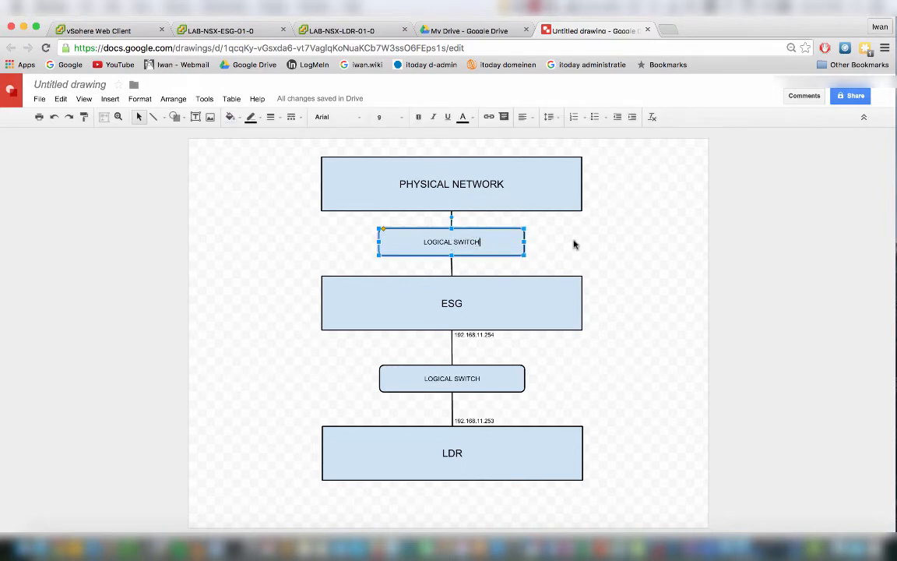
text(TRANSPORT)
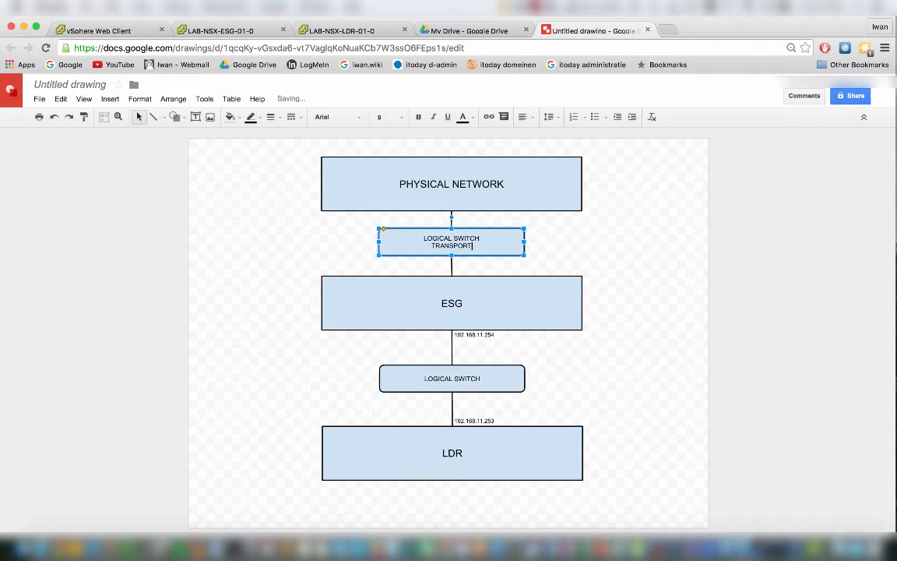
text(INDI)
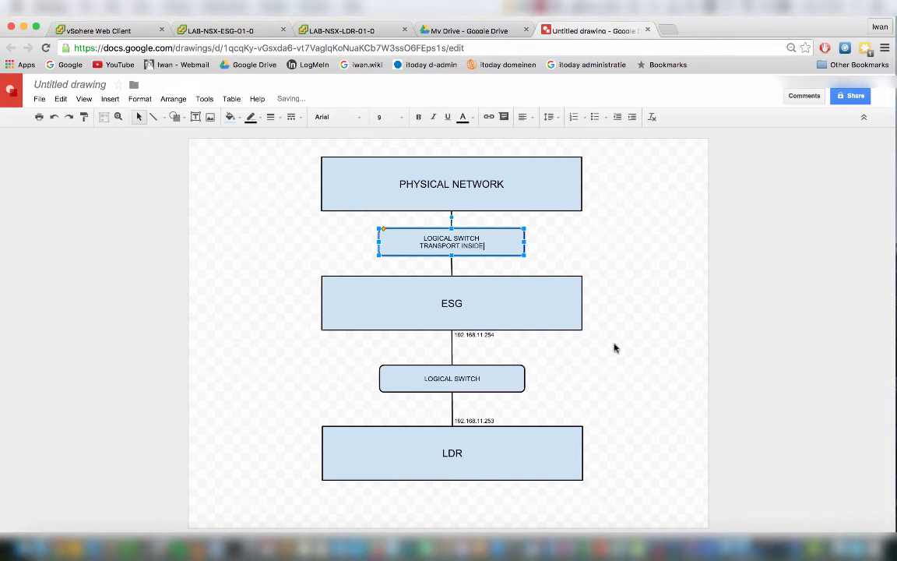
Relabel the lower logical switch box as TRANSPORT ESG LDR.
click(452, 377)
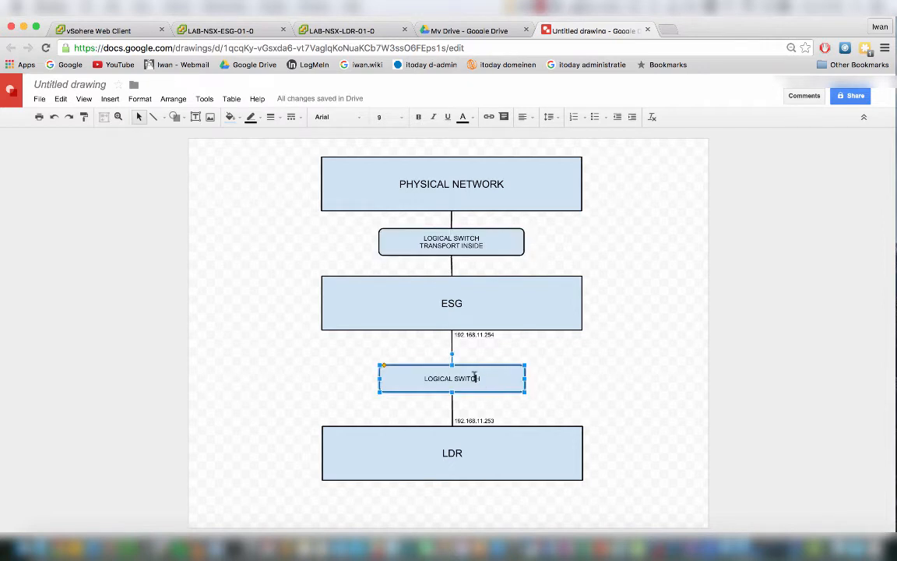
text(TRAN)
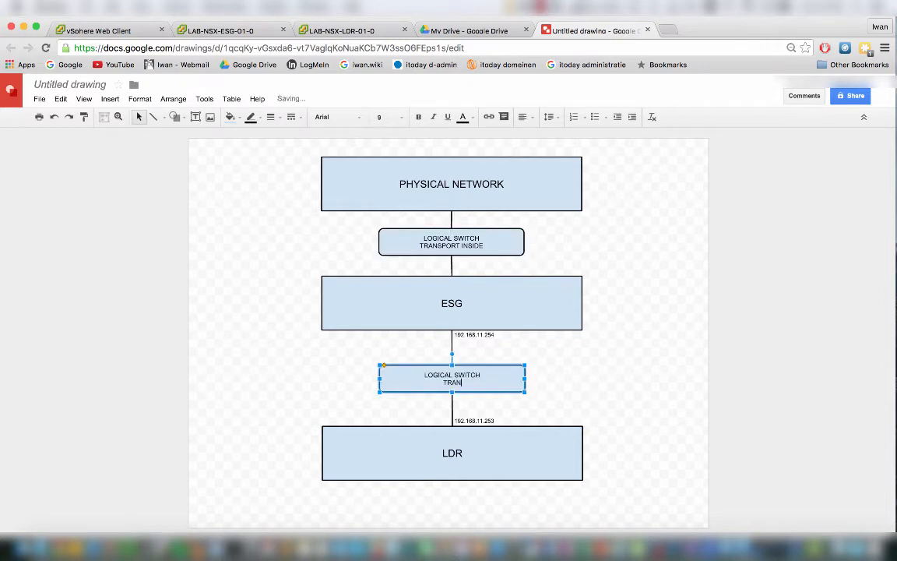
text(SPORT)
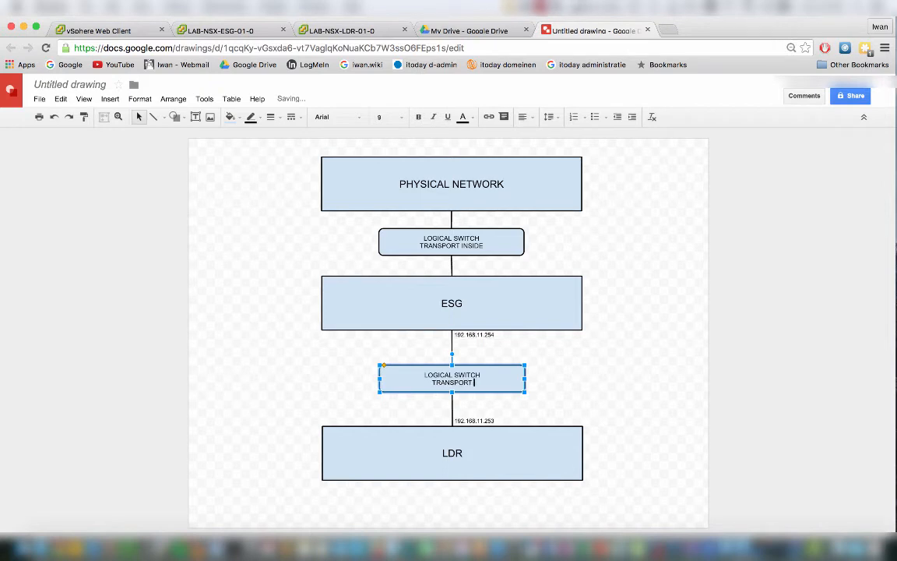
text(ESG L)
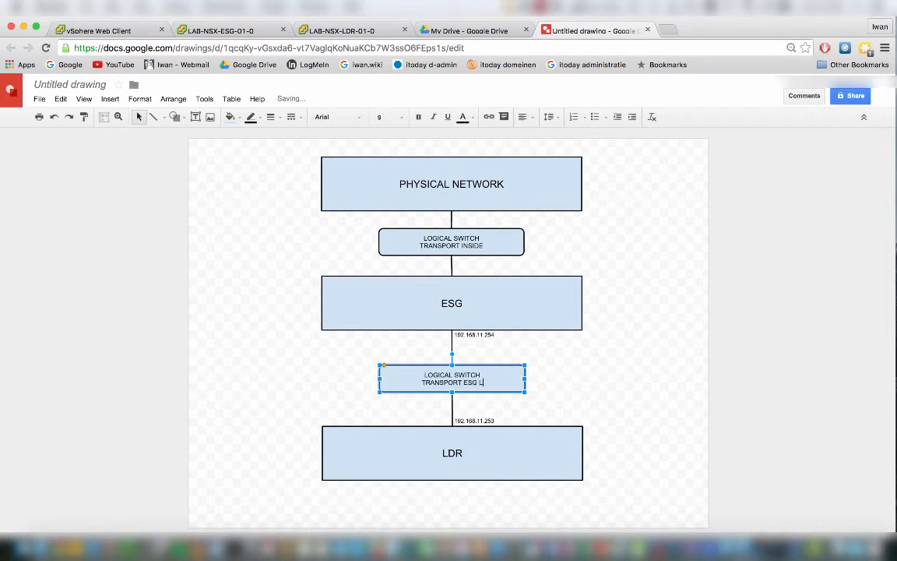
text(DR)
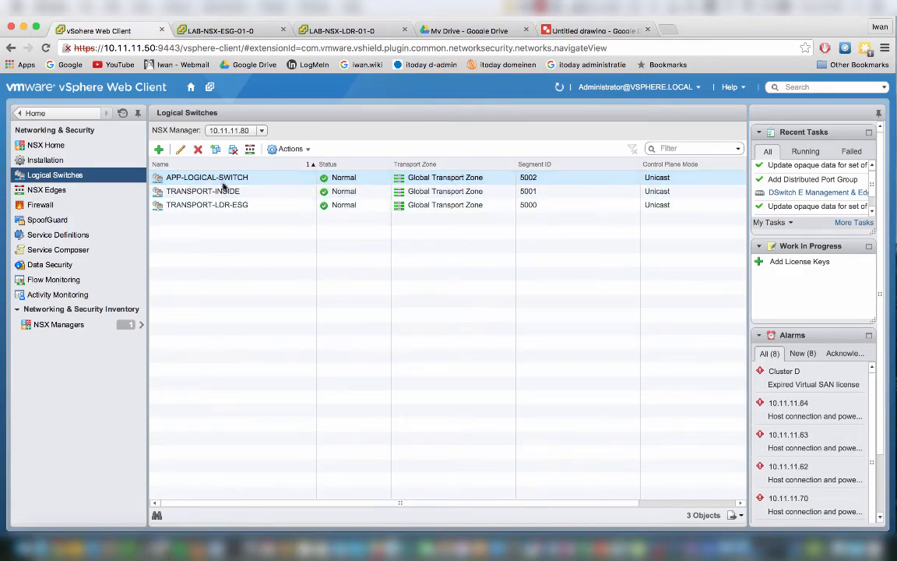
Review LAB-NSX-ESG-01's interfaces: uplink 10.11.11.224 and inside 192.168.11.254.
click(207, 177)
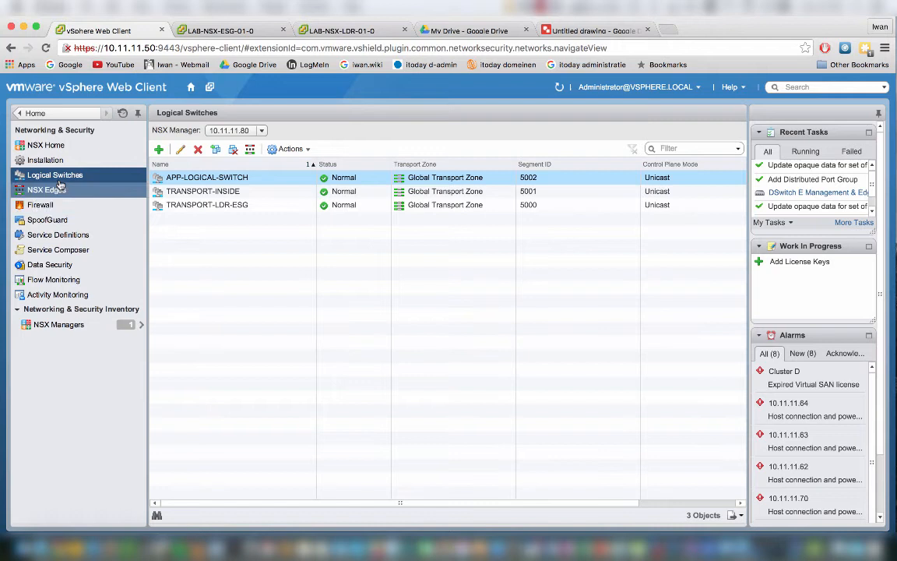
click(46, 189)
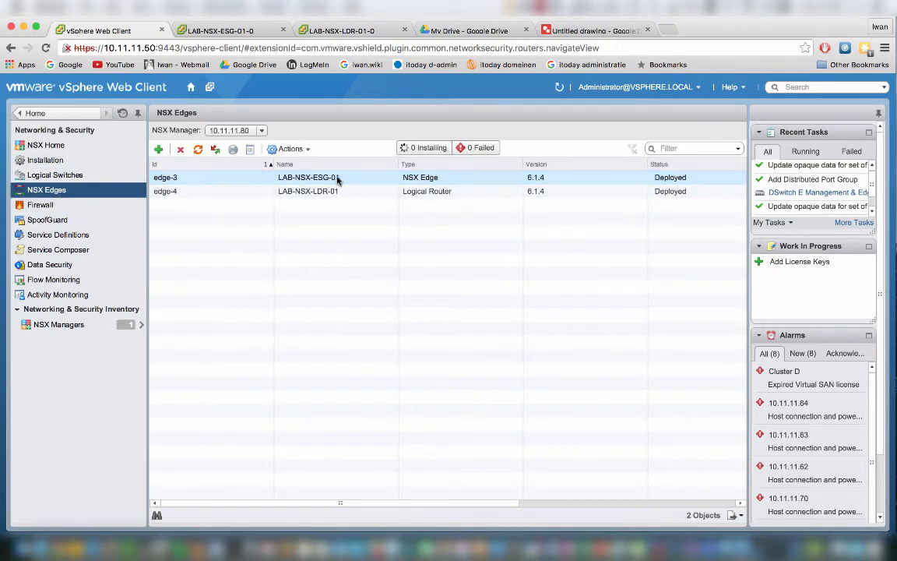
double_click(307, 177)
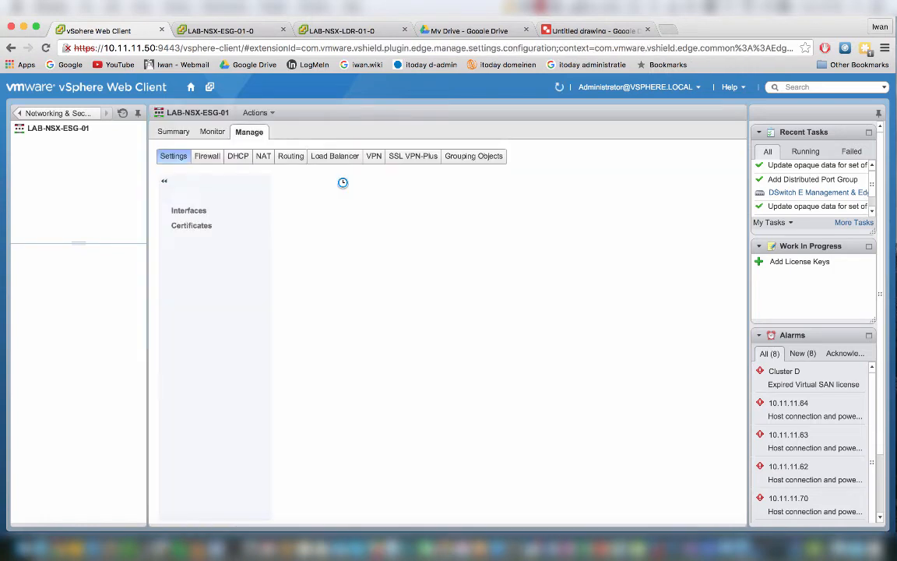
click(188, 211)
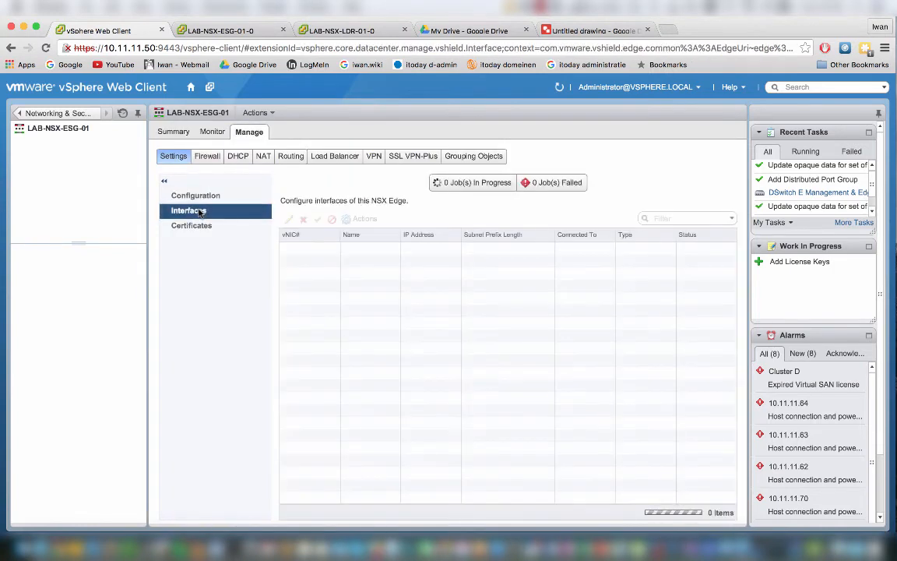
click(188, 210)
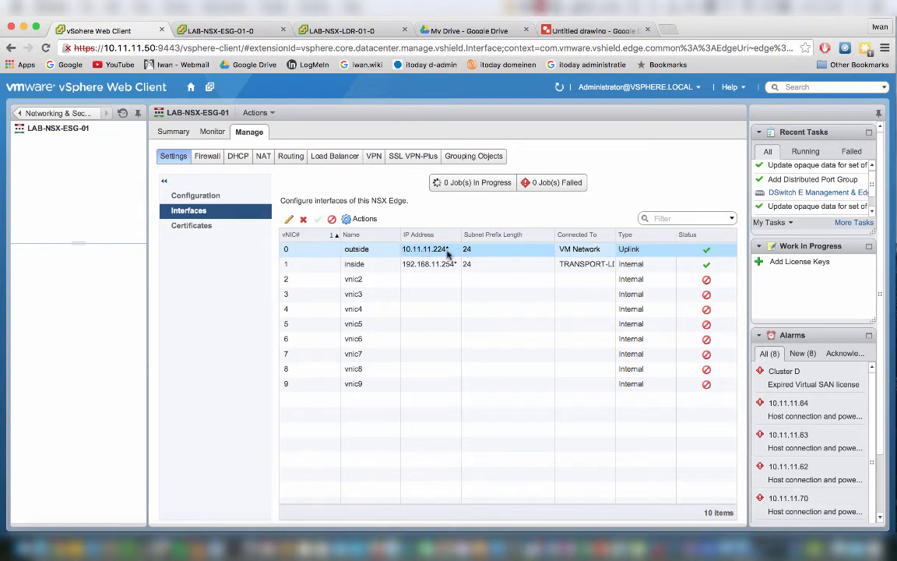
mouse_move(569, 251)
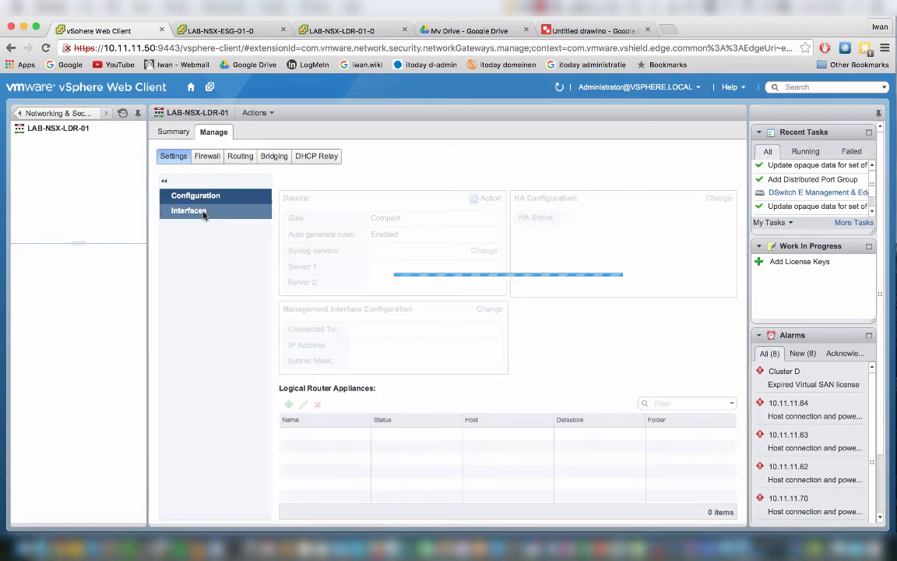
View LAB-NSX-LDR-01's interfaces, then go back to the Logical Switches list.
click(188, 210)
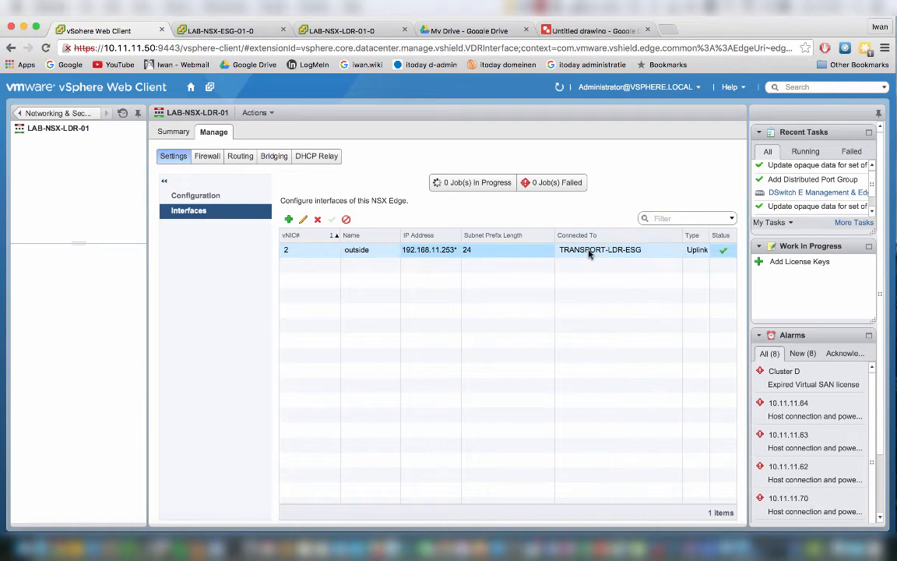
mouse_move(421, 250)
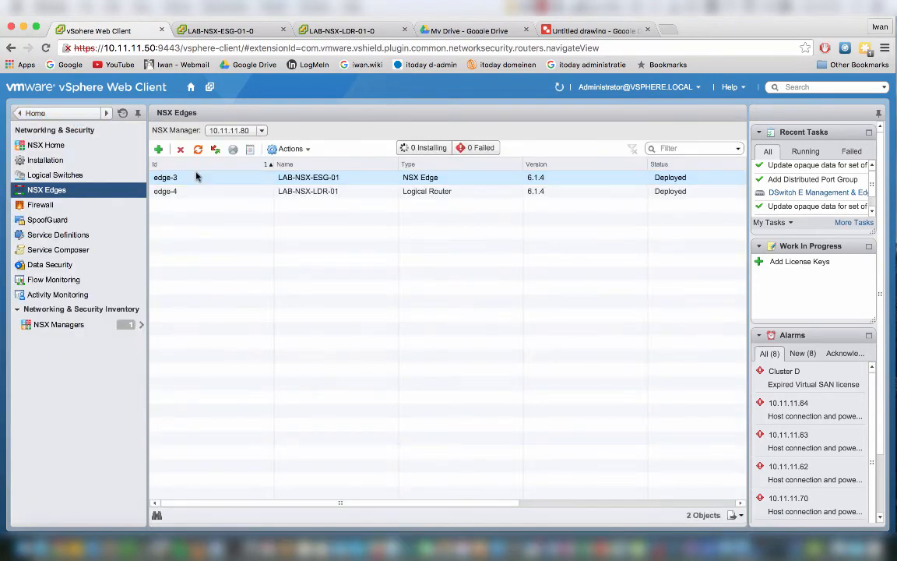
click(54, 175)
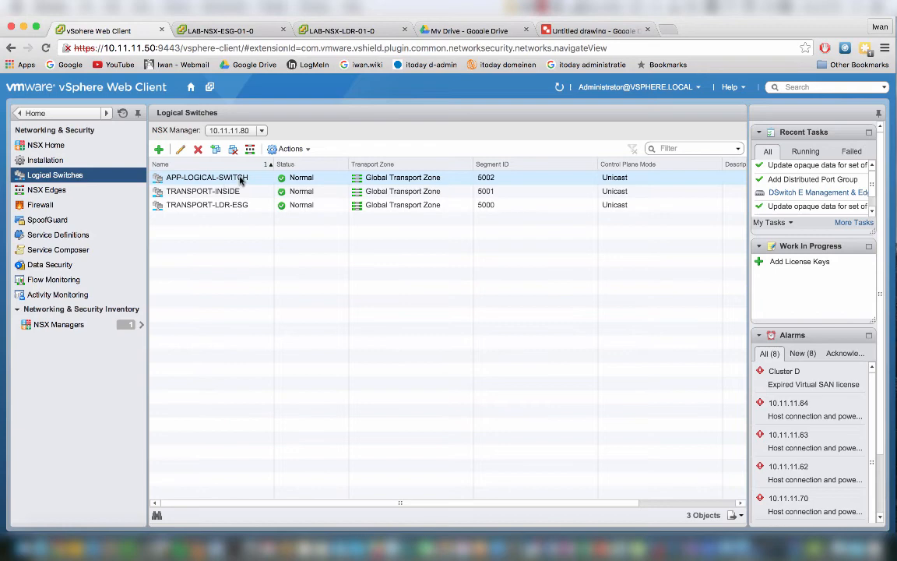
Add VMs LAB-SERVER-APP-01 and LAB-SERVER-APP-02 to APP-LOGICAL-SWITCH.
right_click(207, 177)
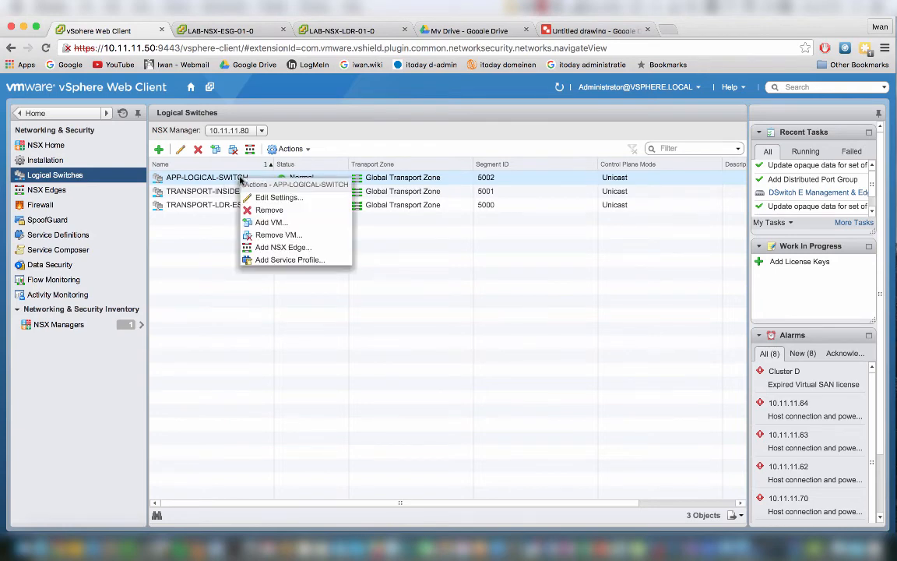
mouse_move(270, 223)
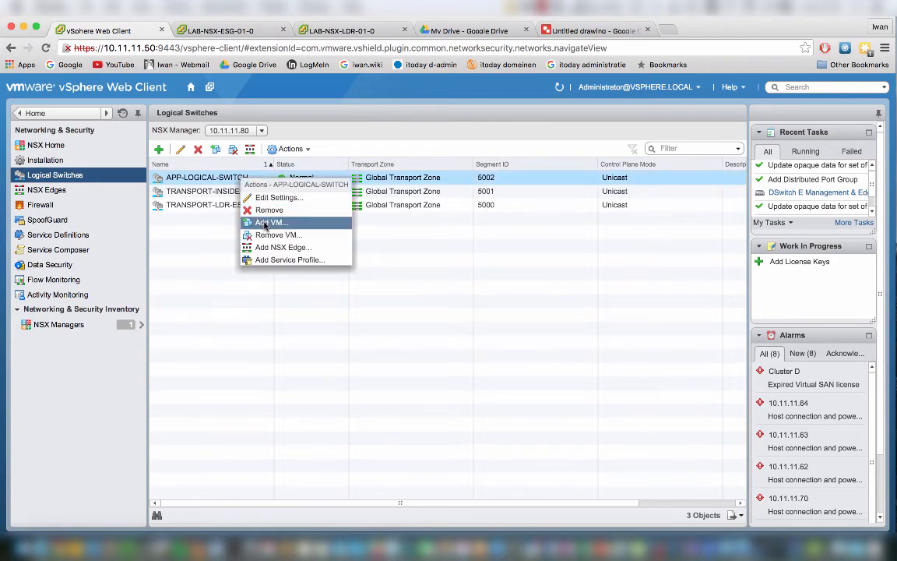
click(271, 222)
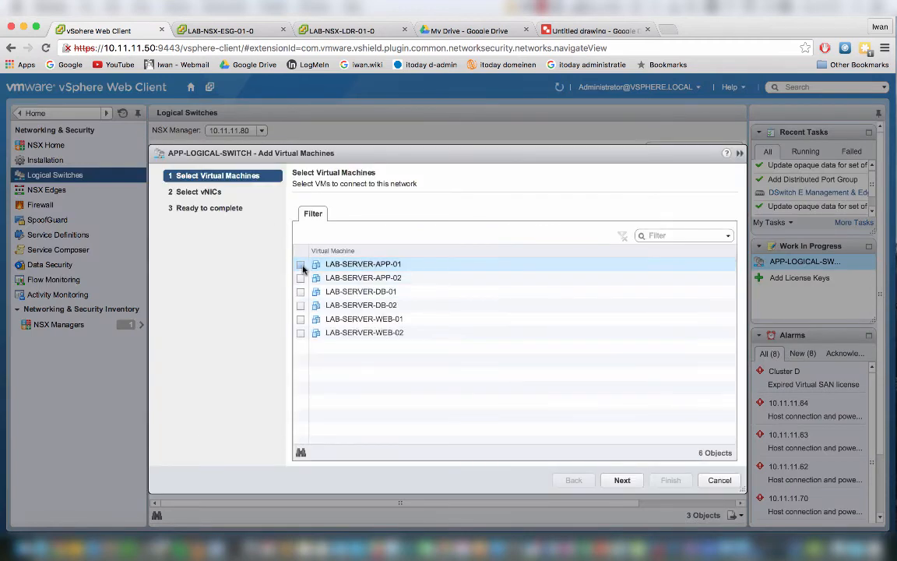
click(301, 263)
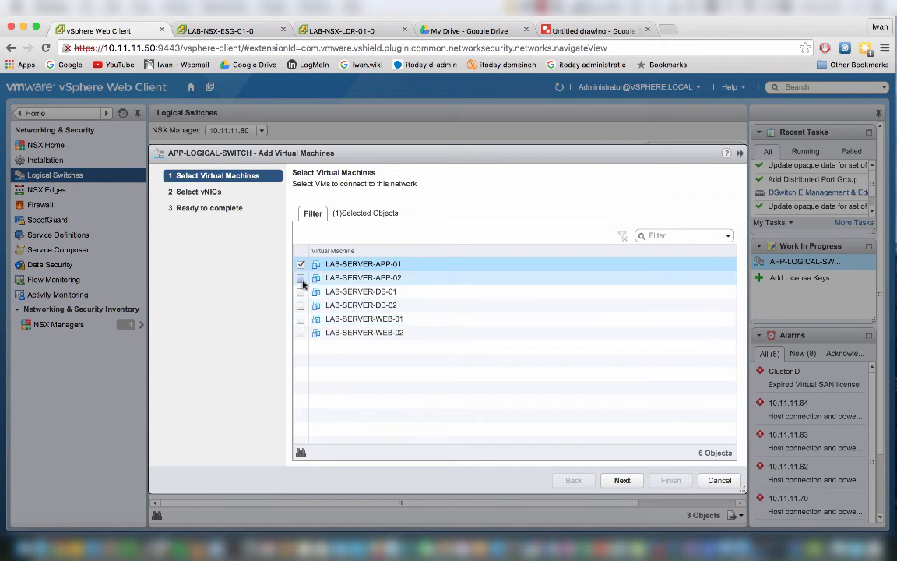
click(301, 277)
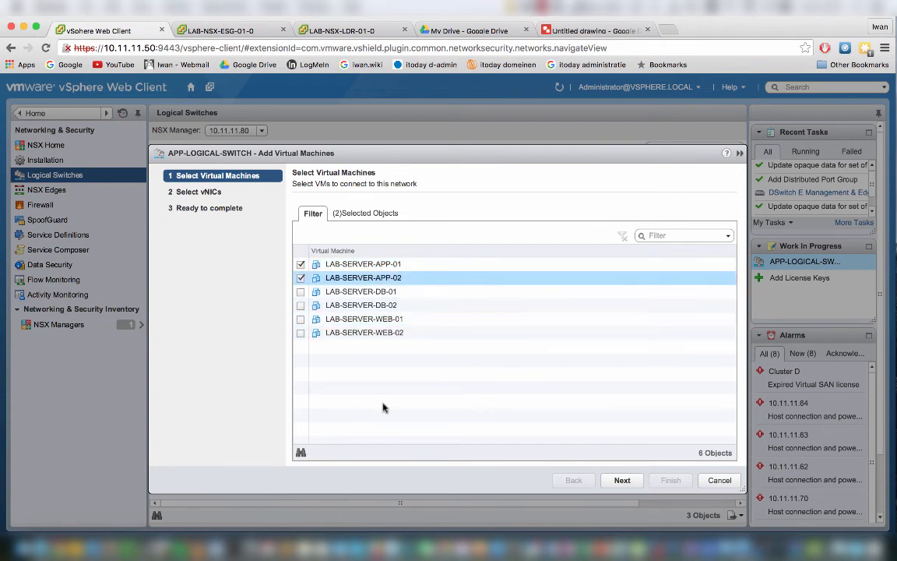
mouse_move(660, 348)
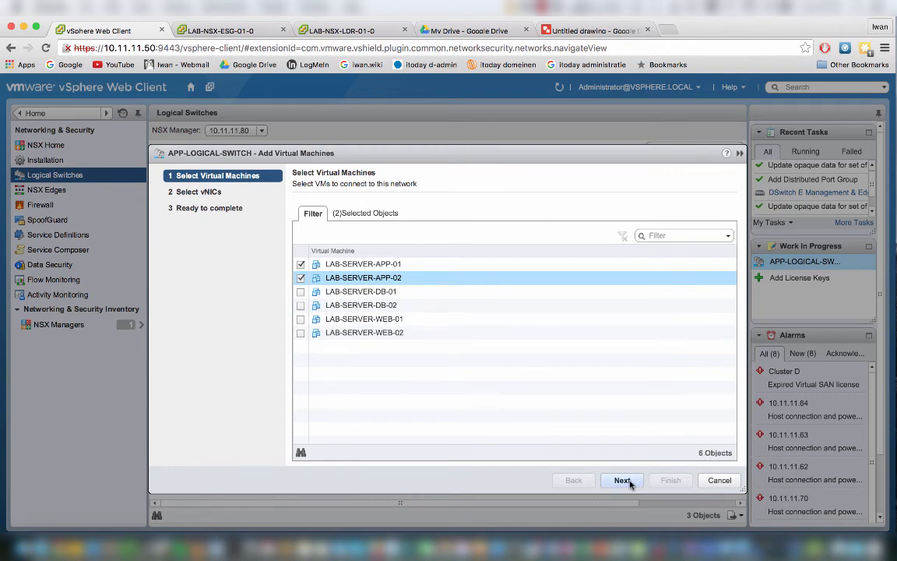
click(621, 480)
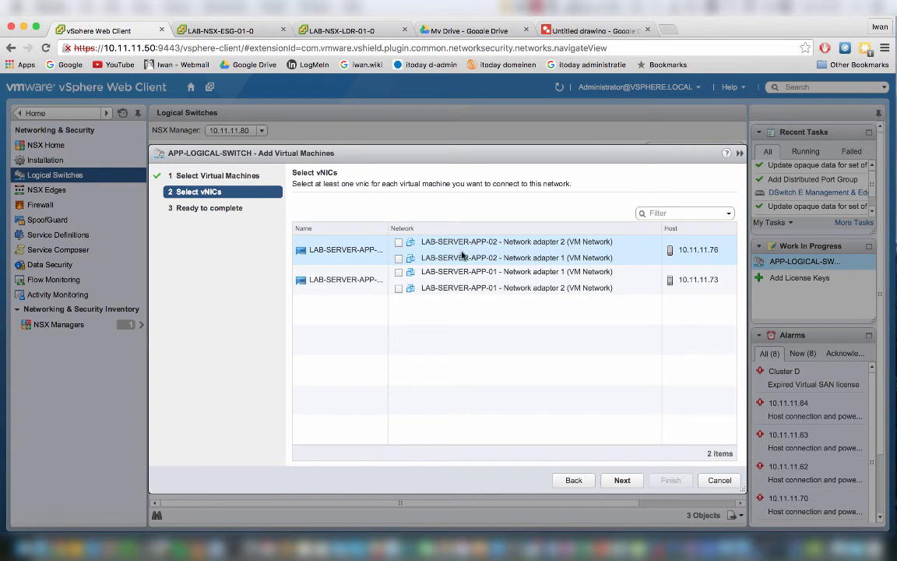
Attach network adapter 2 of both app servers and finish the wizard.
click(398, 258)
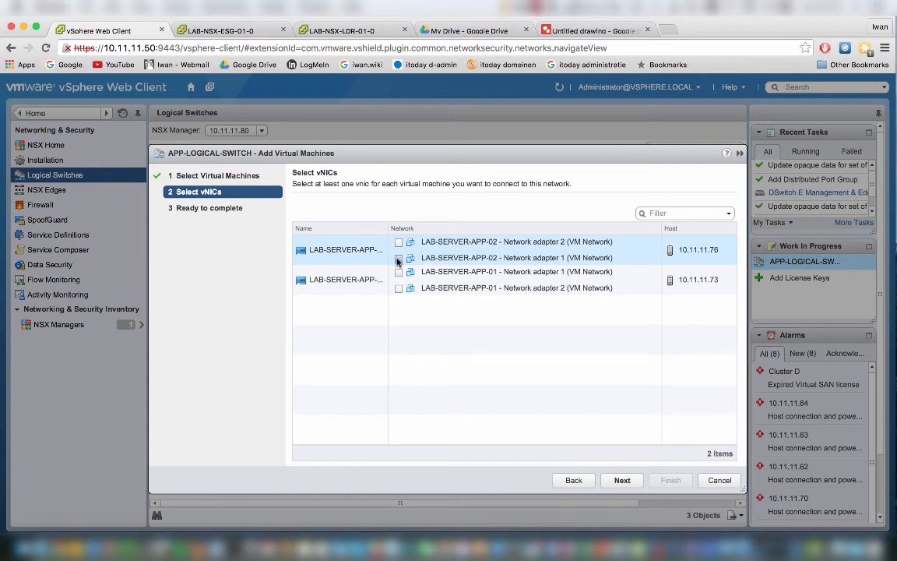
click(399, 242)
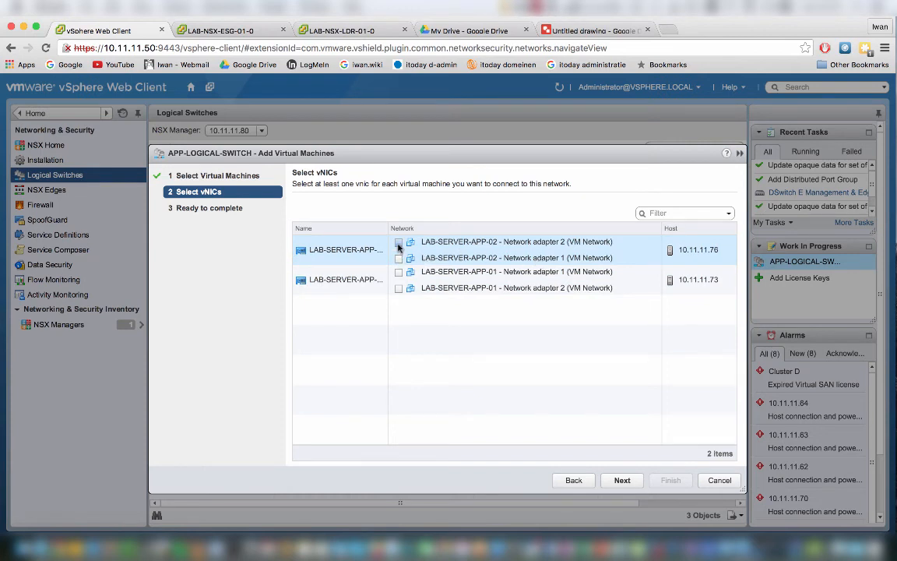
click(399, 242)
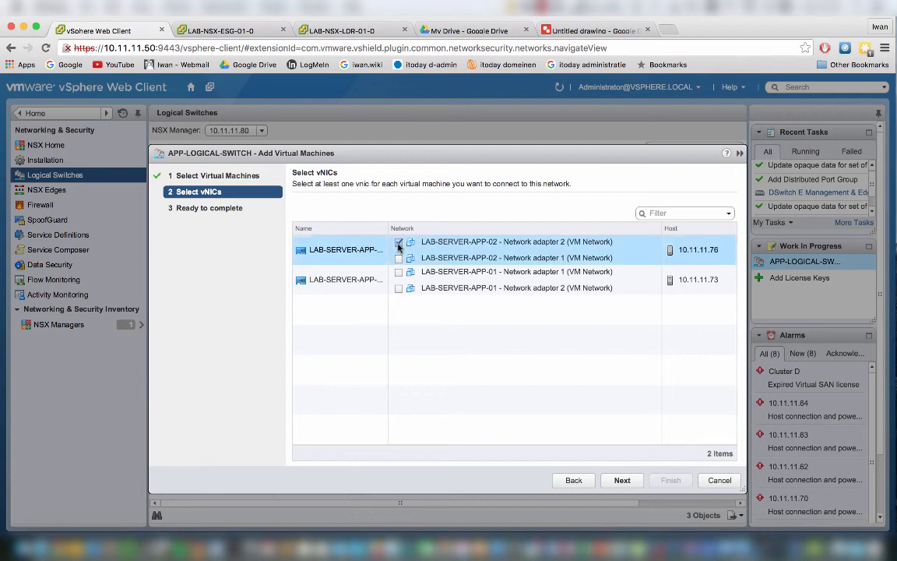
click(399, 287)
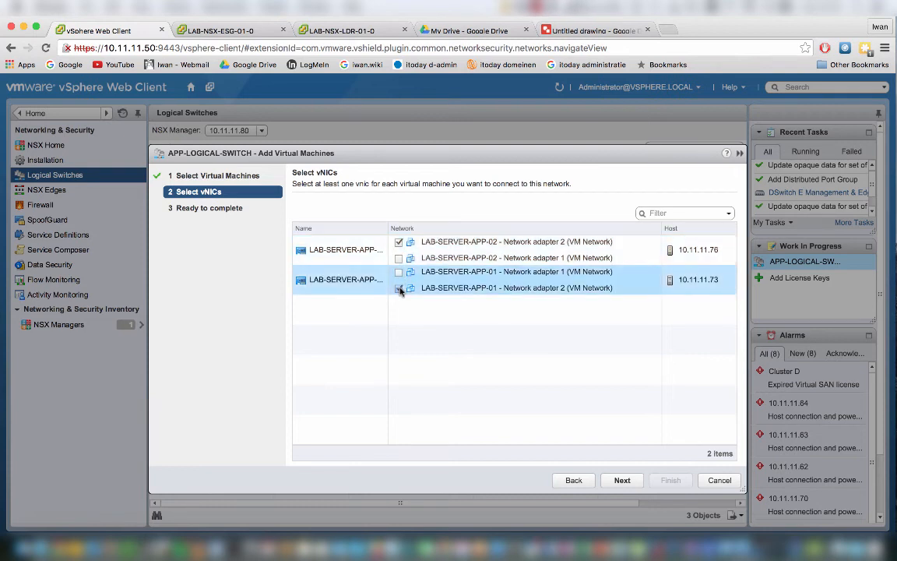
click(399, 288)
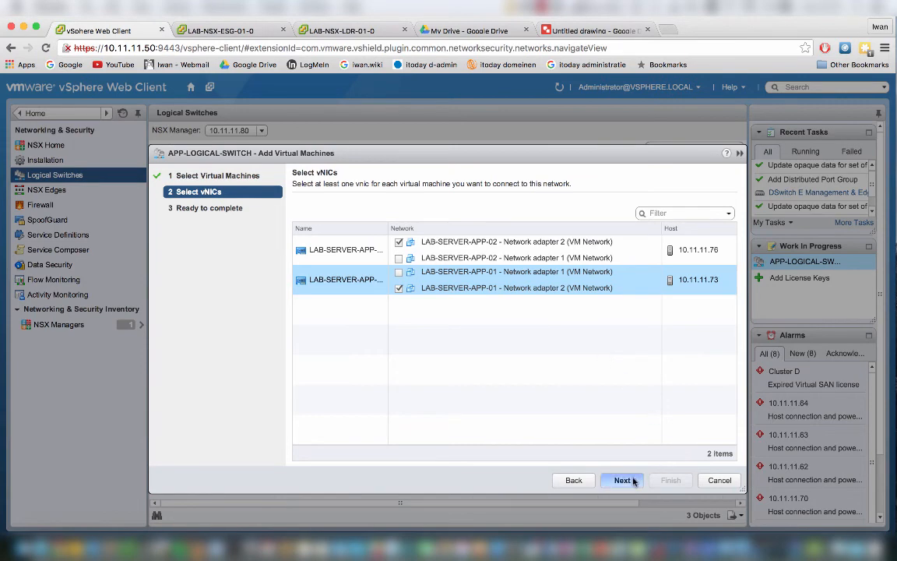
click(622, 480)
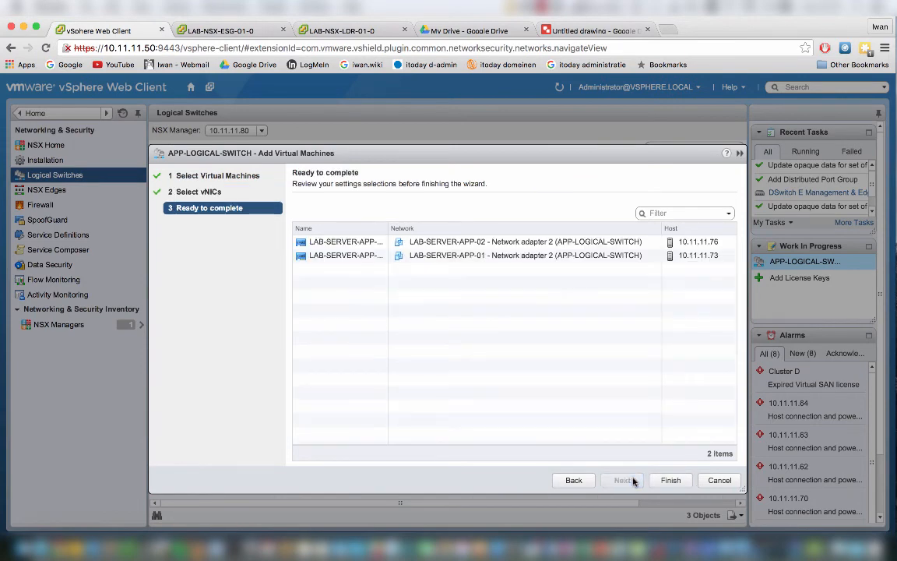
click(670, 480)
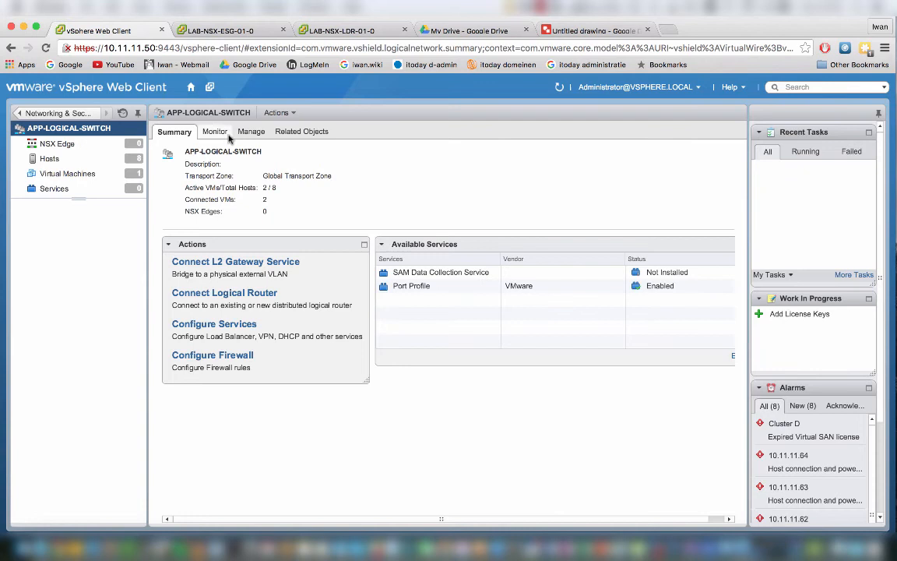
Check the Virtual Machines listed under APP-LOGICAL-SWITCH's Related Objects, then go to the vCenter inventory.
click(301, 131)
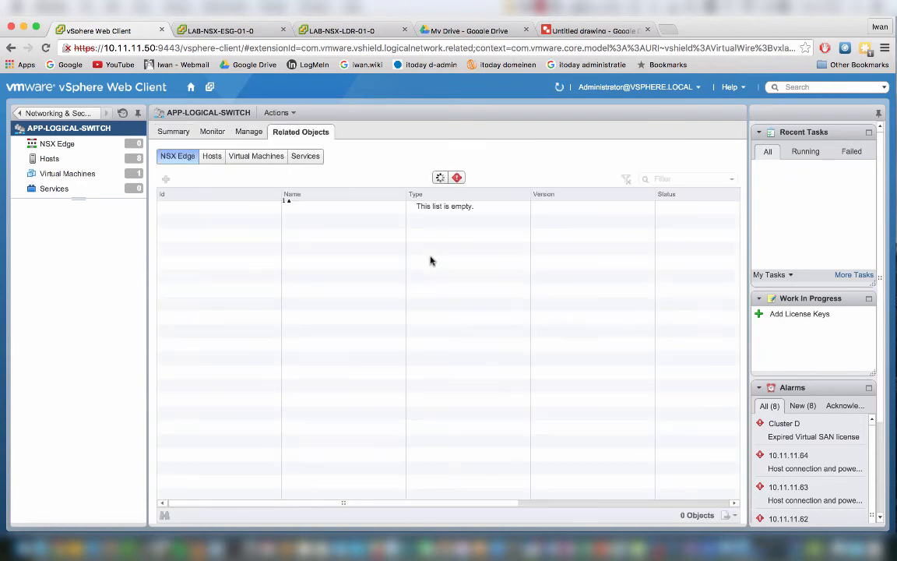
click(256, 156)
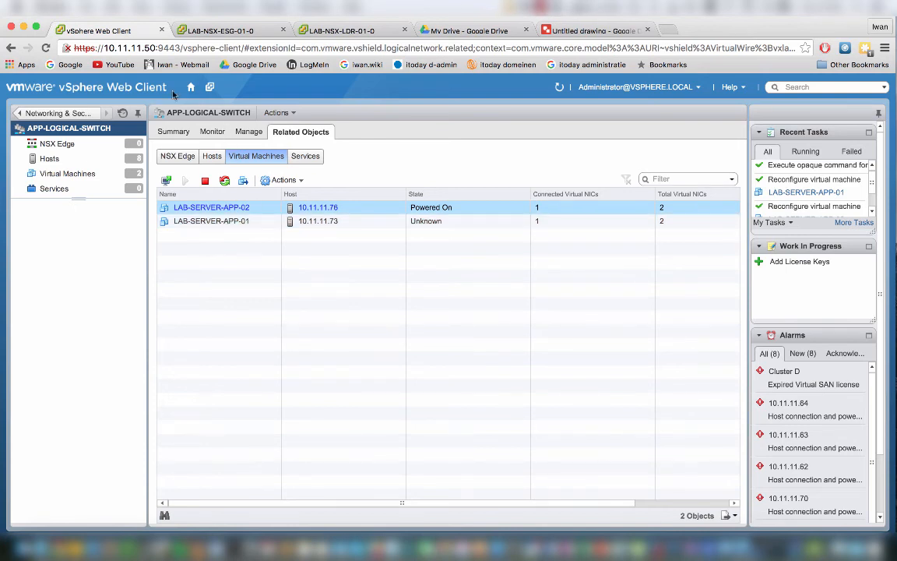
click(190, 87)
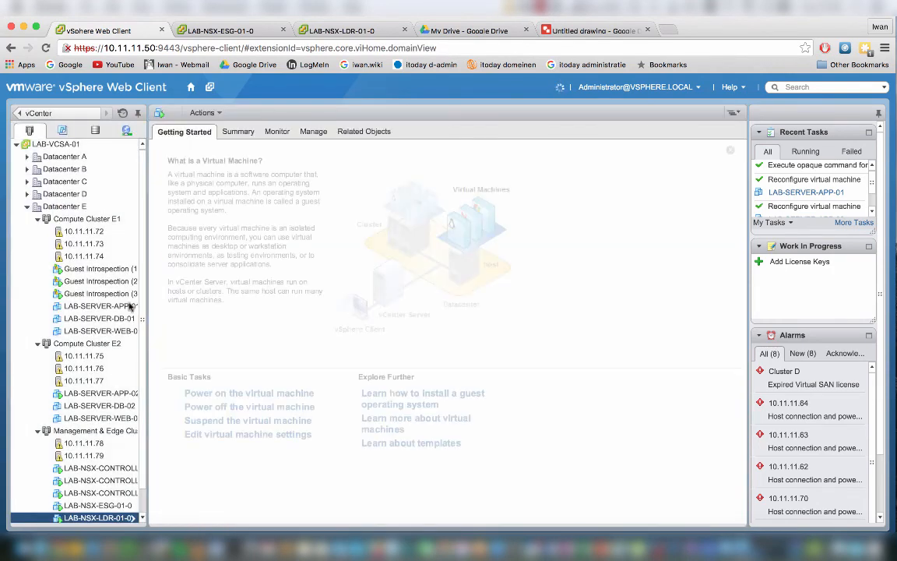
Power on LAB-SERVER-APP-01 from its right-click actions menu.
click(96, 518)
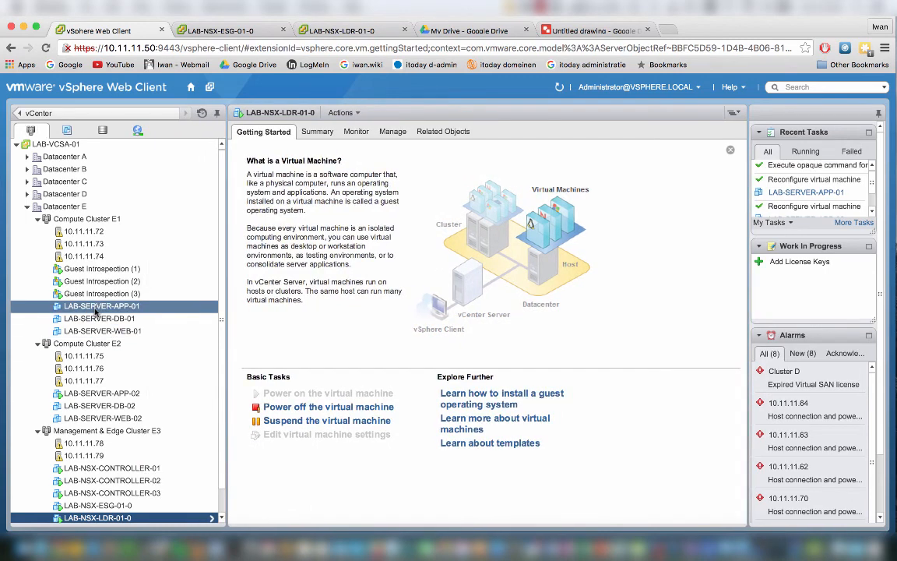
right_click(102, 305)
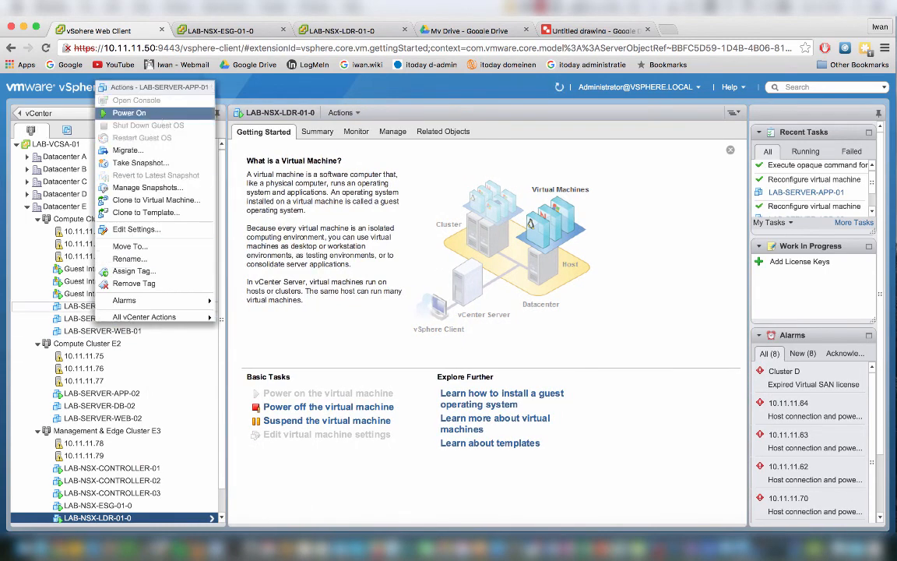
click(129, 112)
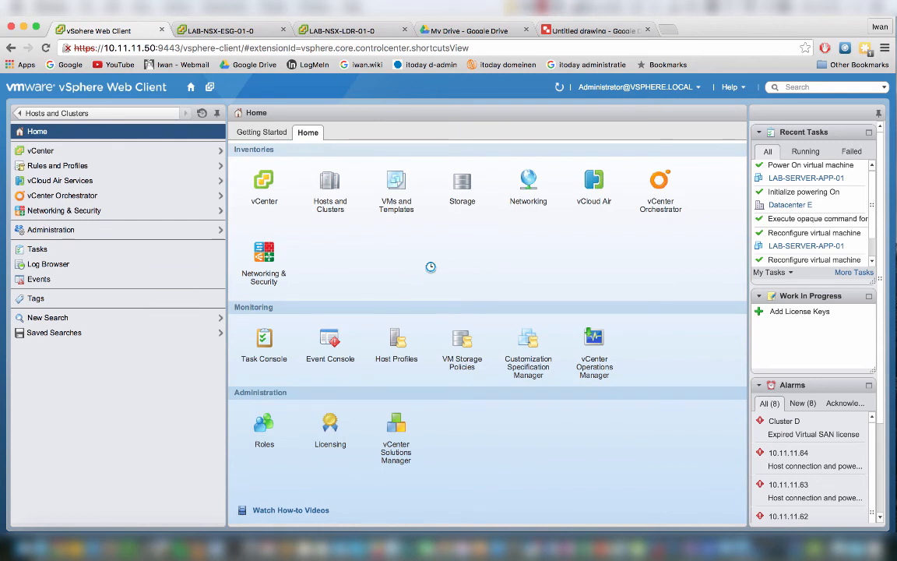
mouse_move(432, 261)
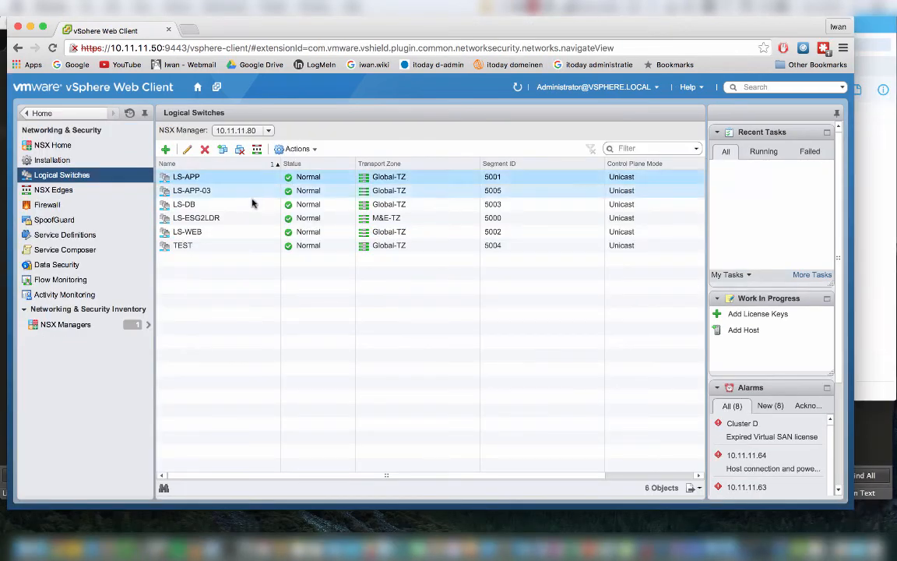
Select the LS-APP row in the NSX Logical Switches list.
click(182, 244)
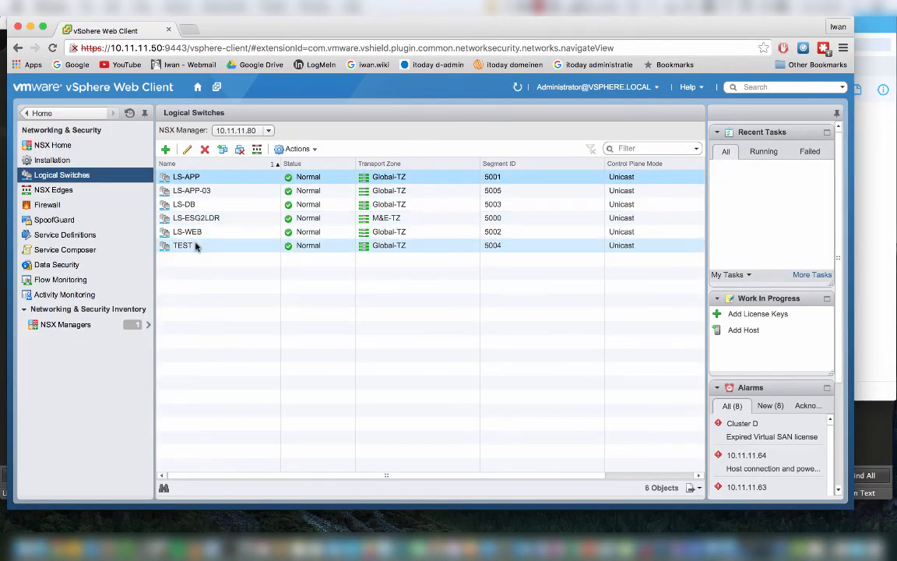
click(187, 176)
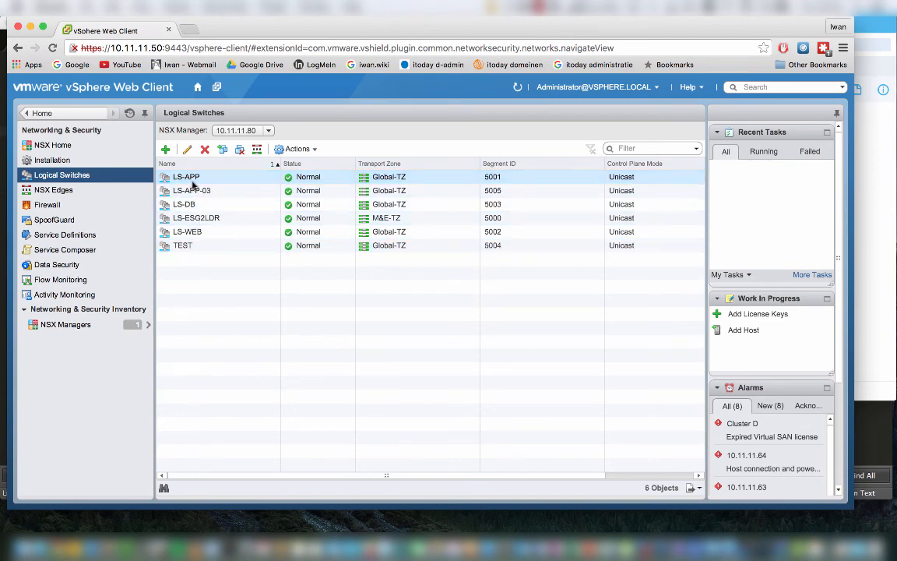
mouse_move(183, 187)
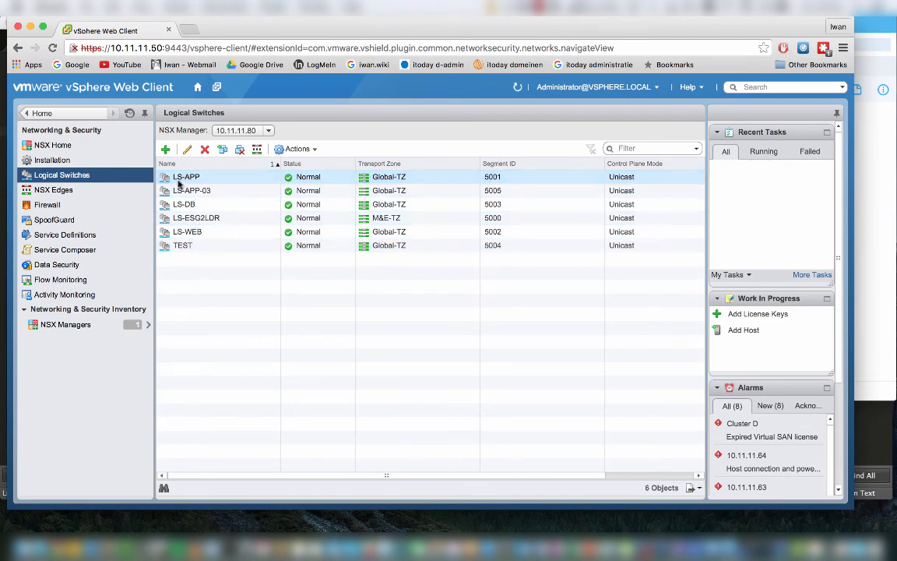
mouse_move(211, 190)
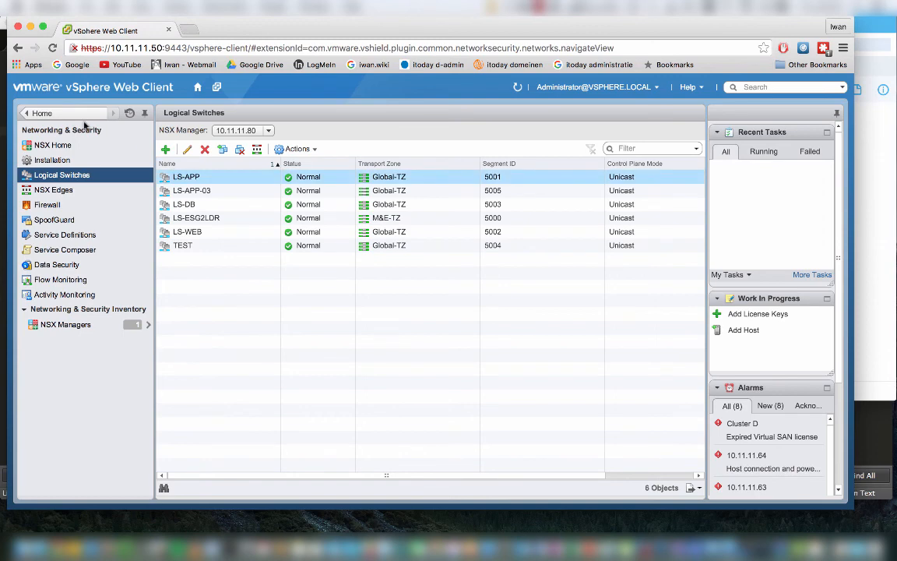
mouse_move(197, 87)
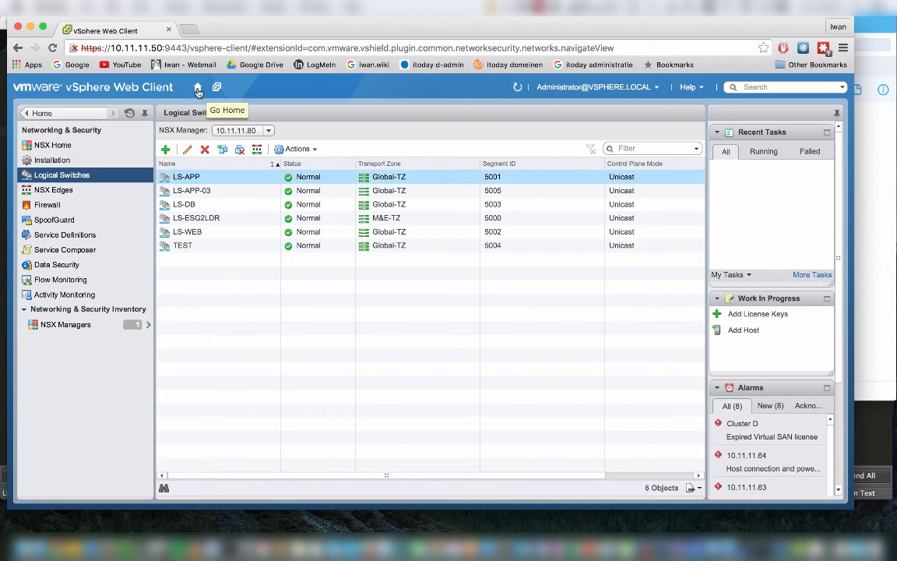
View LAB-SERVER-APP-01's summary in Hosts and Clusters and dismiss the connection error.
click(198, 86)
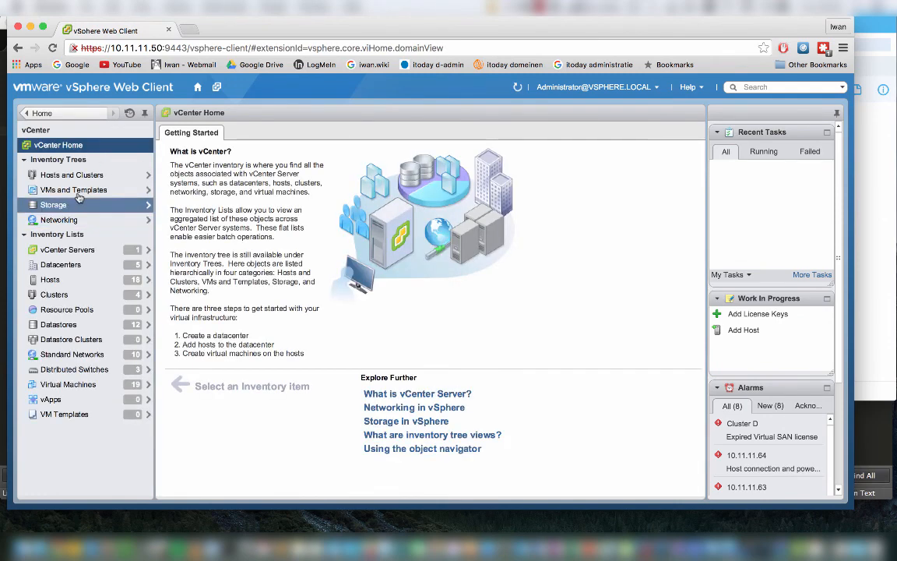
click(35, 130)
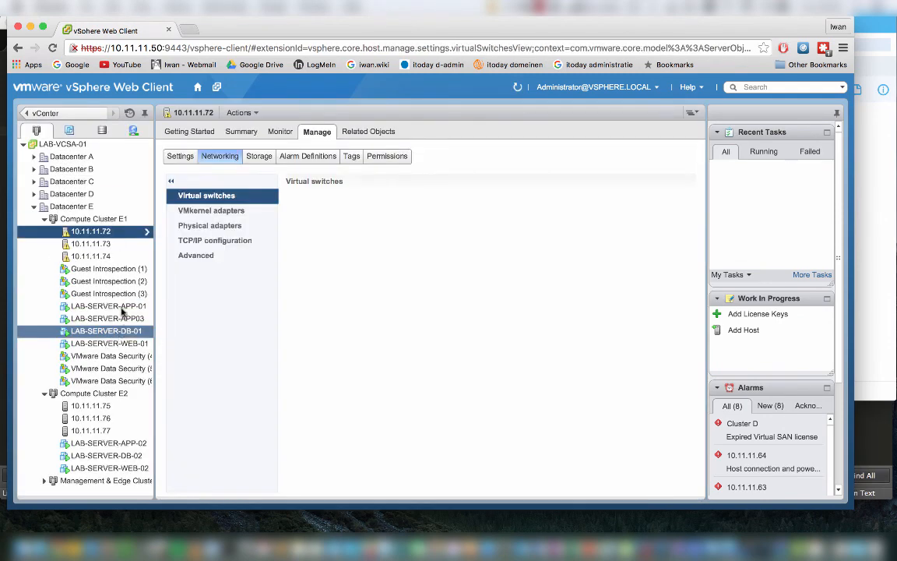
click(108, 305)
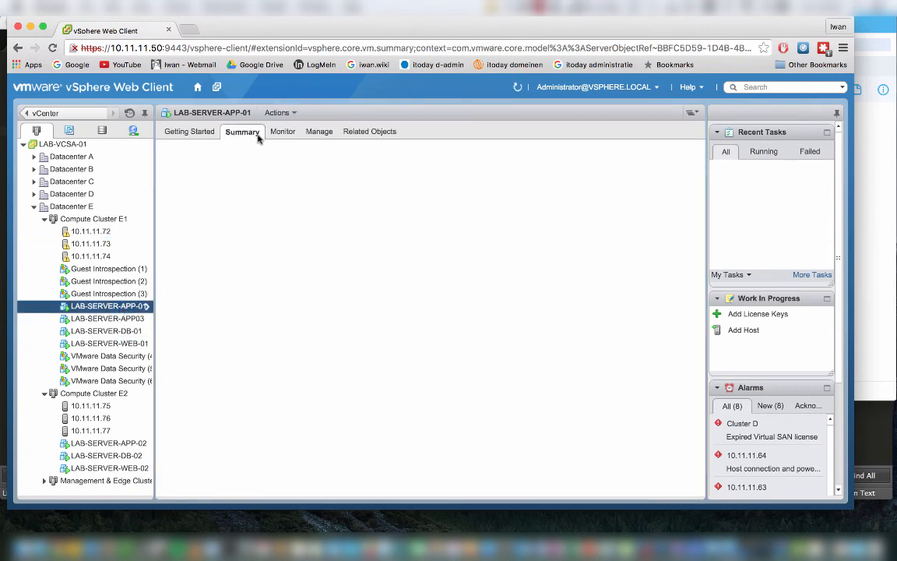
click(242, 131)
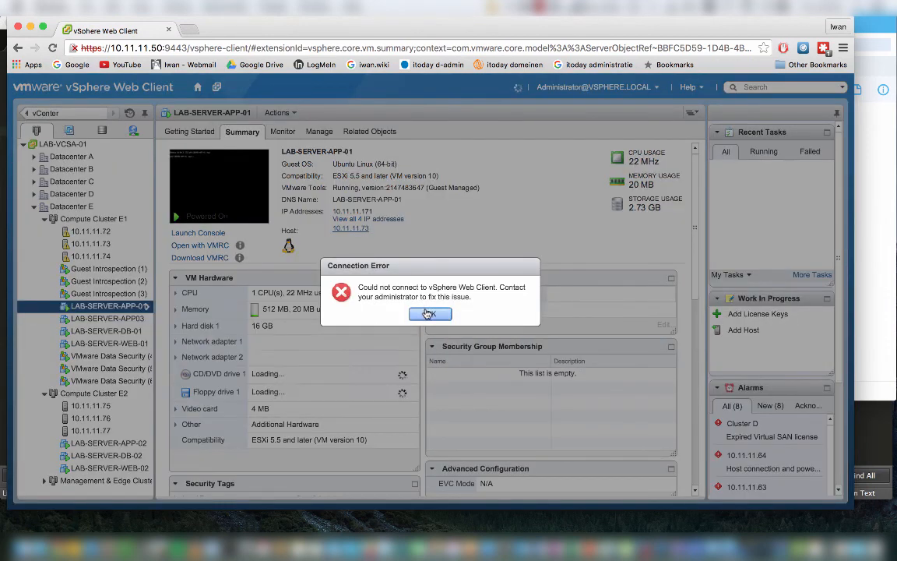
click(430, 313)
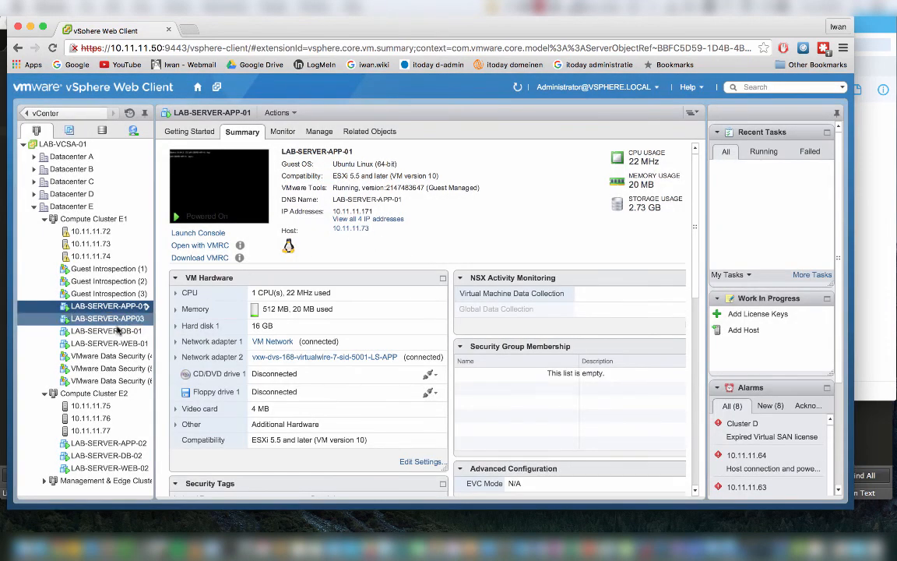
View LAB-SERVER-APP-02's summary, then return to the home page.
click(109, 442)
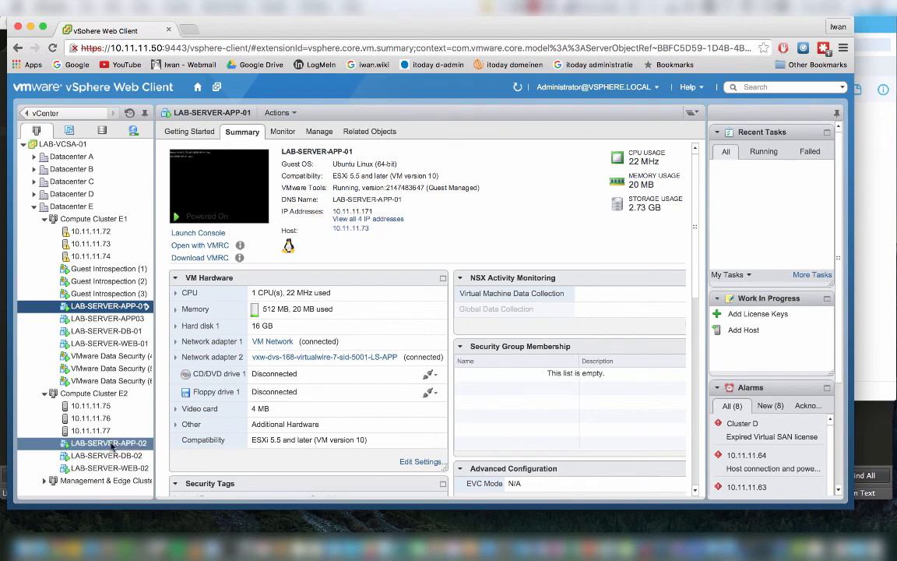
click(109, 444)
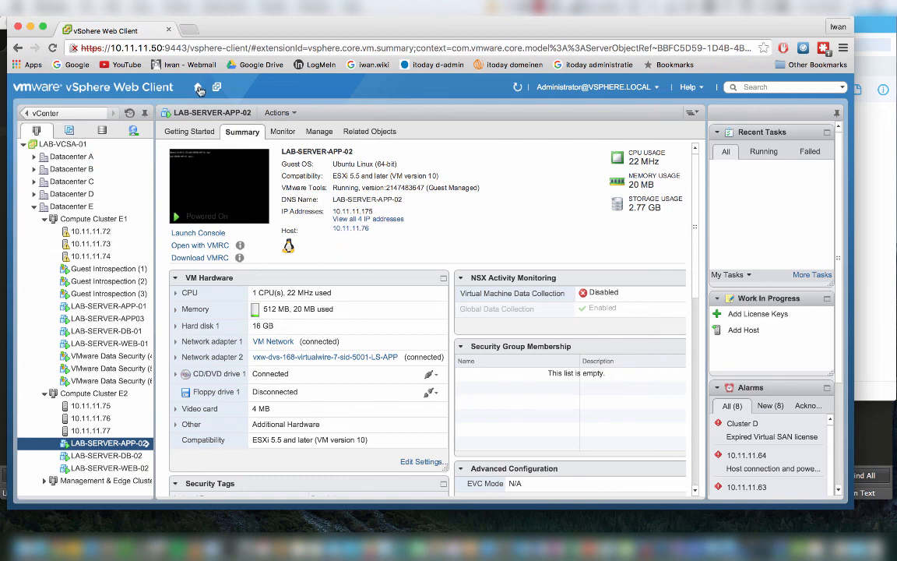
click(198, 86)
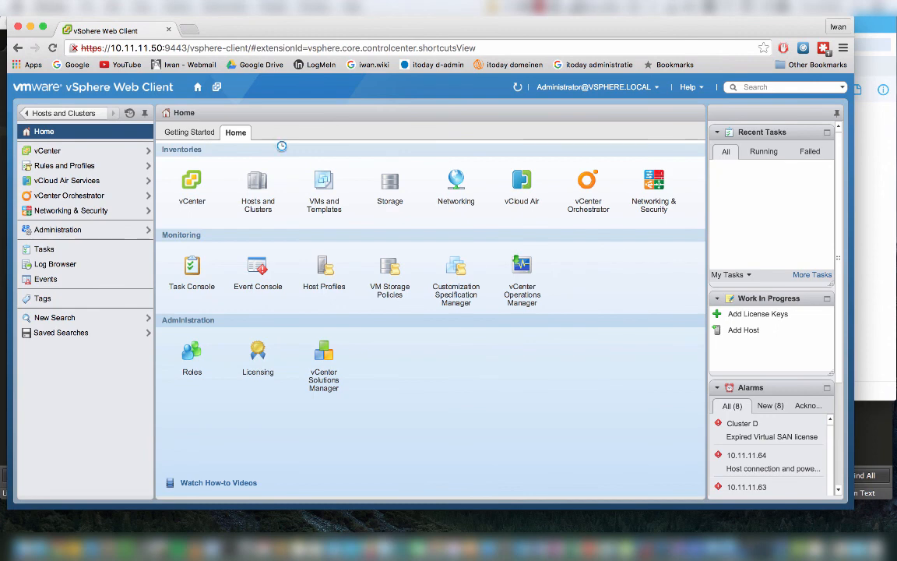
Open LS-APP's Monitor host ping page and browse for a source host.
click(653, 187)
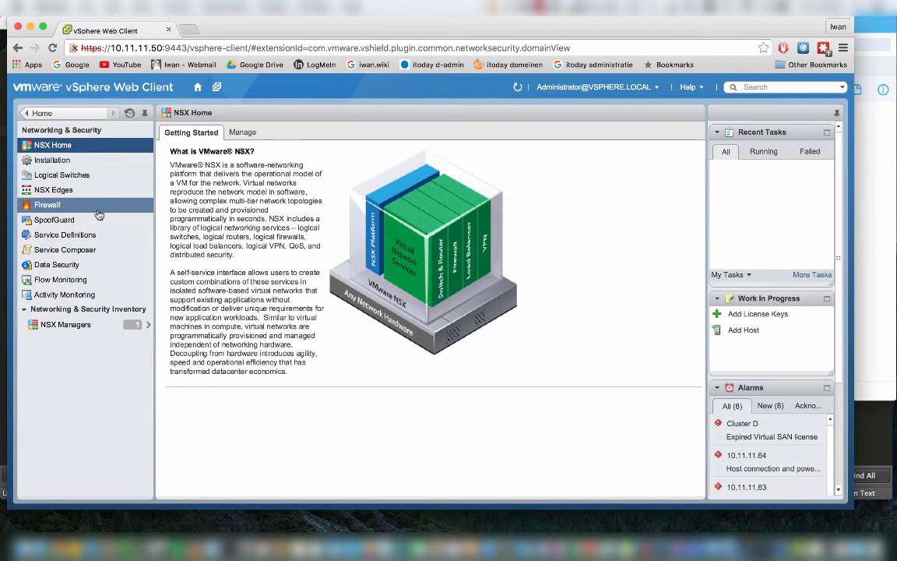
click(62, 175)
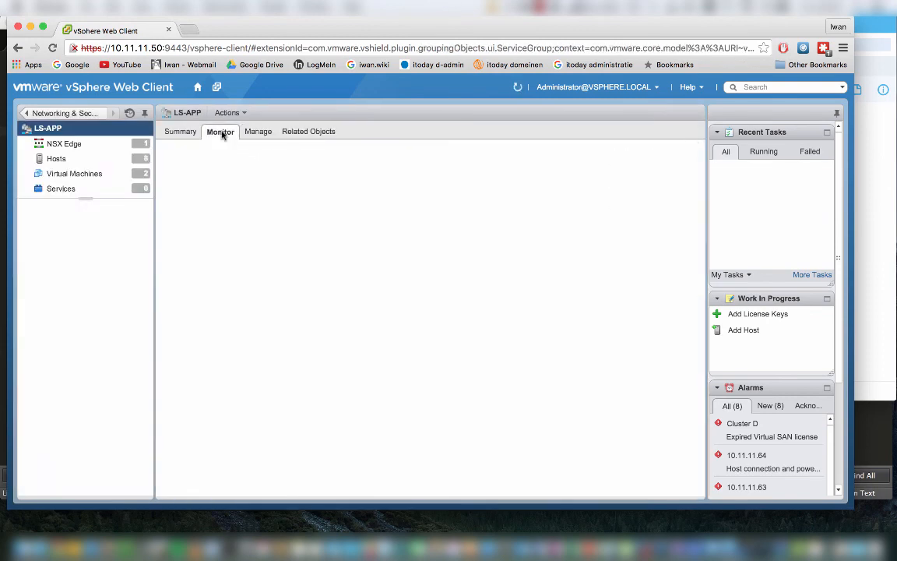
click(220, 131)
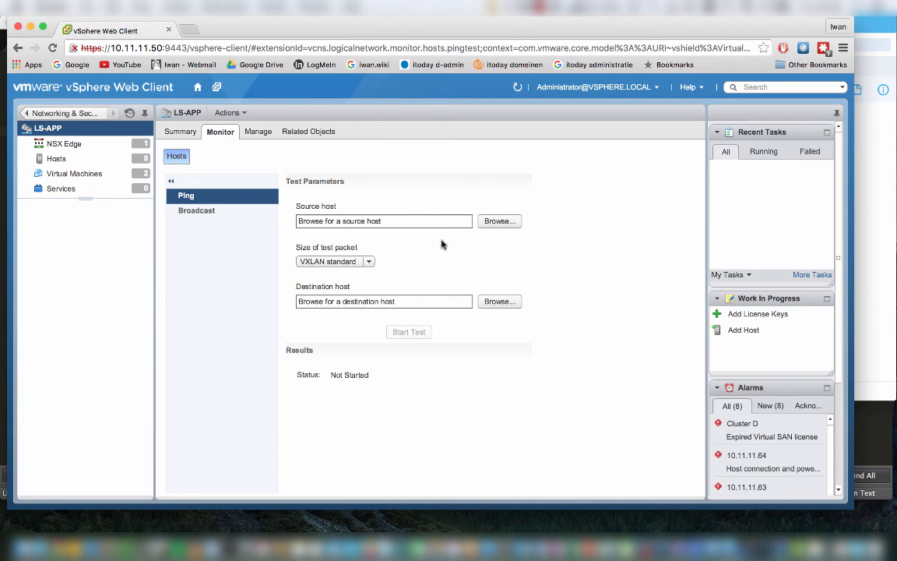
click(500, 221)
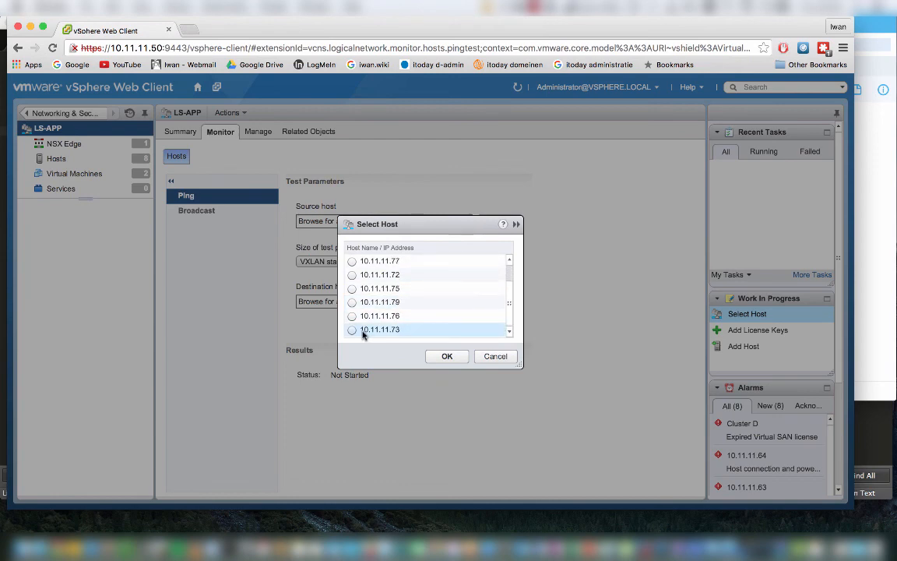
Run the LS-APP ping test from host 10.11.11.73 to 10.11.11.76.
click(446, 356)
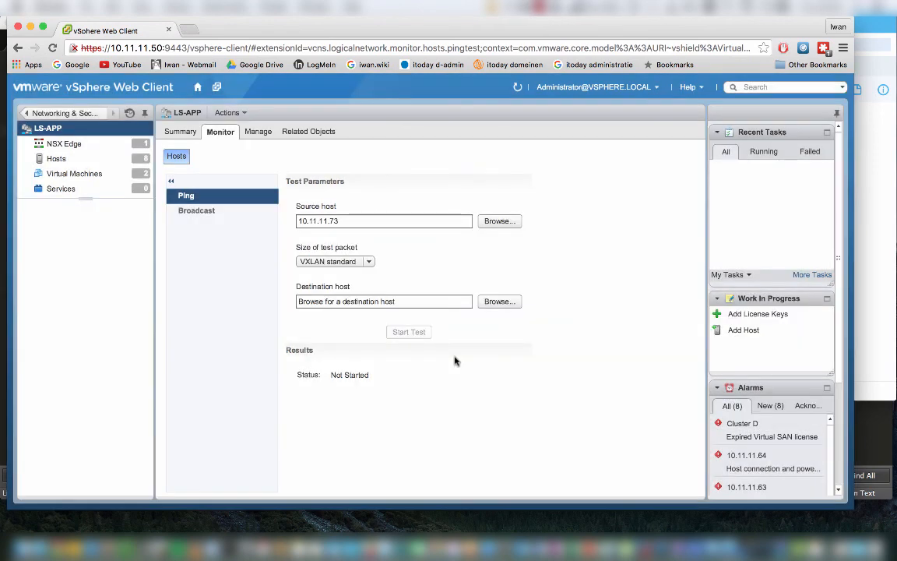
mouse_move(286, 257)
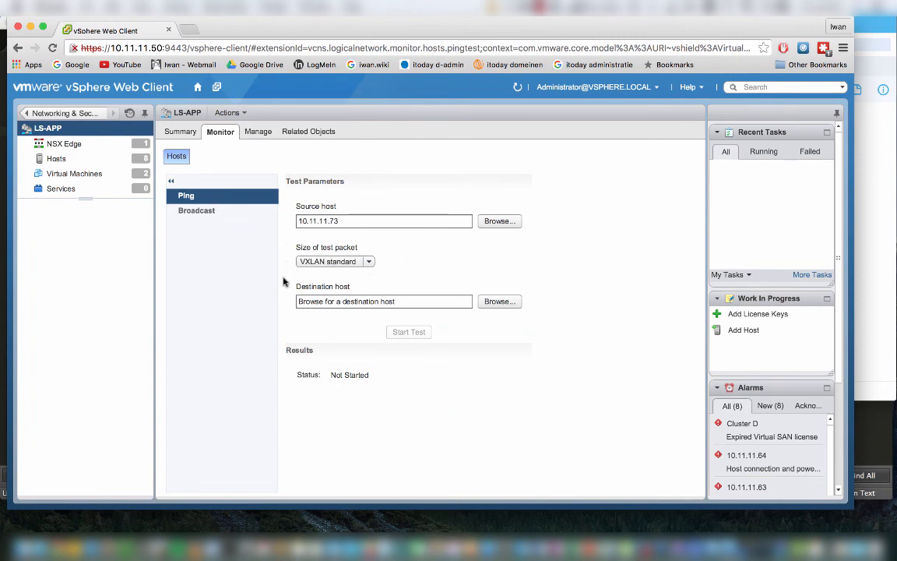
mouse_move(385, 279)
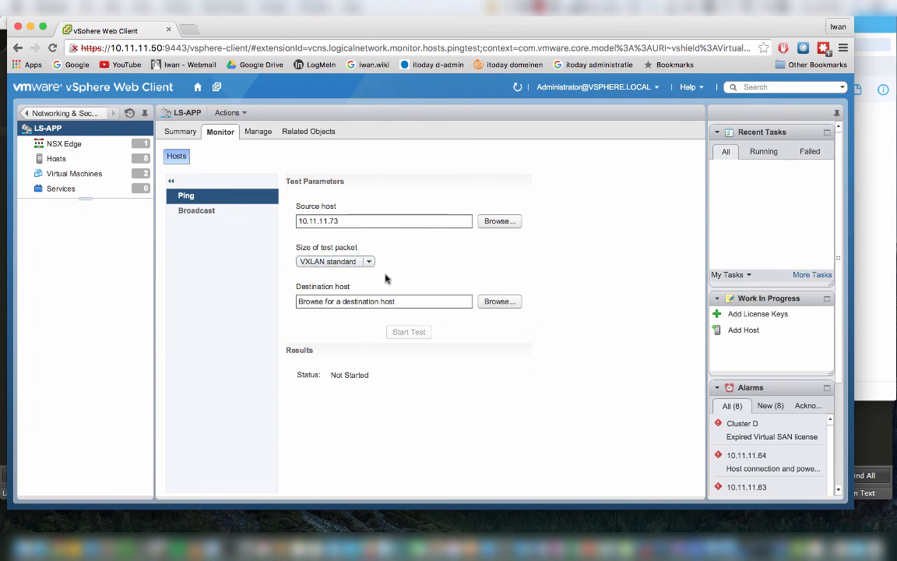
click(499, 301)
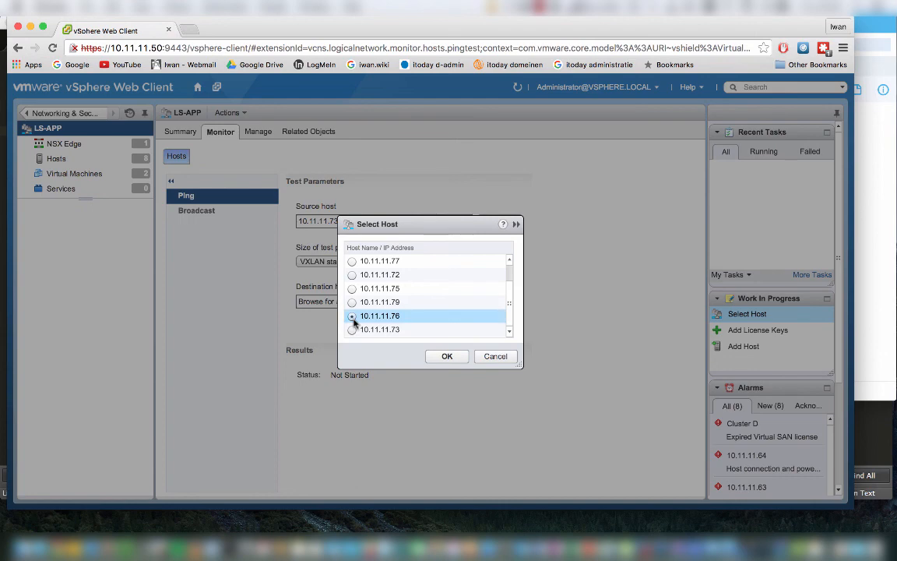
click(447, 356)
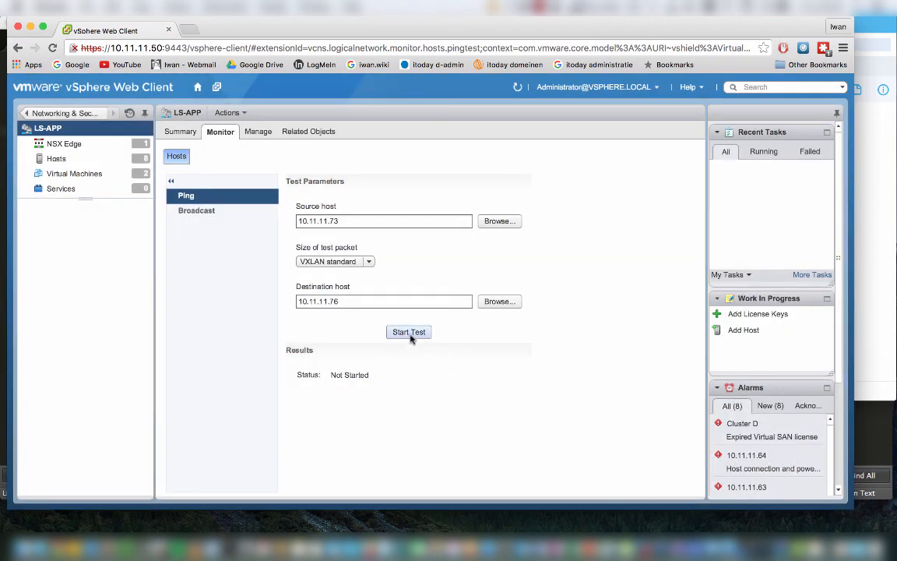
click(409, 332)
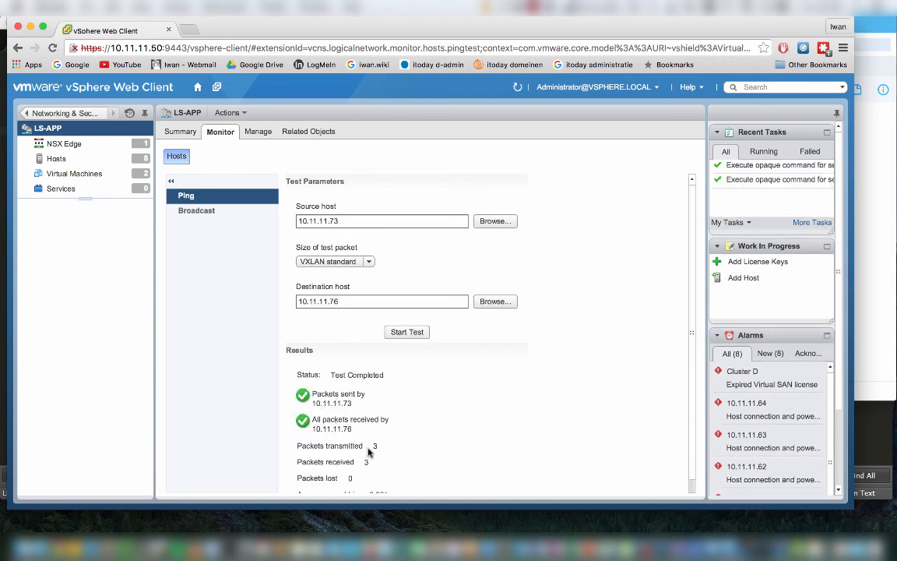
mouse_move(371, 463)
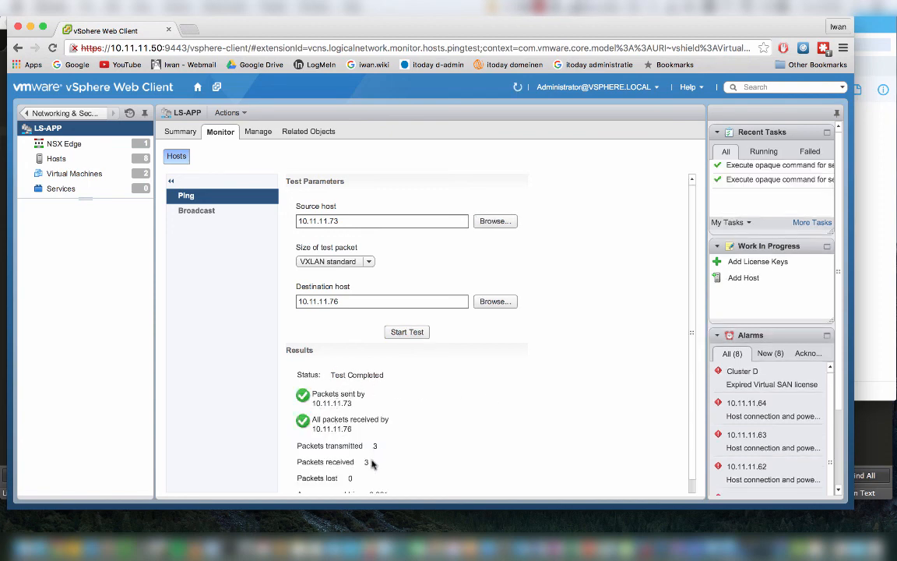